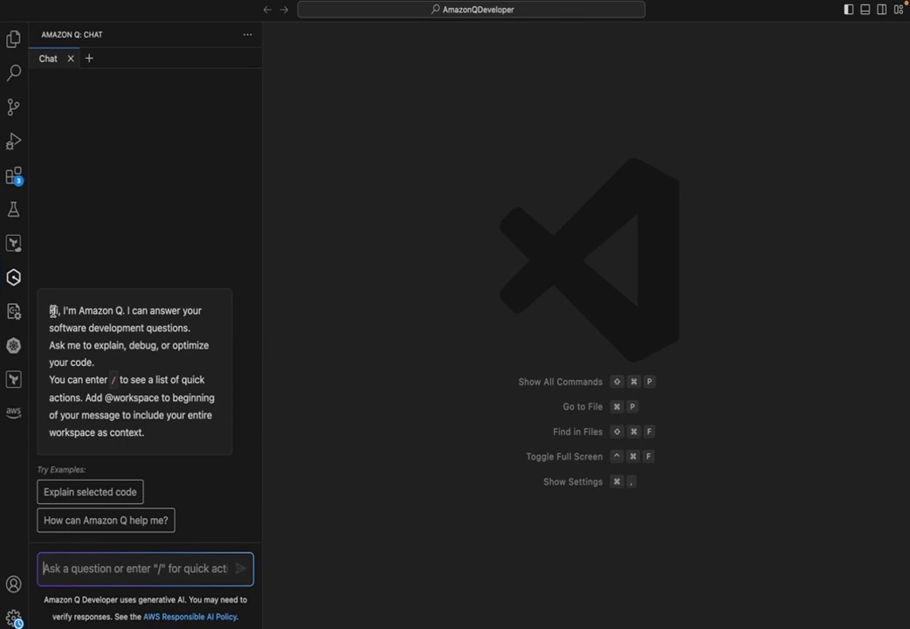
{"action": "mouse_move", "coordinate": [13, 176]}
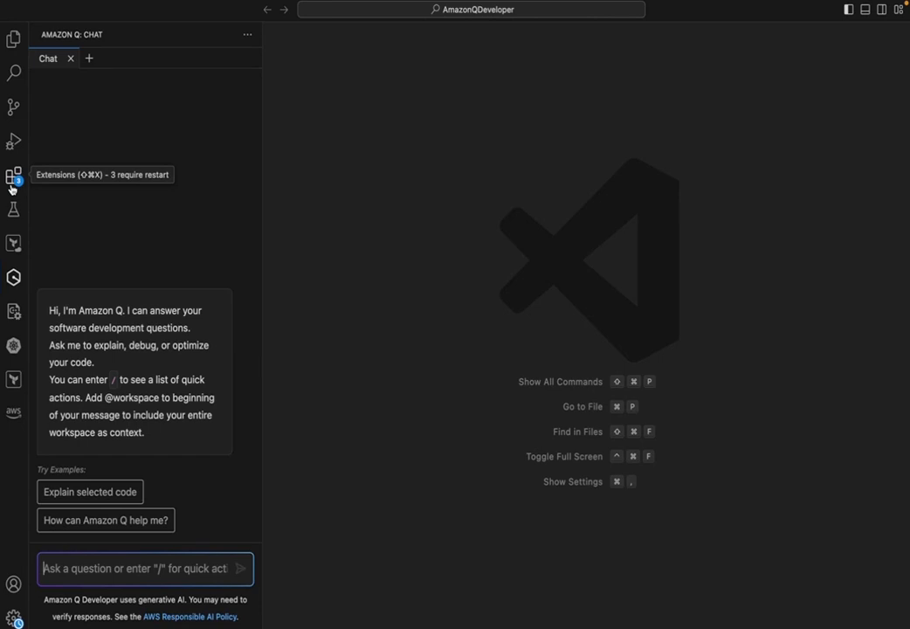
- Show the installed extensions and view the Amazon Q v1.38.0 details
{"action": "left_click", "coordinate": [13, 178]}
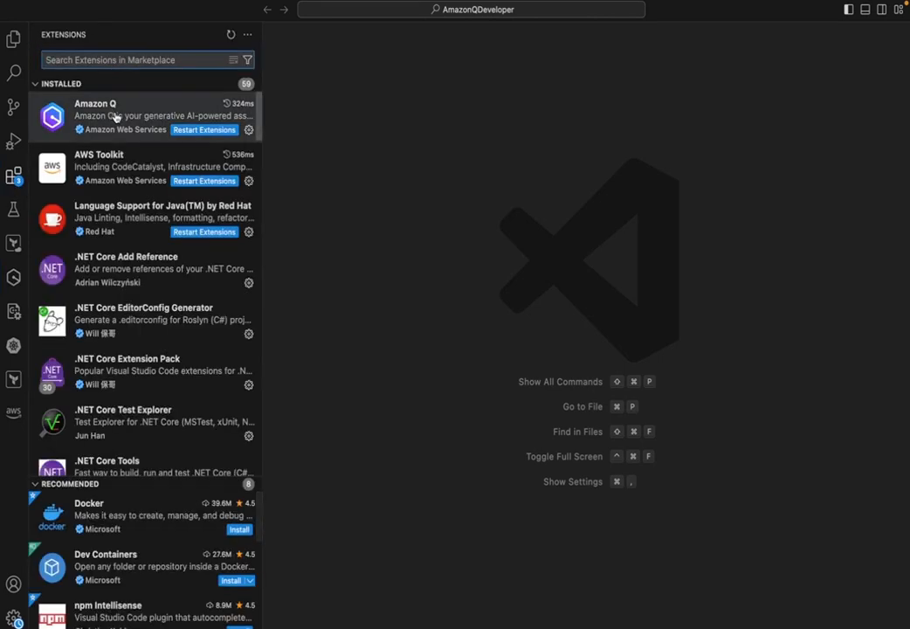
{"action": "mouse_move", "coordinate": [113, 115]}
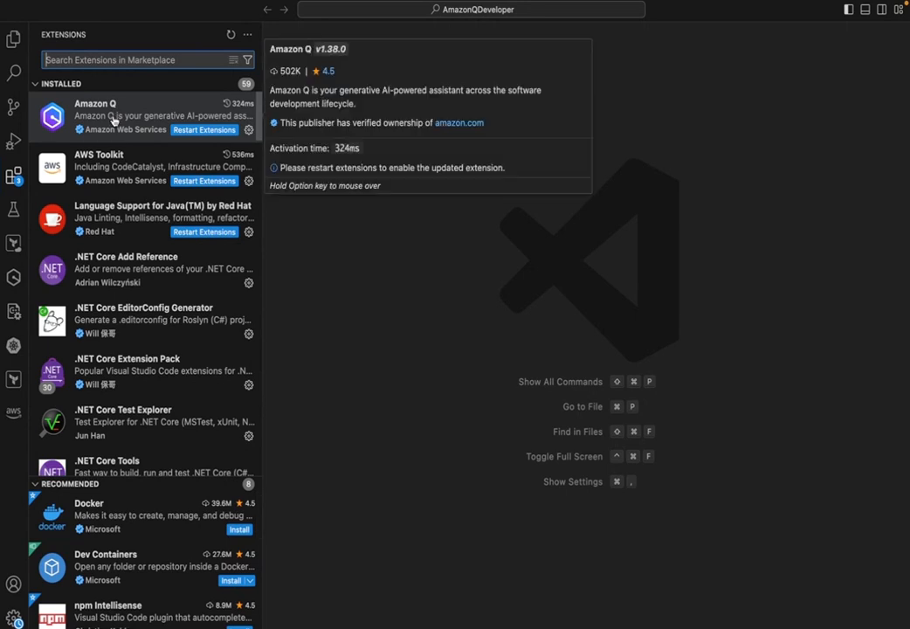
{"action": "left_click", "coordinate": [13, 278]}
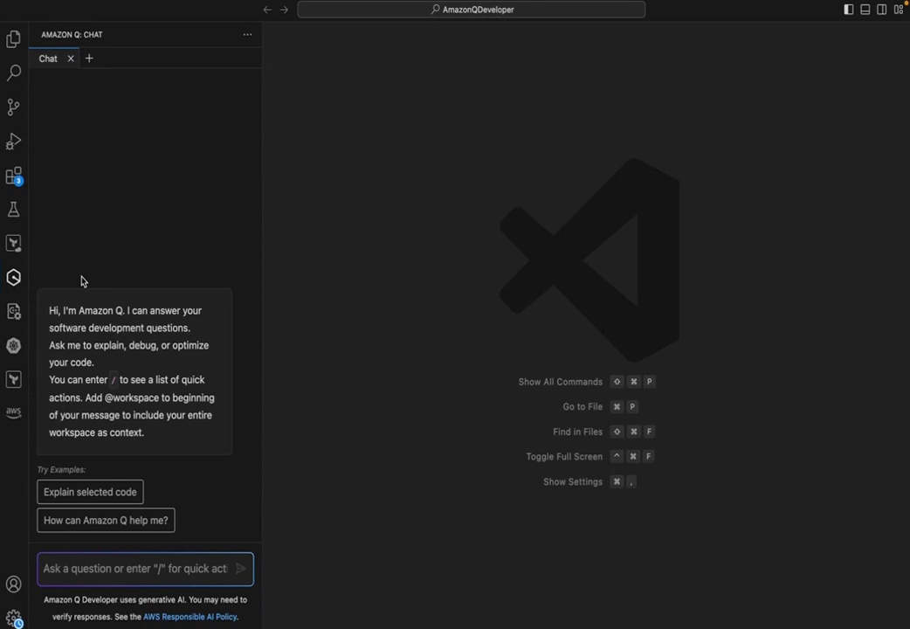
{"action": "mouse_move", "coordinate": [168, 366]}
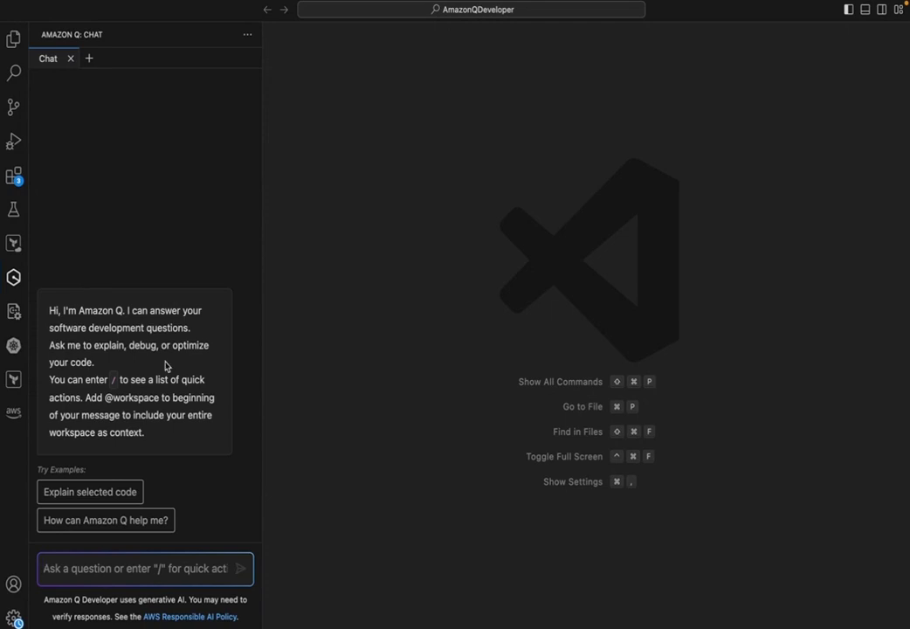
{"action": "mouse_move", "coordinate": [182, 382]}
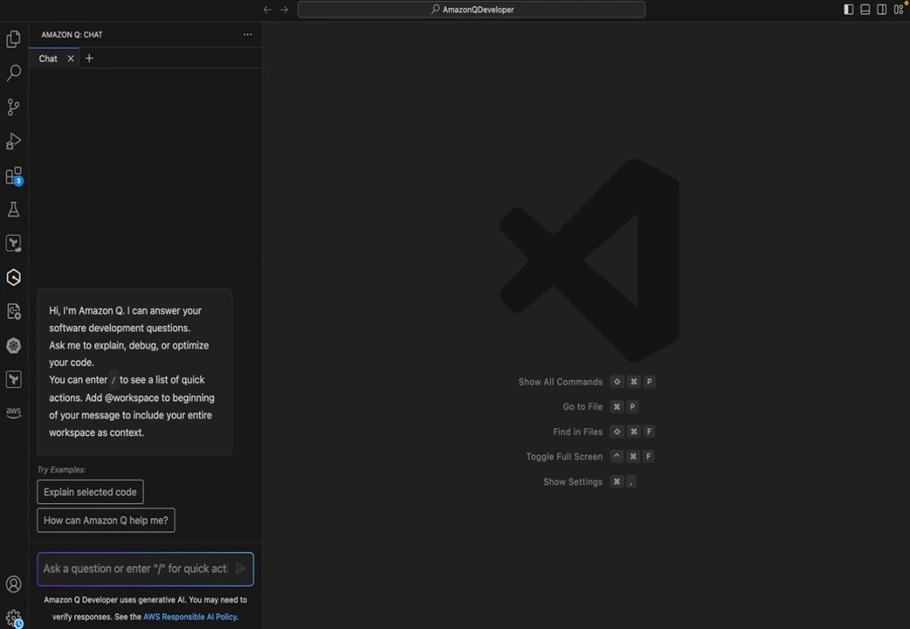
- Type /dev in the Amazon Q chat input to begin a Dev request
{"action": "type", "text": "/dev"}
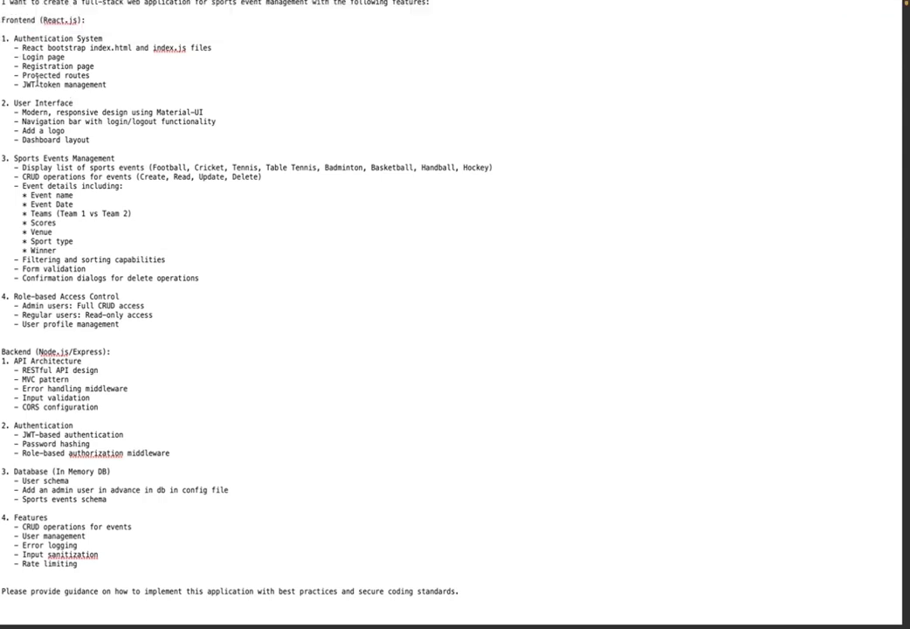
- Select part of the sports app requirements text in TextEdit, then deselect it
{"action": "left_click_drag", "start_coordinate": [9, 19], "coordinate": [146, 211]}
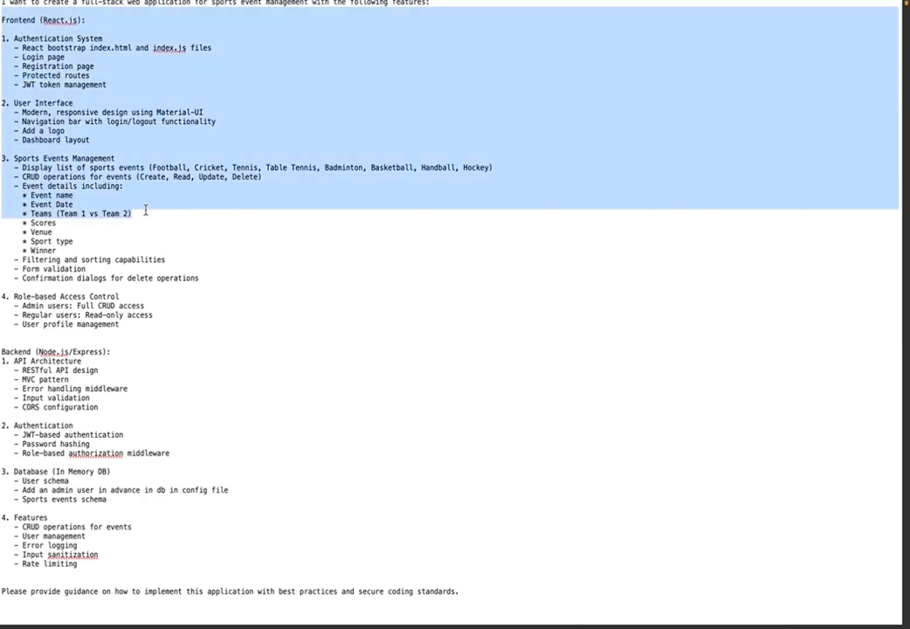
{"action": "left_click", "coordinate": [332, 286]}
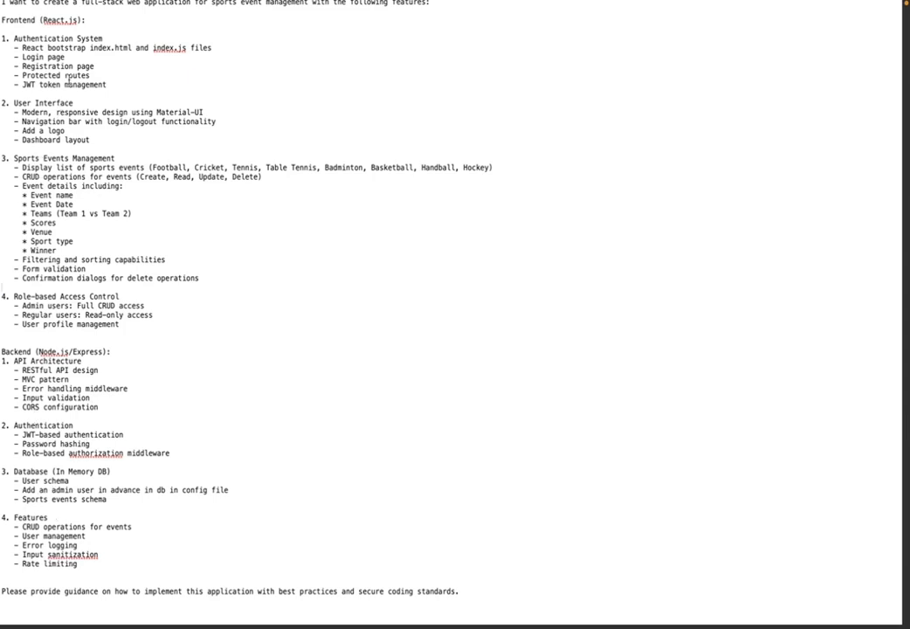
{"action": "mouse_move", "coordinate": [142, 240]}
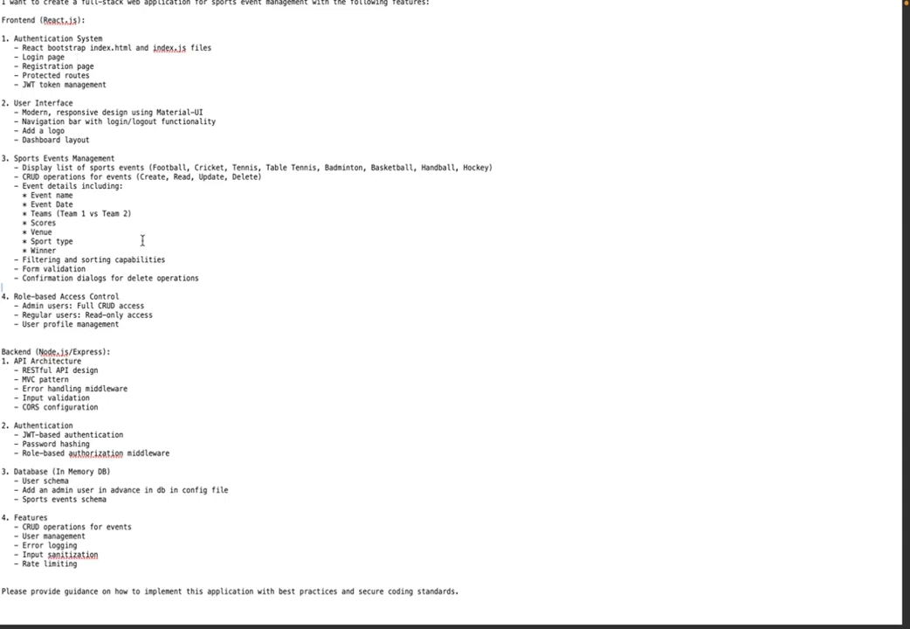
{"action": "mouse_move", "coordinate": [91, 286]}
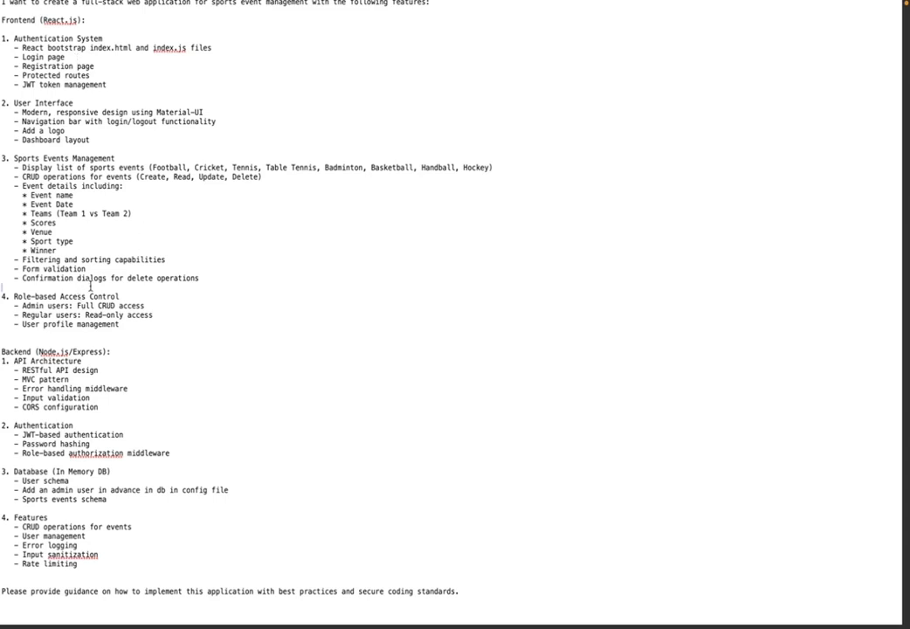
{"action": "mouse_move", "coordinate": [135, 260]}
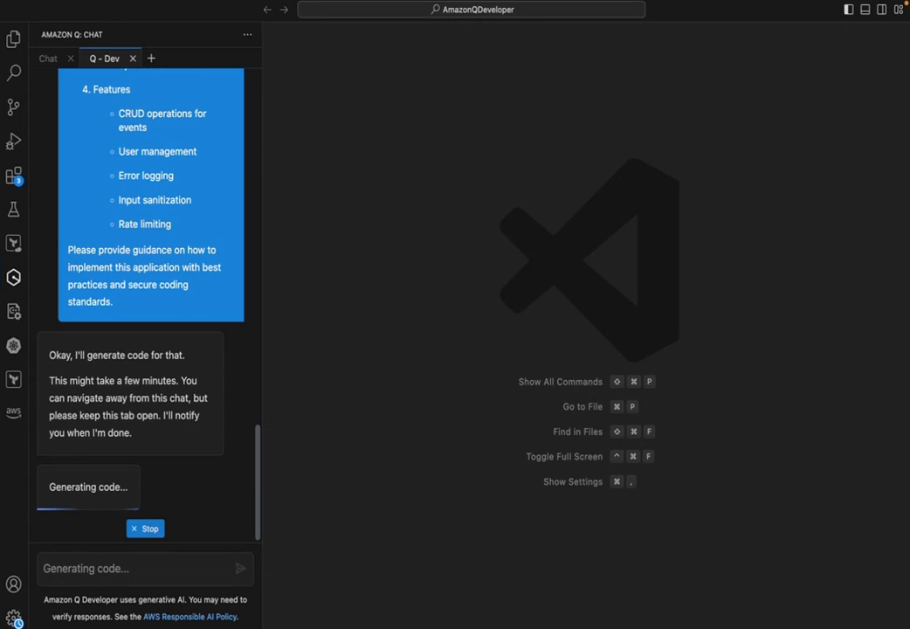
- Scroll the Q - Dev chat while Amazon Q generates the sports app code
{"action": "scroll", "scroll_direction": "down", "scroll_amount": 3}
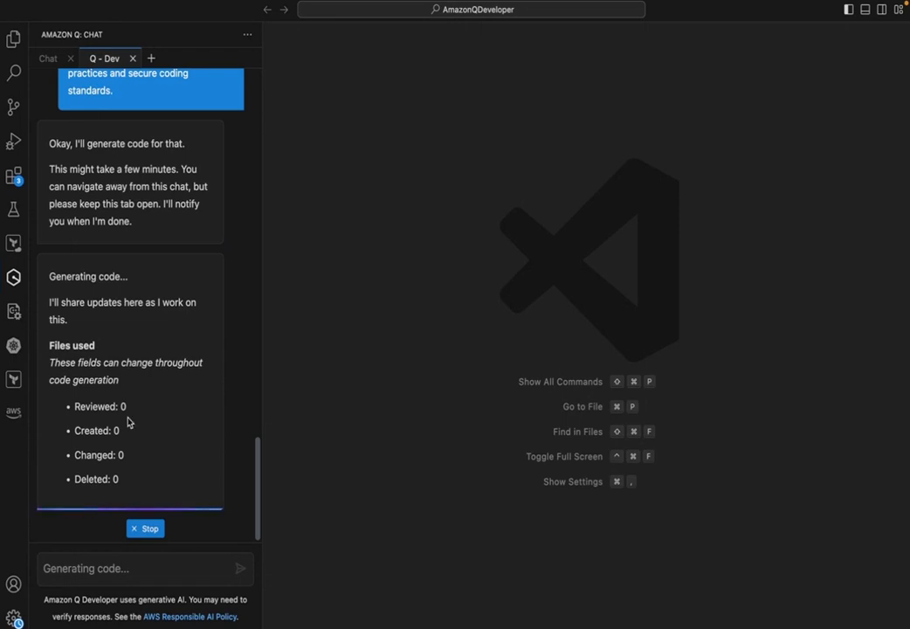
{"action": "mouse_move", "coordinate": [145, 375]}
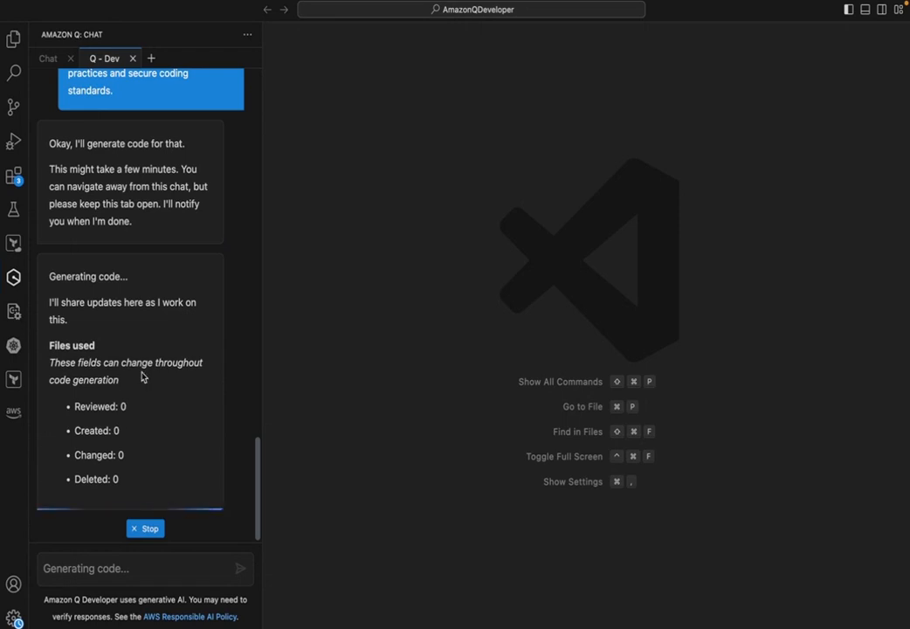
{"action": "mouse_move", "coordinate": [124, 427]}
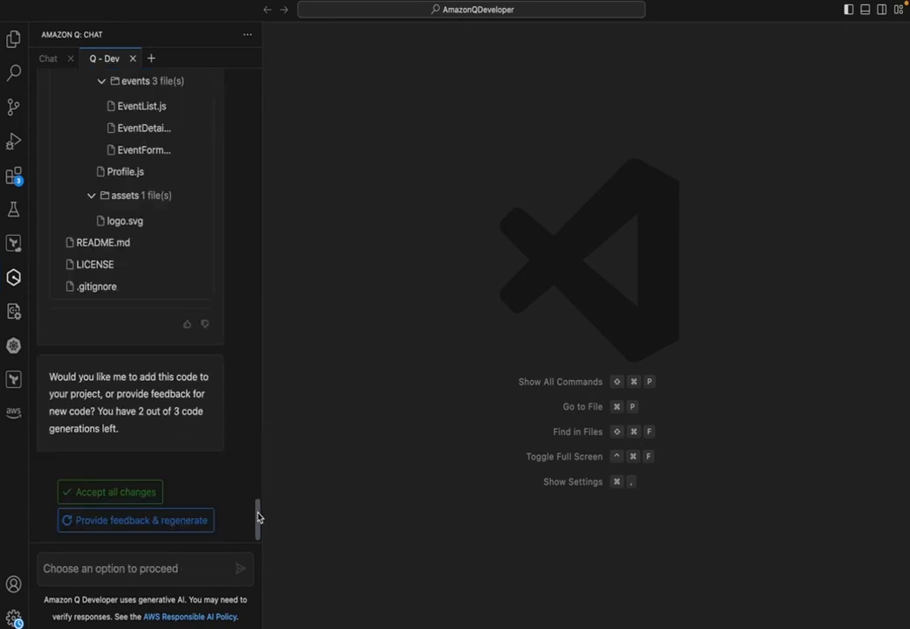
- Review the 31 suggested backend and frontend files in the Code suggestions tree
{"action": "scroll", "scroll_direction": "up", "scroll_amount": 3}
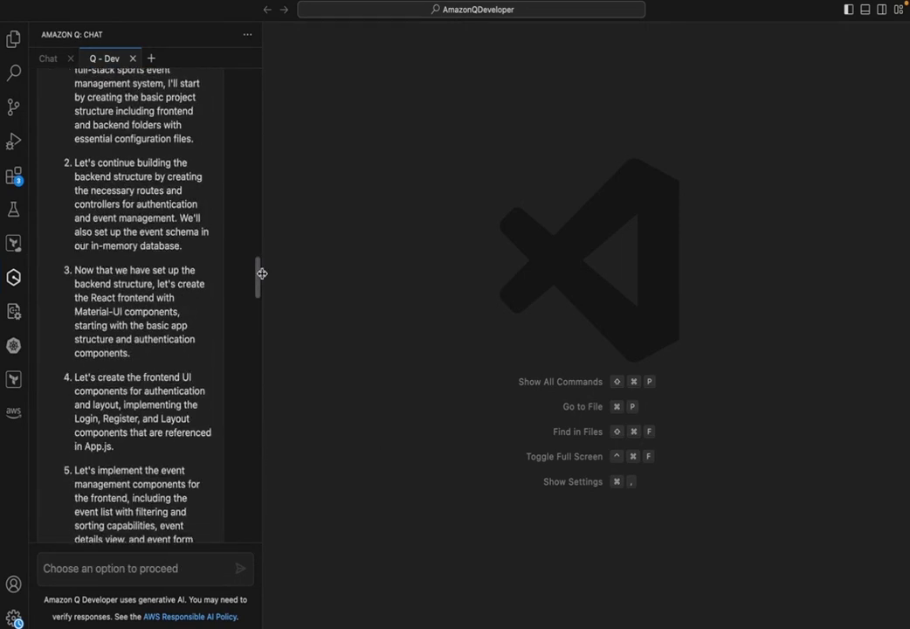
{"action": "scroll", "scroll_direction": "up", "scroll_amount": 3}
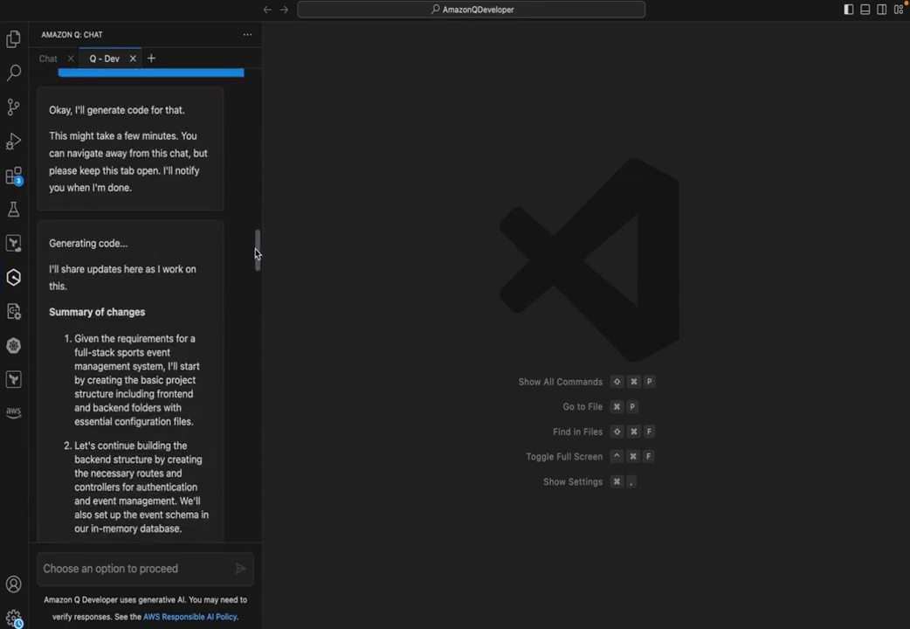
{"action": "scroll", "scroll_direction": "down", "scroll_amount": 3}
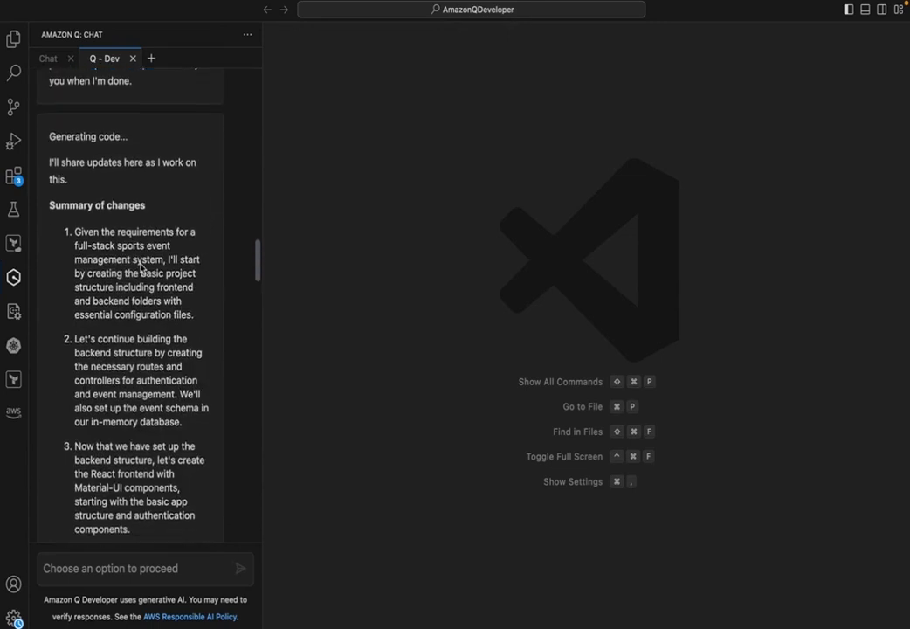
{"action": "mouse_move", "coordinate": [209, 249]}
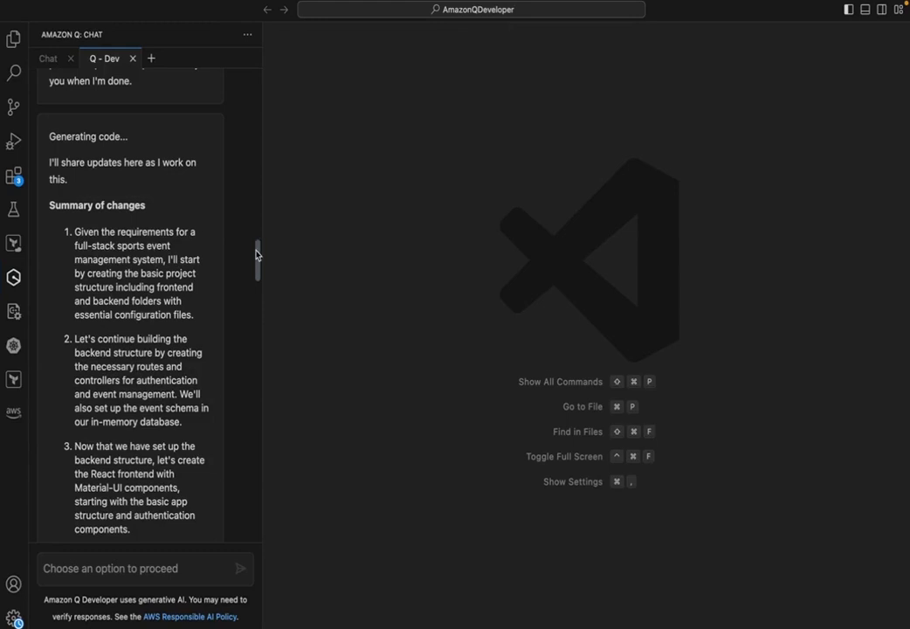
{"action": "mouse_move", "coordinate": [128, 247]}
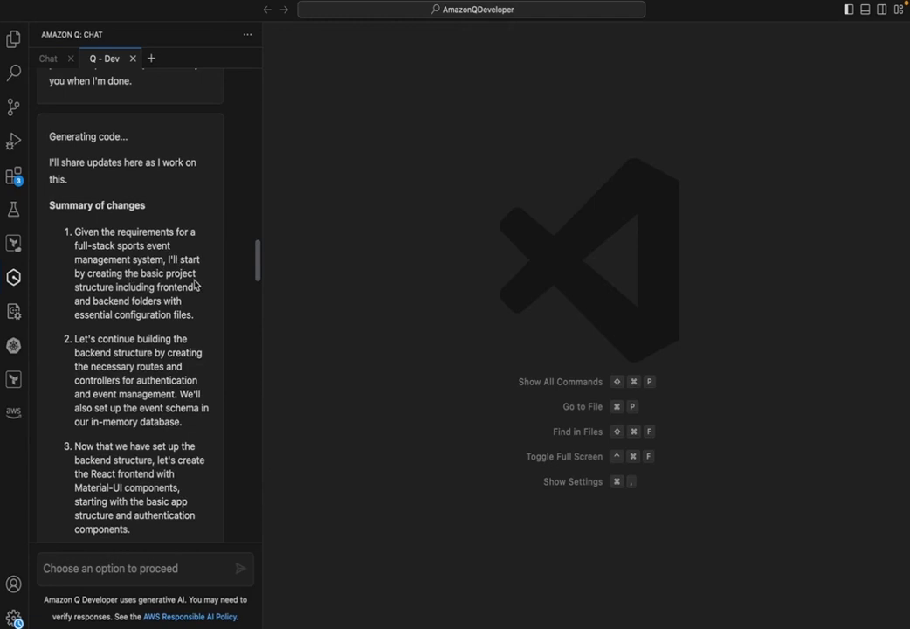
{"action": "scroll", "scroll_direction": "down", "scroll_amount": 3}
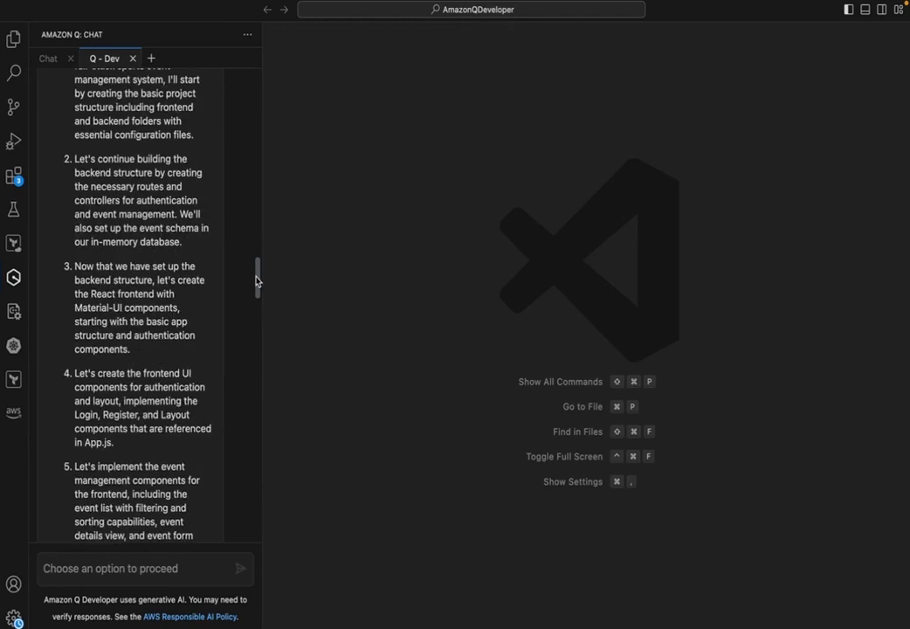
{"action": "scroll", "scroll_direction": "down", "scroll_amount": 3}
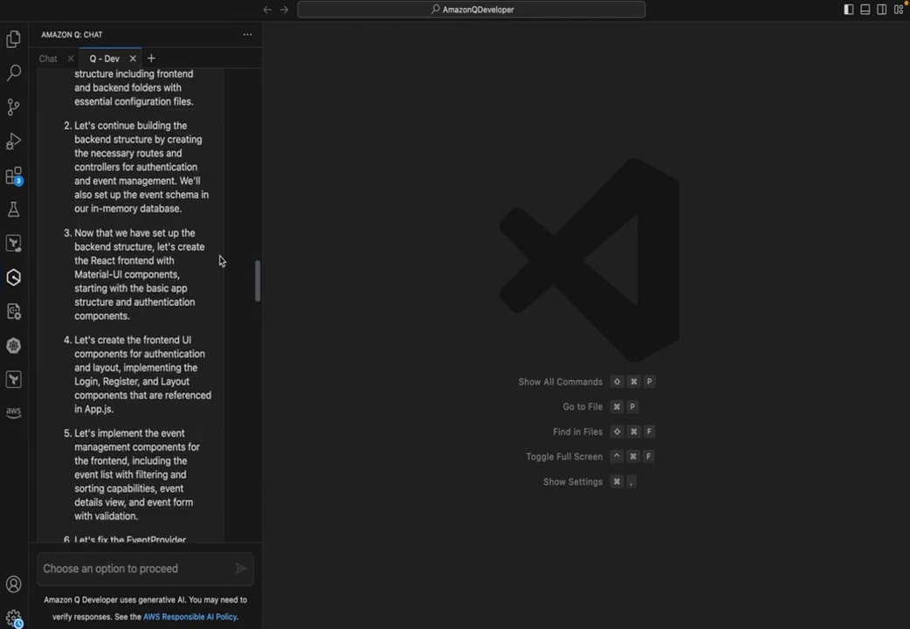
{"action": "mouse_move", "coordinate": [157, 175]}
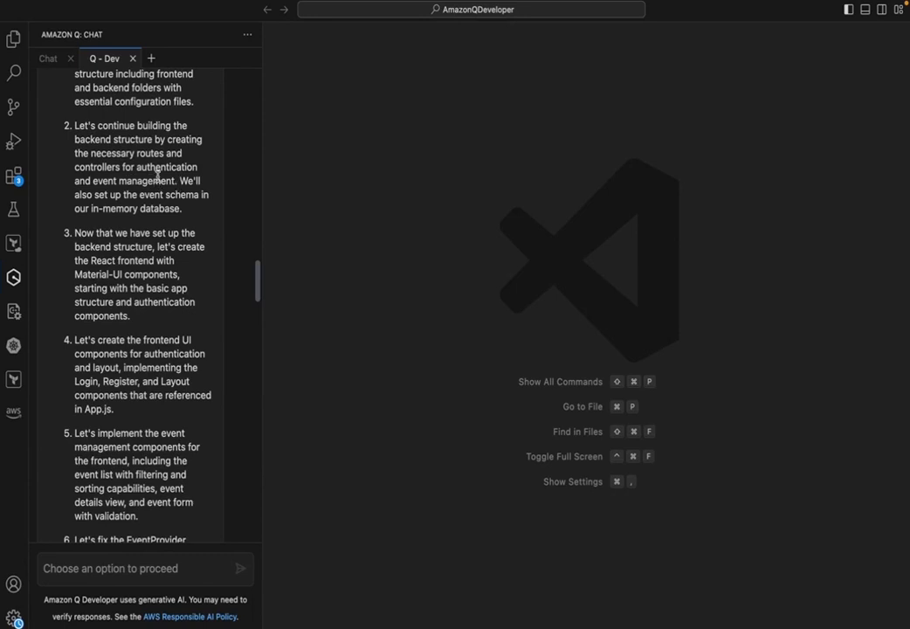
{"action": "mouse_move", "coordinate": [136, 225]}
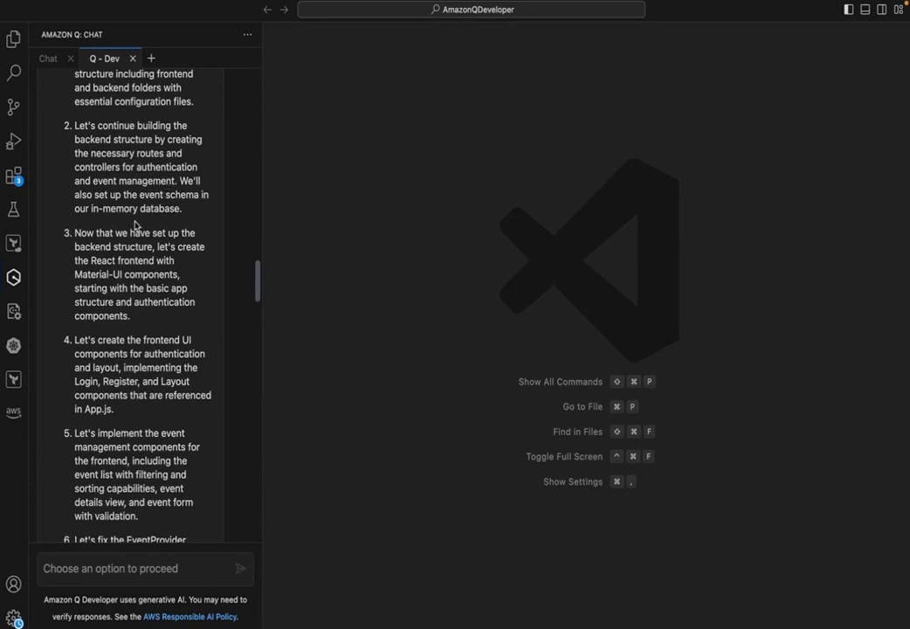
{"action": "mouse_move", "coordinate": [140, 251]}
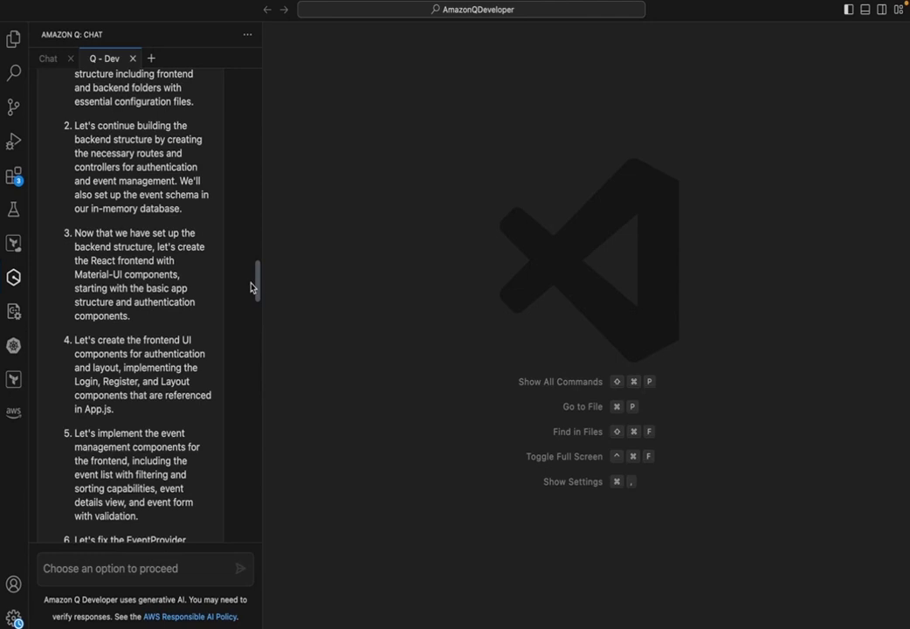
{"action": "scroll", "scroll_direction": "down", "scroll_amount": 3}
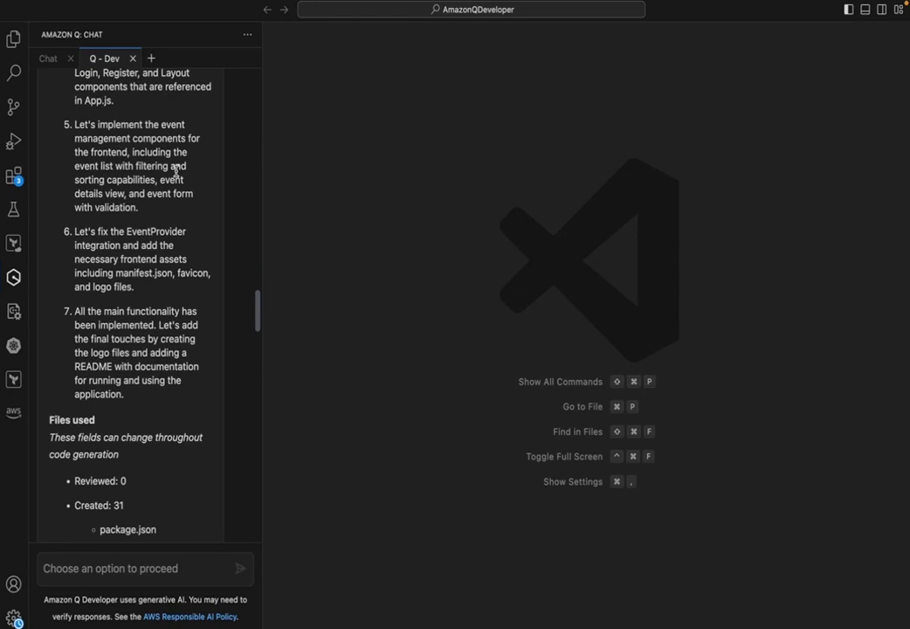
{"action": "mouse_move", "coordinate": [173, 273]}
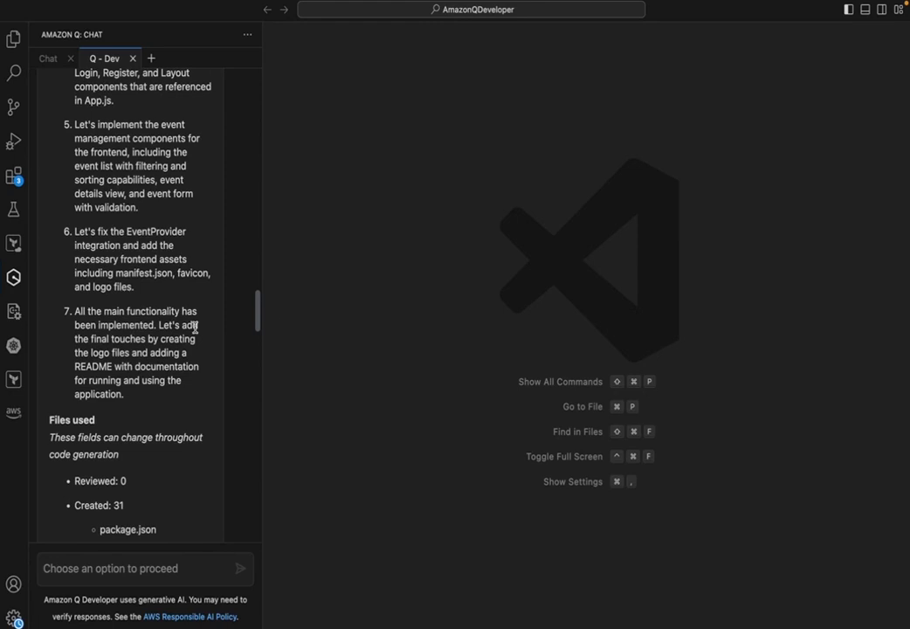
{"action": "scroll", "scroll_direction": "down", "scroll_amount": 3}
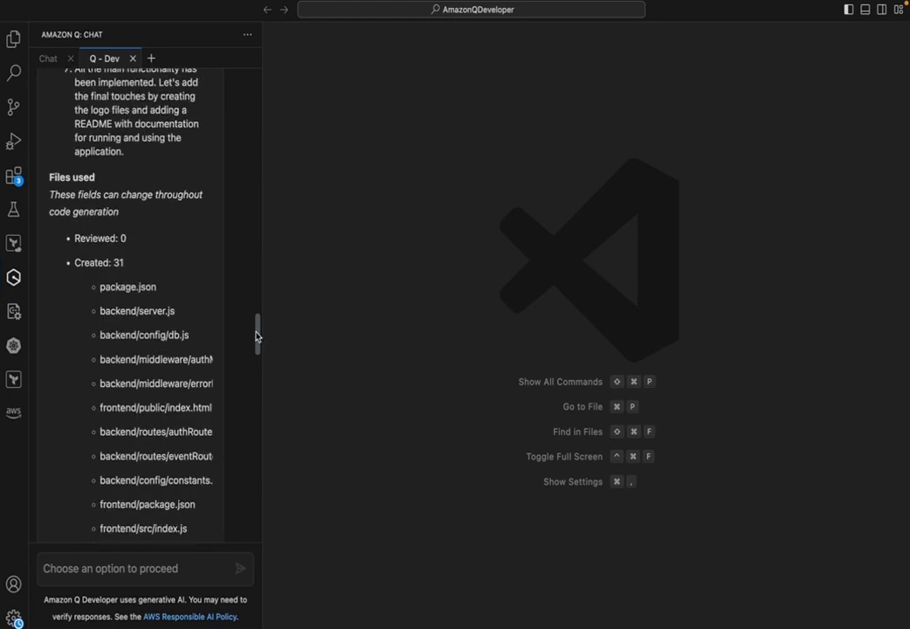
{"action": "scroll", "scroll_direction": "down", "scroll_amount": 3}
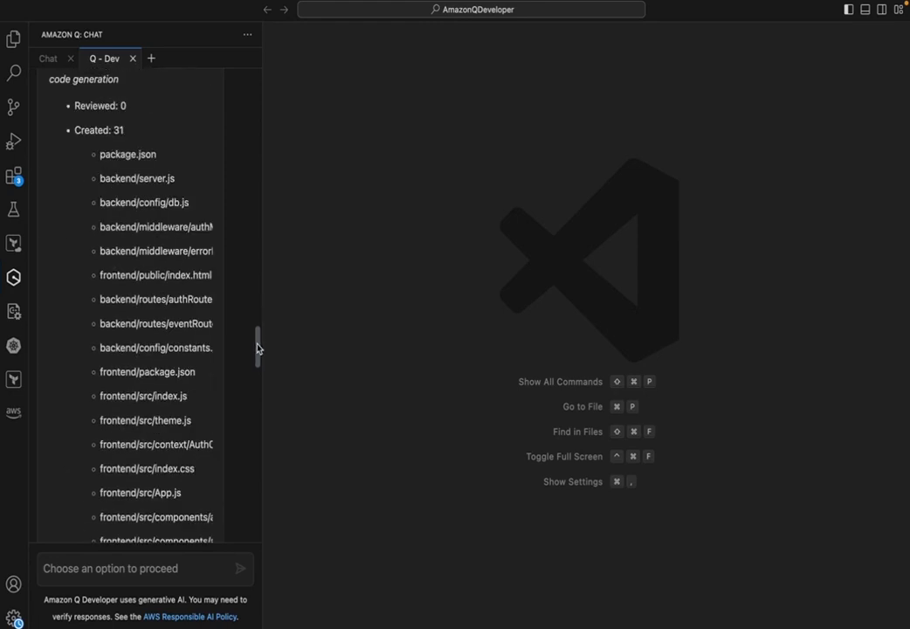
{"action": "scroll", "scroll_direction": "down", "scroll_amount": 3}
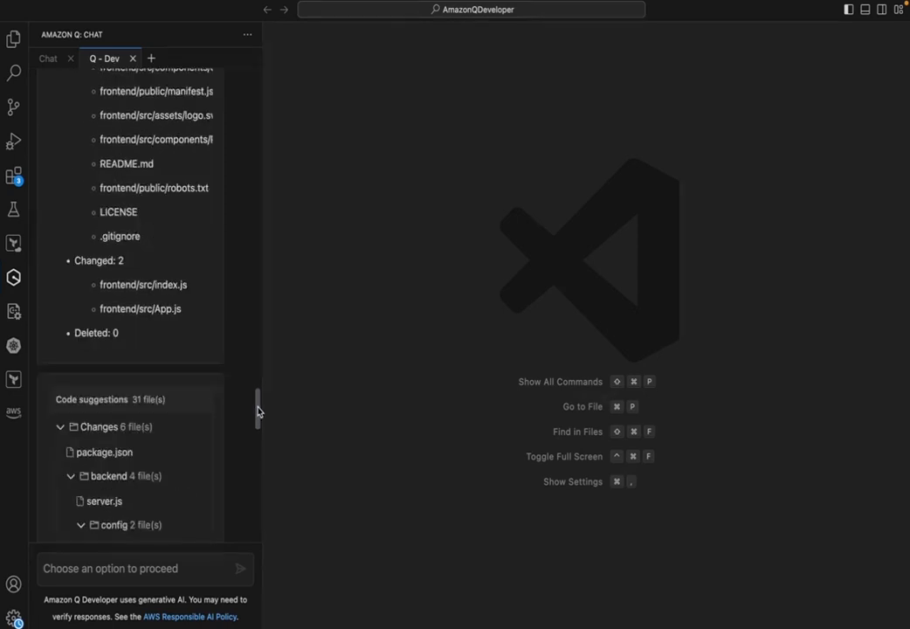
{"action": "scroll", "scroll_direction": "down", "scroll_amount": 3}
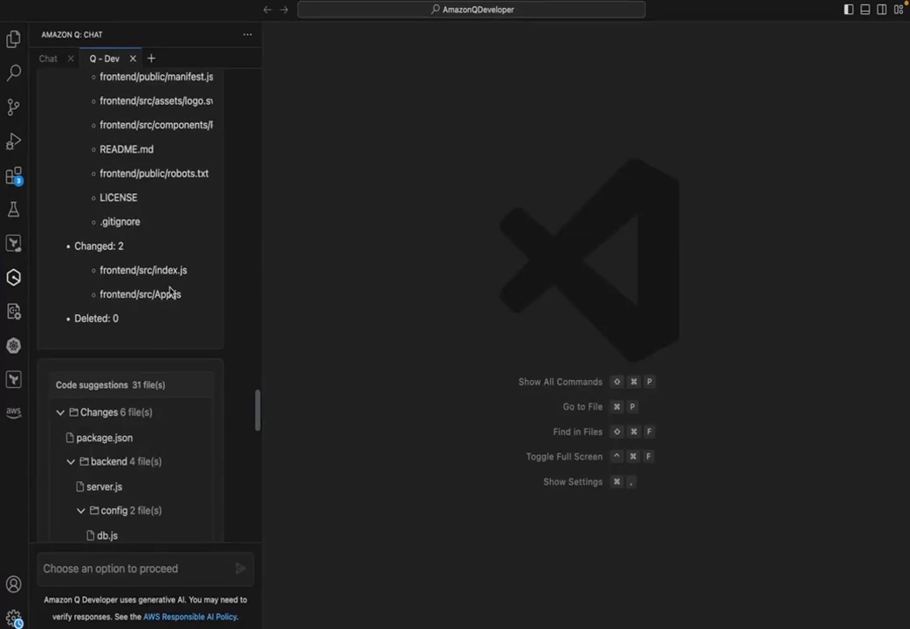
{"action": "mouse_move", "coordinate": [258, 417]}
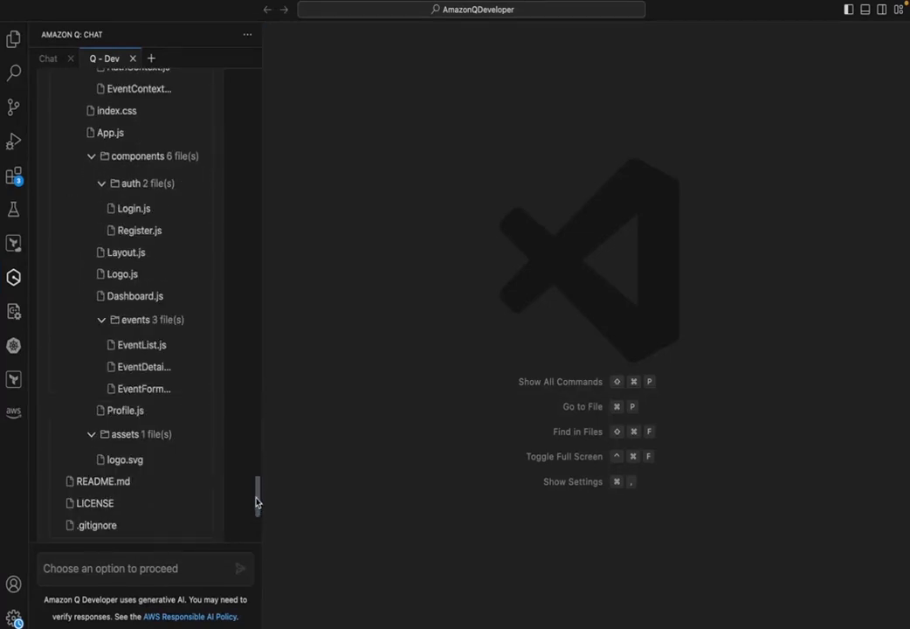
{"action": "scroll", "scroll_direction": "up", "scroll_amount": 3}
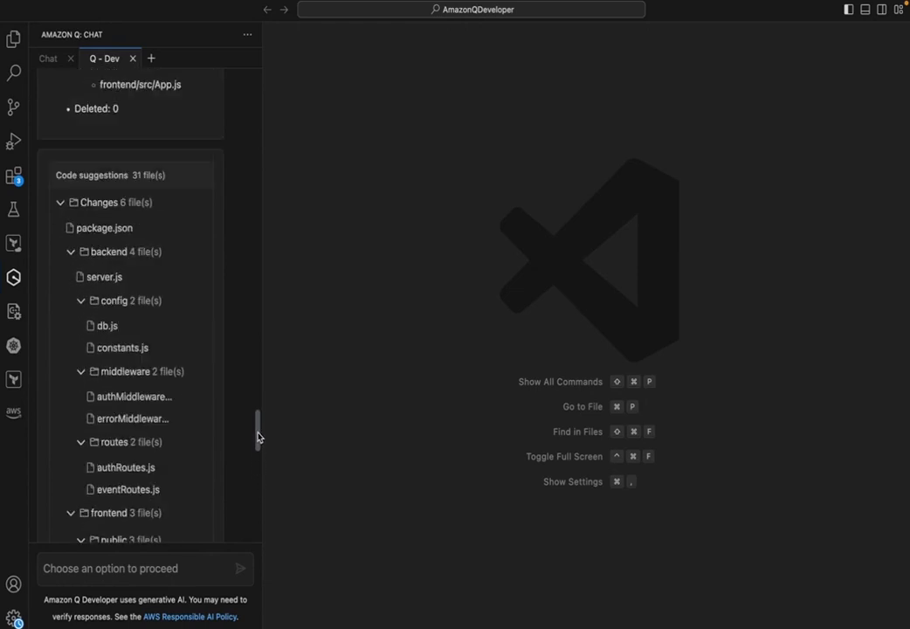
{"action": "scroll", "scroll_direction": "up", "scroll_amount": 3}
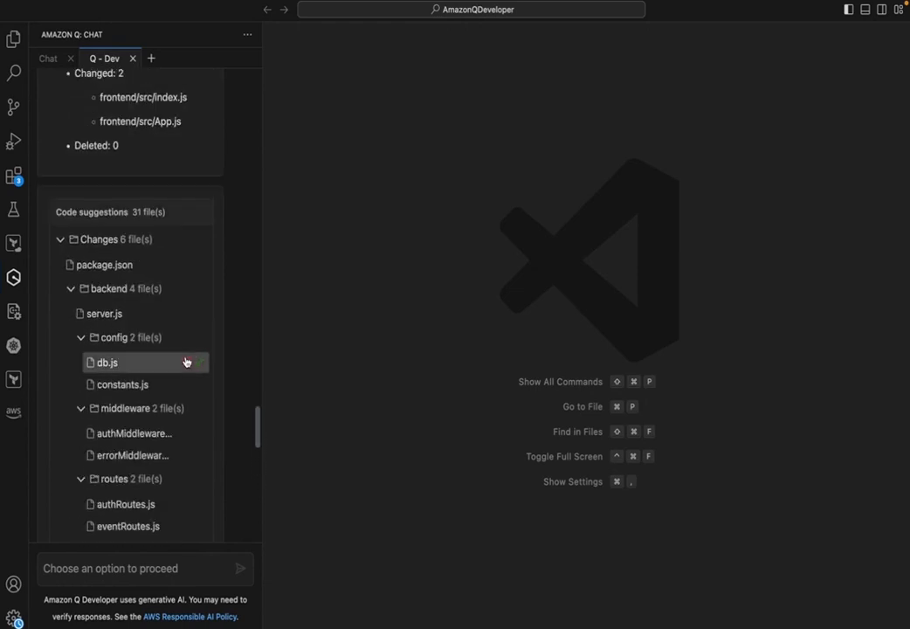
- Preview the suggested server.js, frontend package.json and robots.txt diffs
{"action": "left_click", "coordinate": [104, 313]}
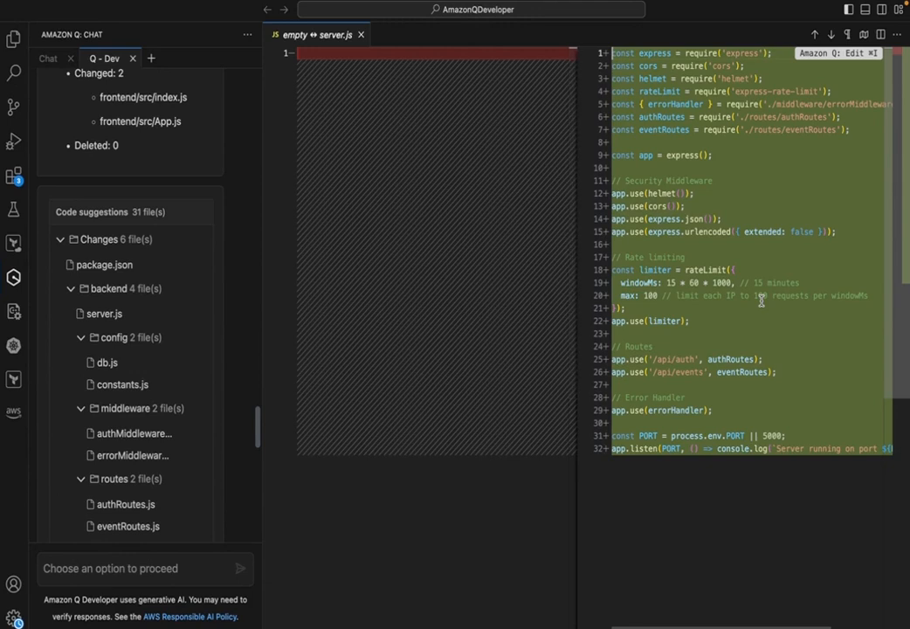
{"action": "mouse_move", "coordinate": [722, 232]}
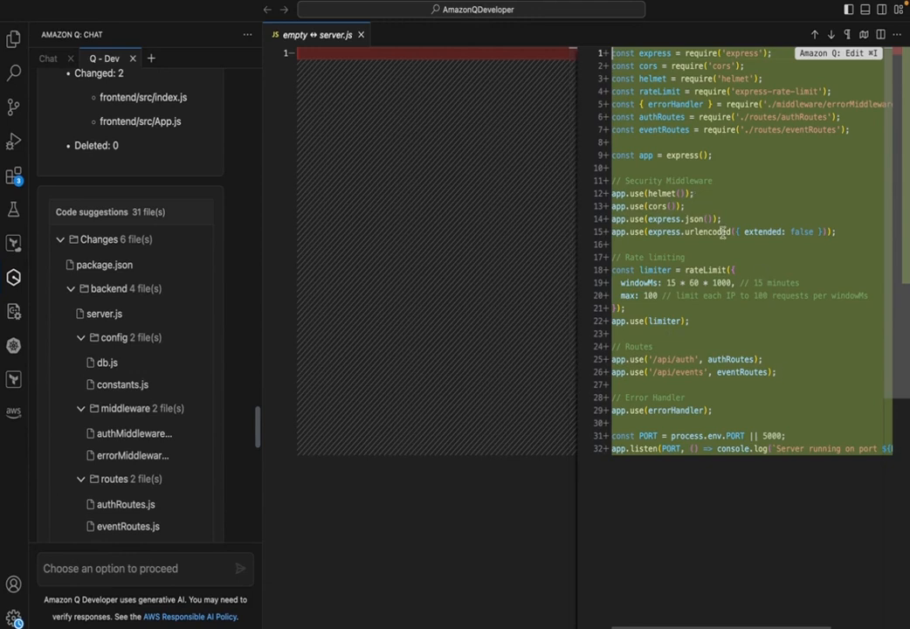
{"action": "mouse_move", "coordinate": [671, 194]}
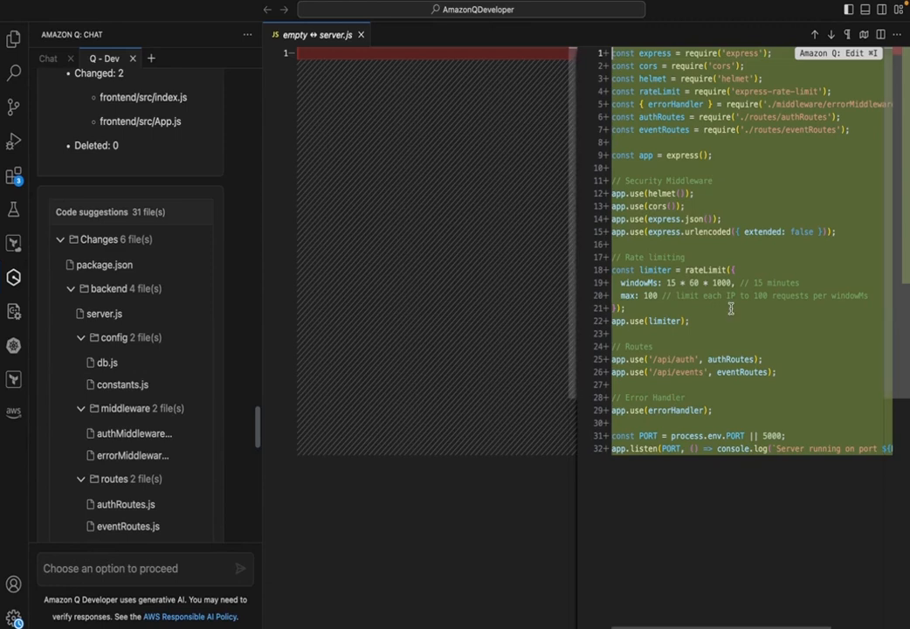
{"action": "scroll", "scroll_direction": "down", "scroll_amount": 3}
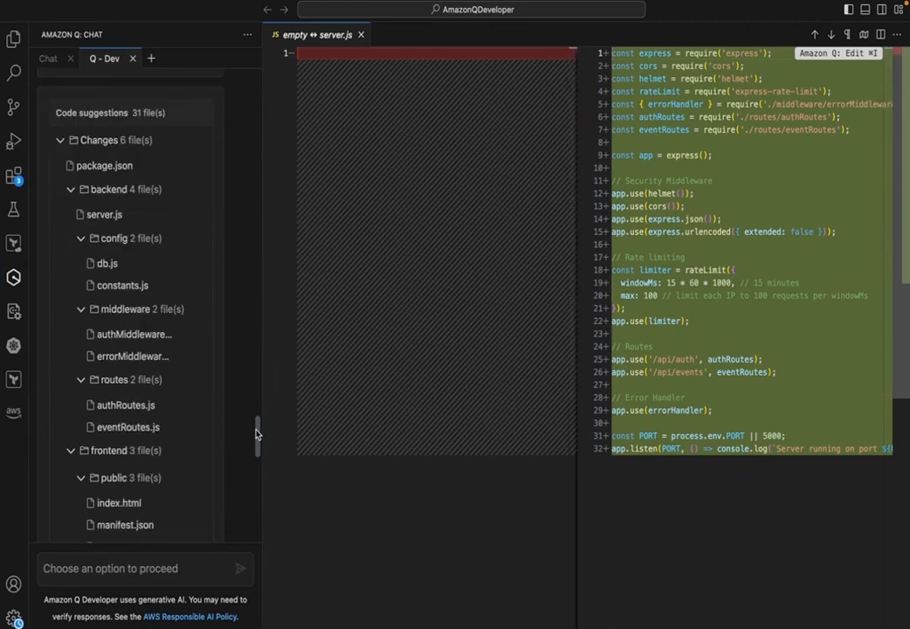
{"action": "scroll", "scroll_direction": "down", "scroll_amount": 3}
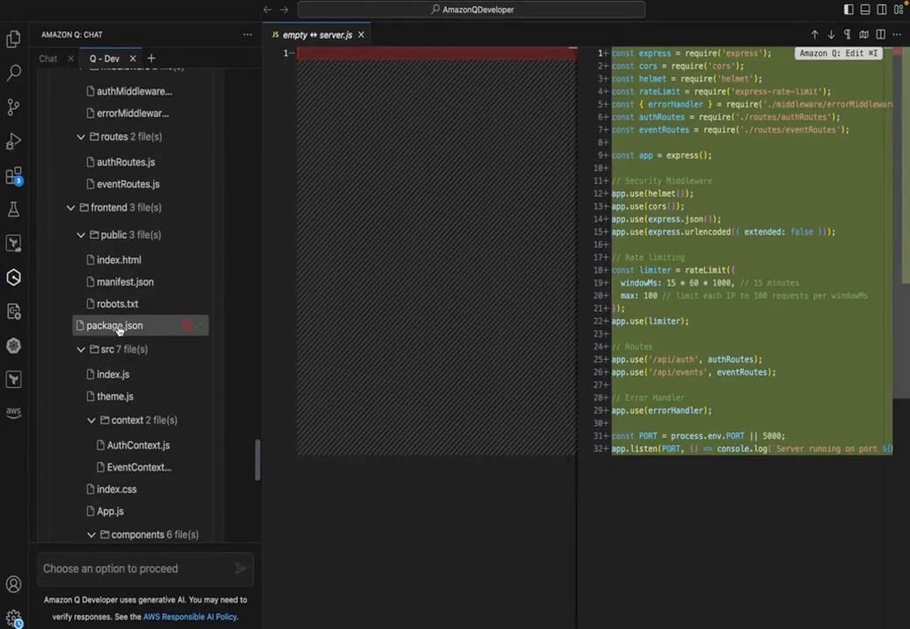
{"action": "left_click", "coordinate": [113, 324]}
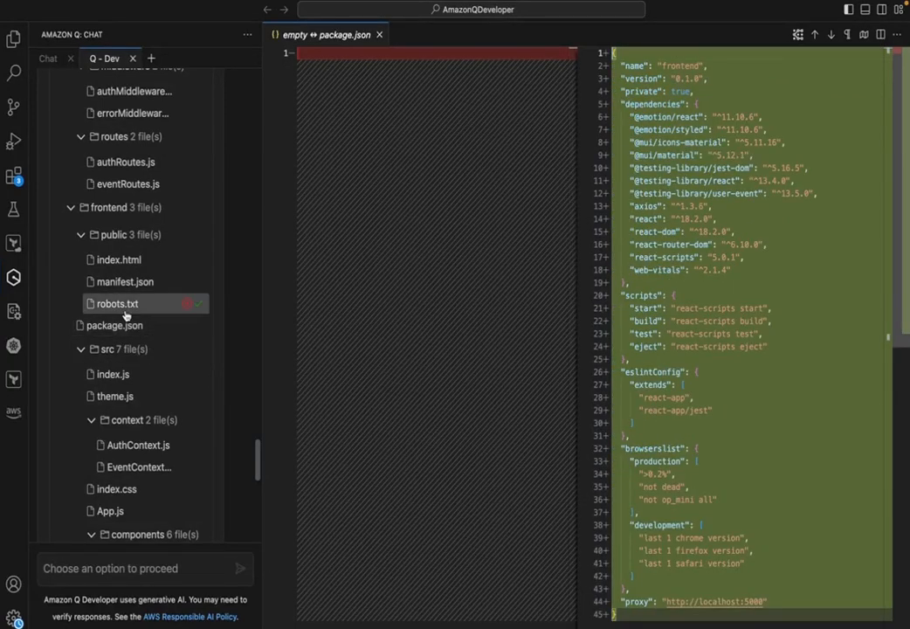
{"action": "left_click", "coordinate": [117, 303]}
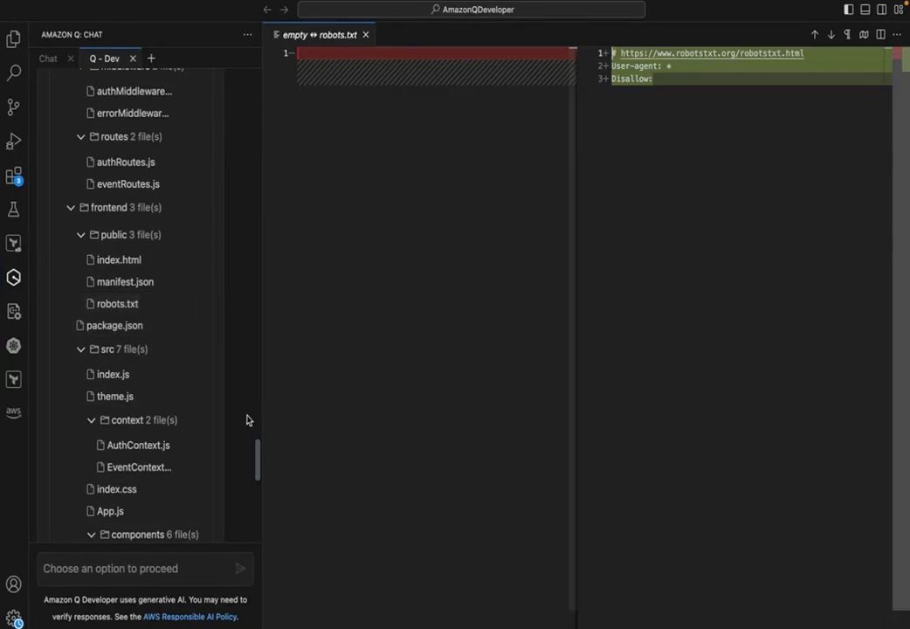
- Preview the suggested EventList.js and EventForm.js component diffs
{"action": "scroll", "scroll_direction": "down", "scroll_amount": 3}
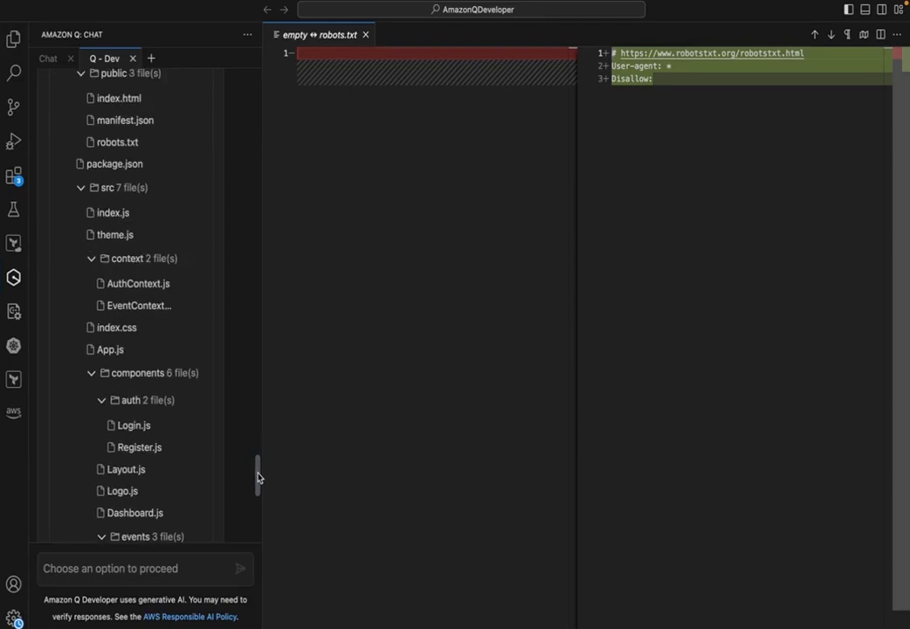
{"action": "scroll", "scroll_direction": "down", "scroll_amount": 3}
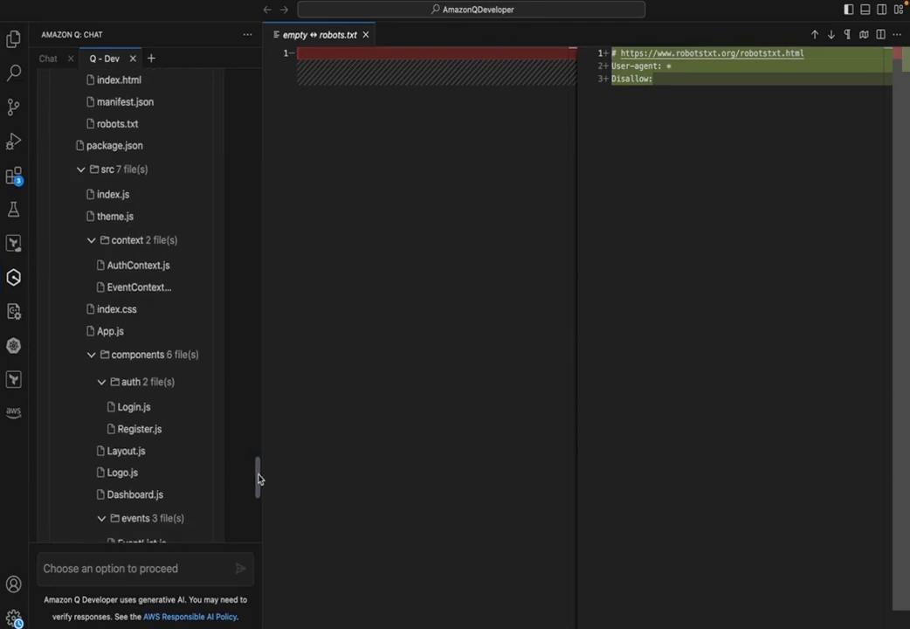
{"action": "left_click", "coordinate": [140, 429]}
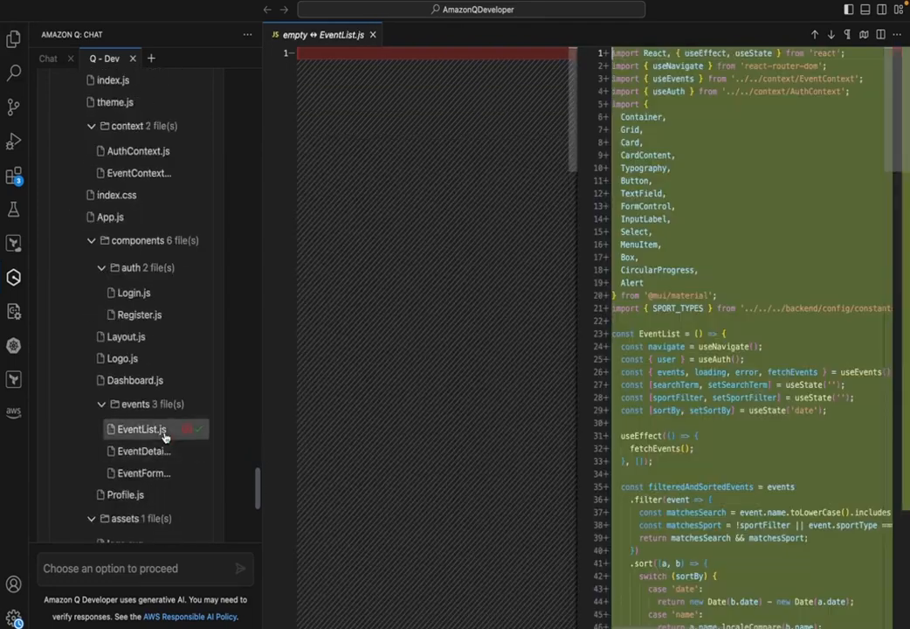
{"action": "left_click", "coordinate": [143, 472]}
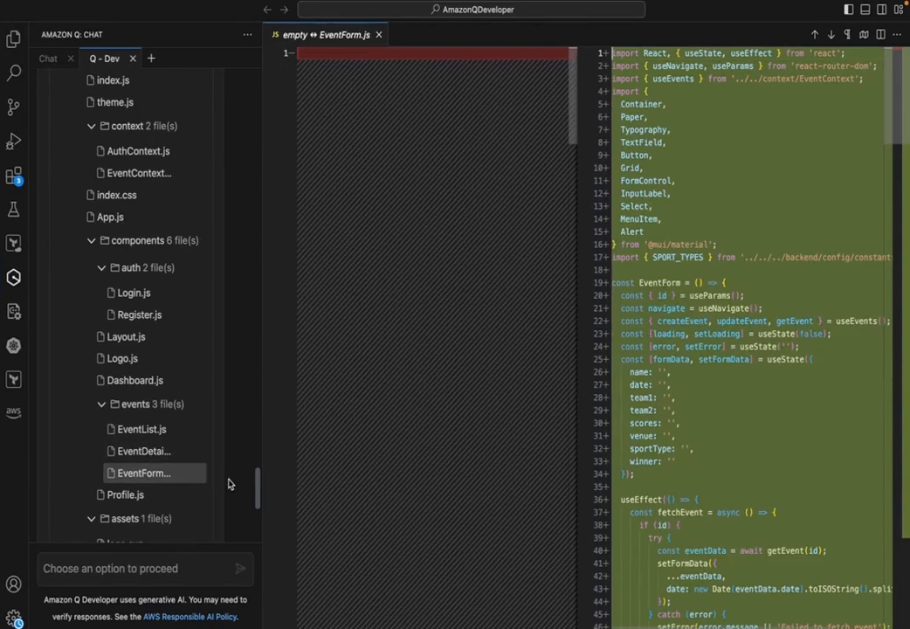
{"action": "scroll", "scroll_direction": "down", "scroll_amount": 3}
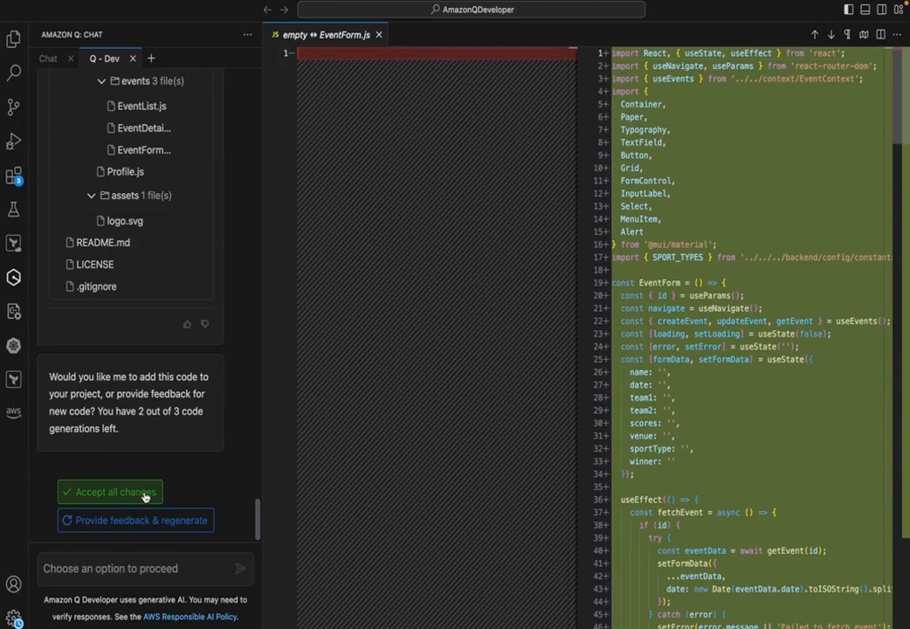
- Accept all of Amazon Q's suggested code changes
{"action": "left_click", "coordinate": [109, 492]}
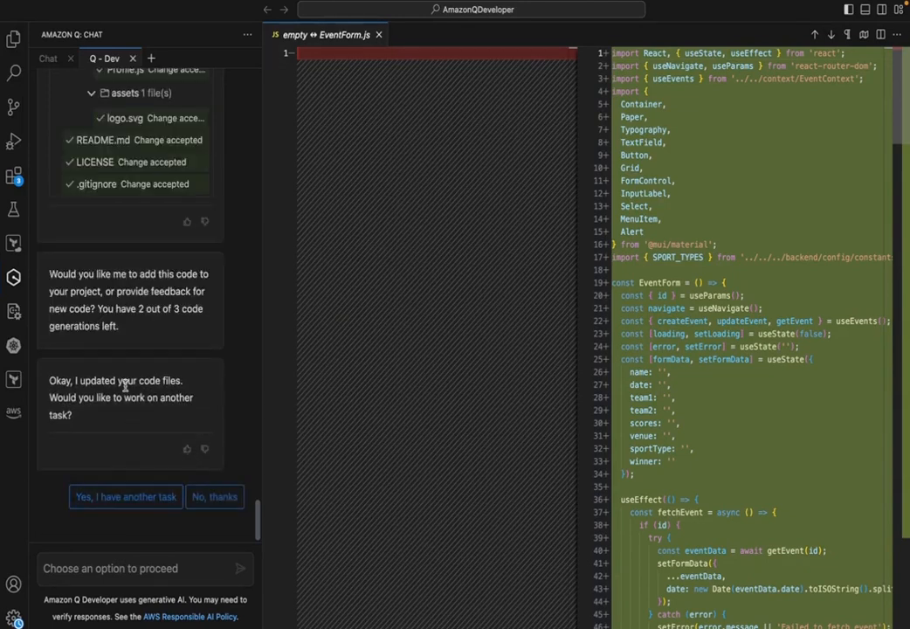
{"action": "mouse_move", "coordinate": [205, 419]}
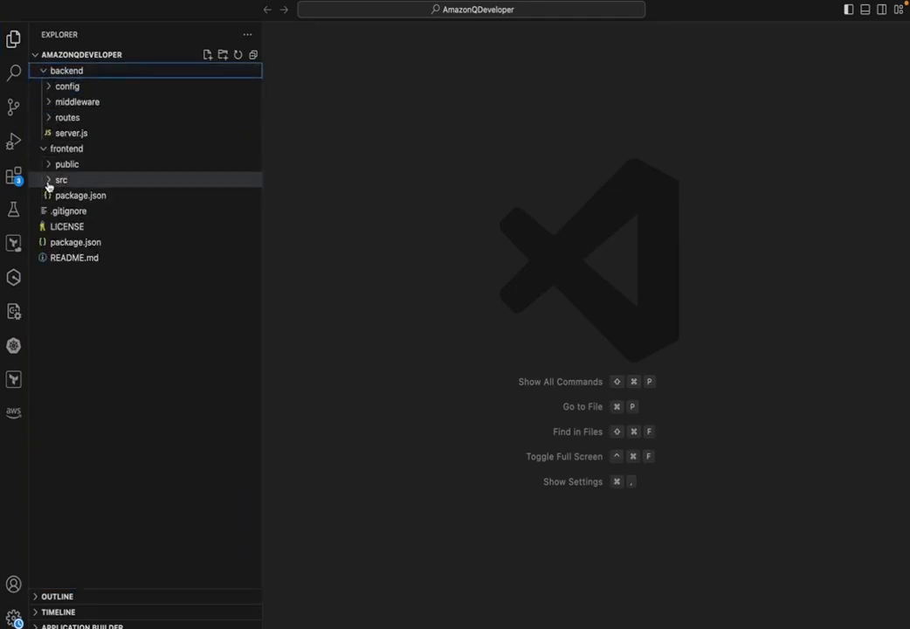
- Expand frontend/src in the Explorer to reveal theme.js
{"action": "left_click", "coordinate": [61, 179]}
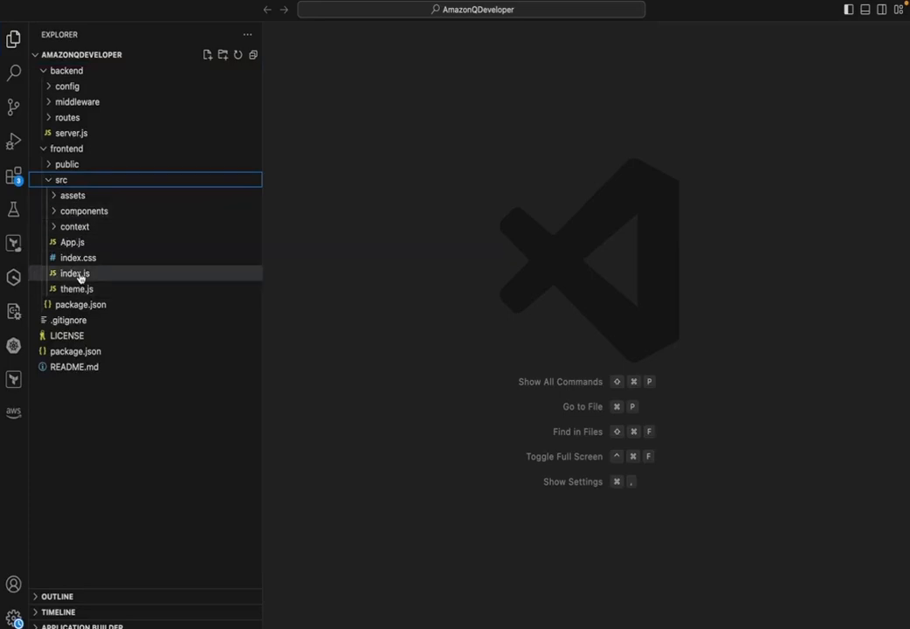
{"action": "mouse_move", "coordinate": [68, 117]}
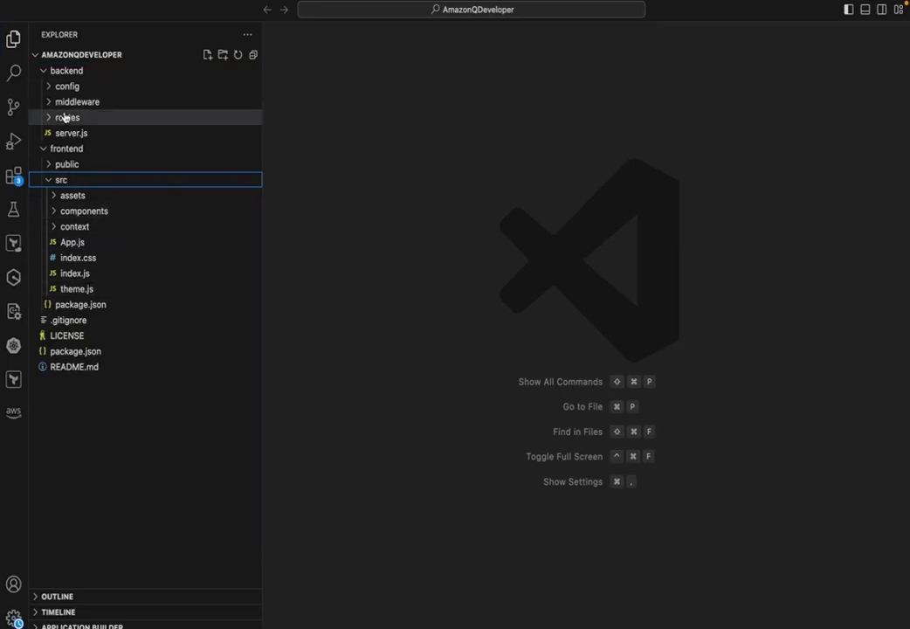
{"action": "mouse_move", "coordinate": [67, 86]}
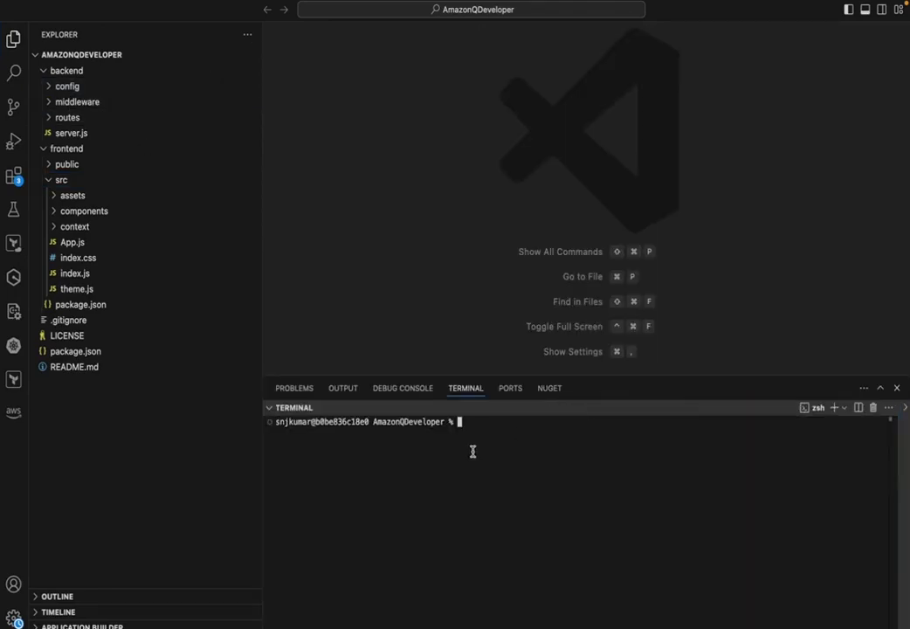
- In the backend folder, run npm install and start node server.js
{"action": "type", "text": "cd bac"}
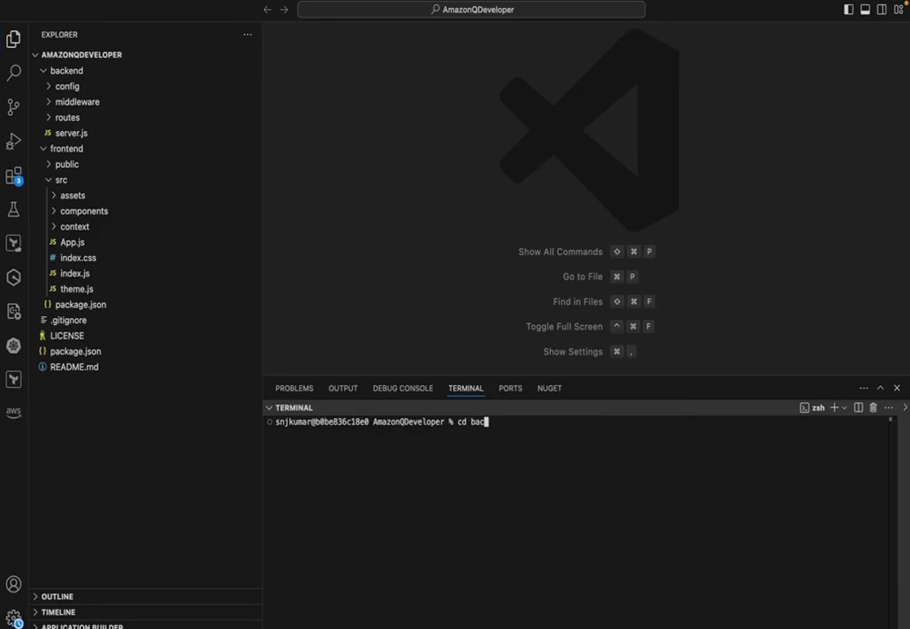
{"action": "key", "text": "Return"}
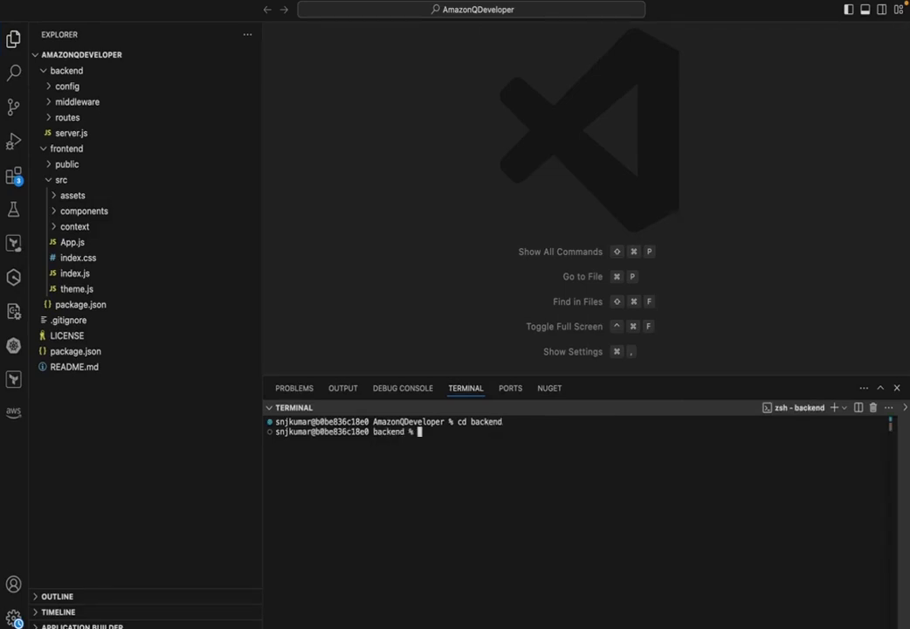
{"action": "type", "text": "npm"}
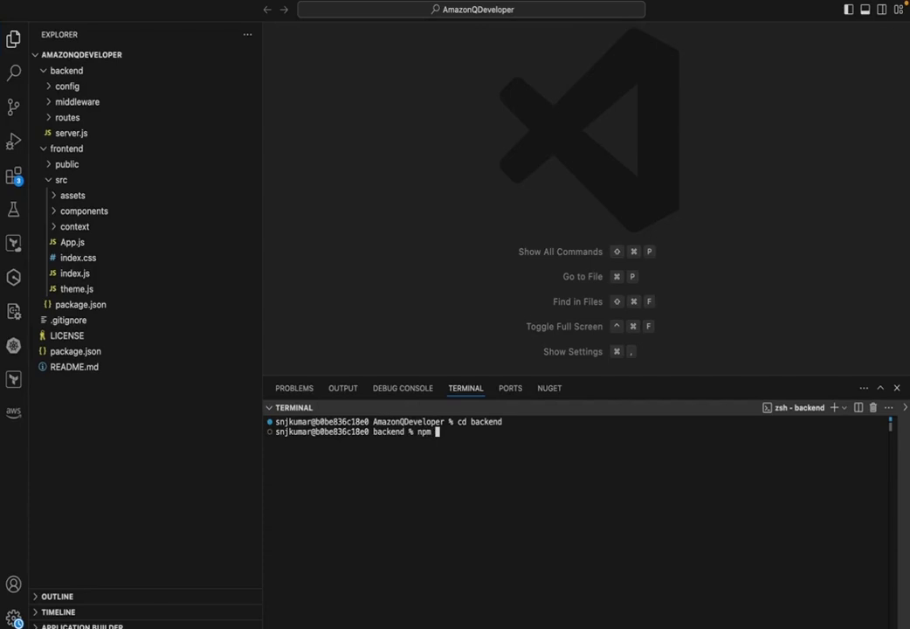
{"action": "type", "text": "install"}
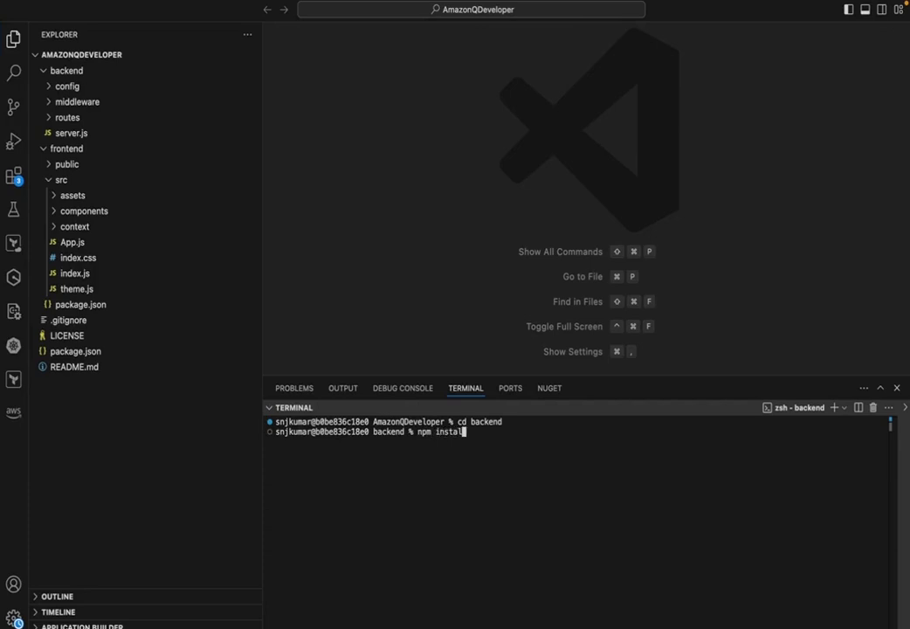
{"action": "key", "text": "Return"}
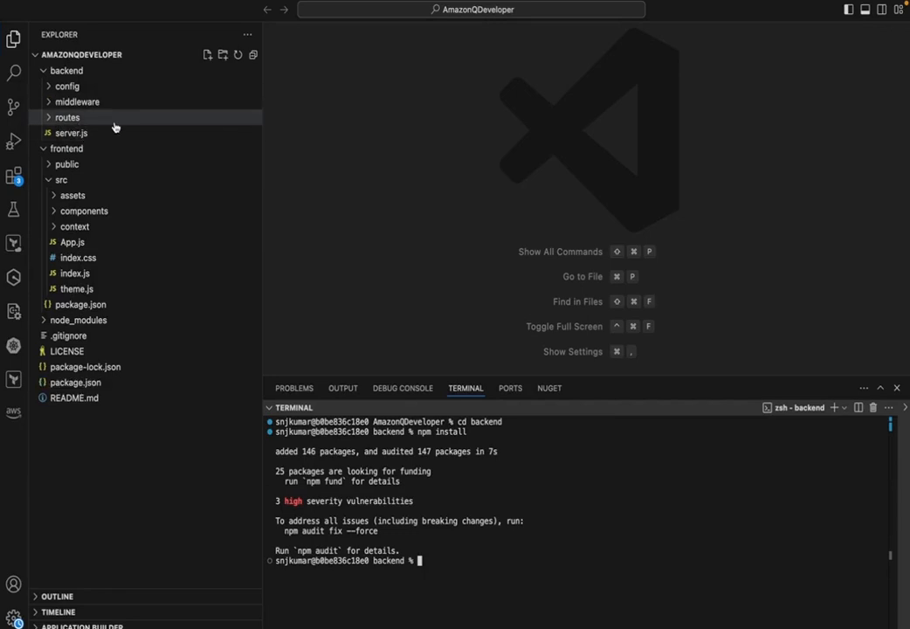
{"action": "mouse_move", "coordinate": [83, 179]}
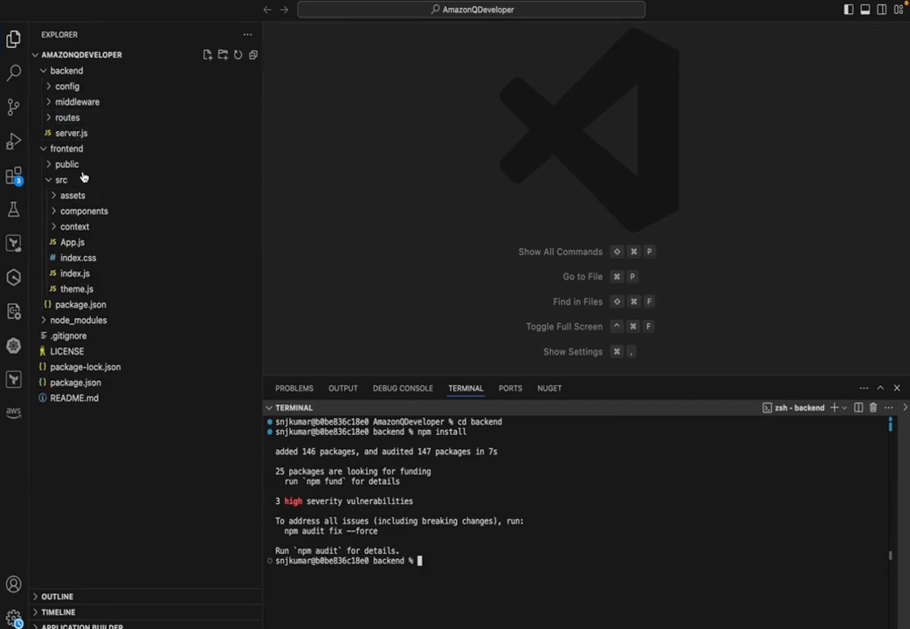
{"action": "type", "text": "node"}
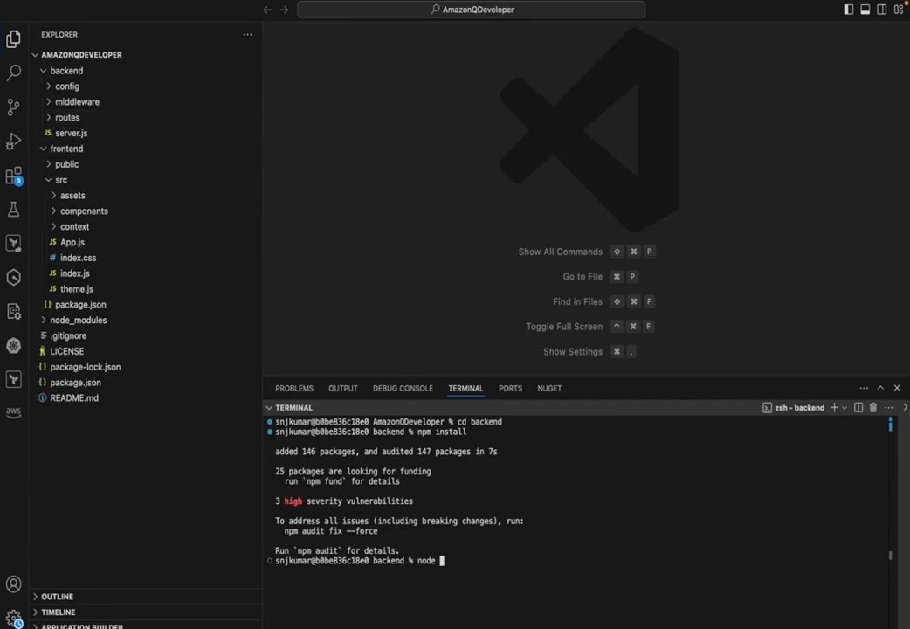
{"action": "type", "text": "server.js"}
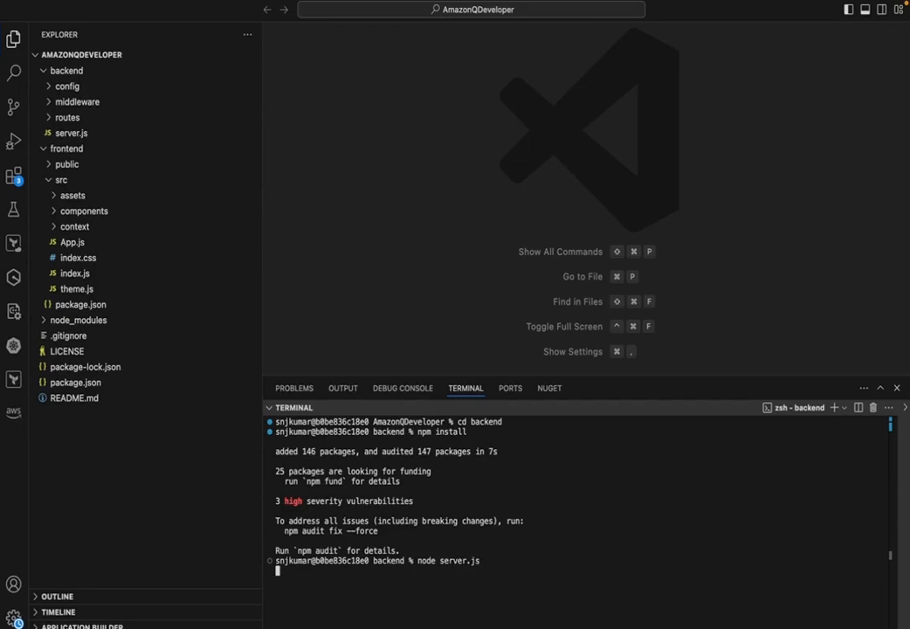
{"action": "key", "text": "Return"}
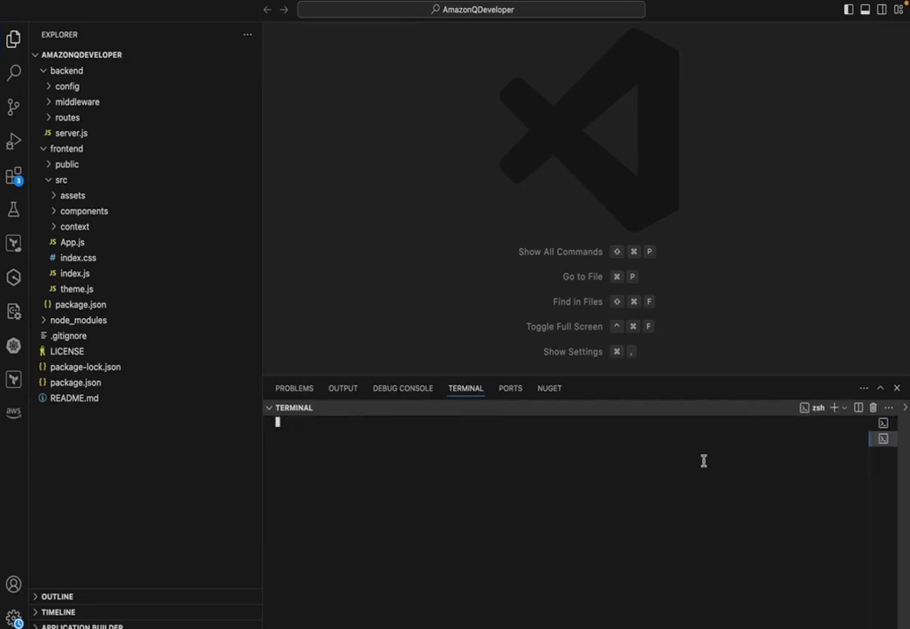
- Change into the frontend folder and run npm install
{"action": "type", "text": "cd"}
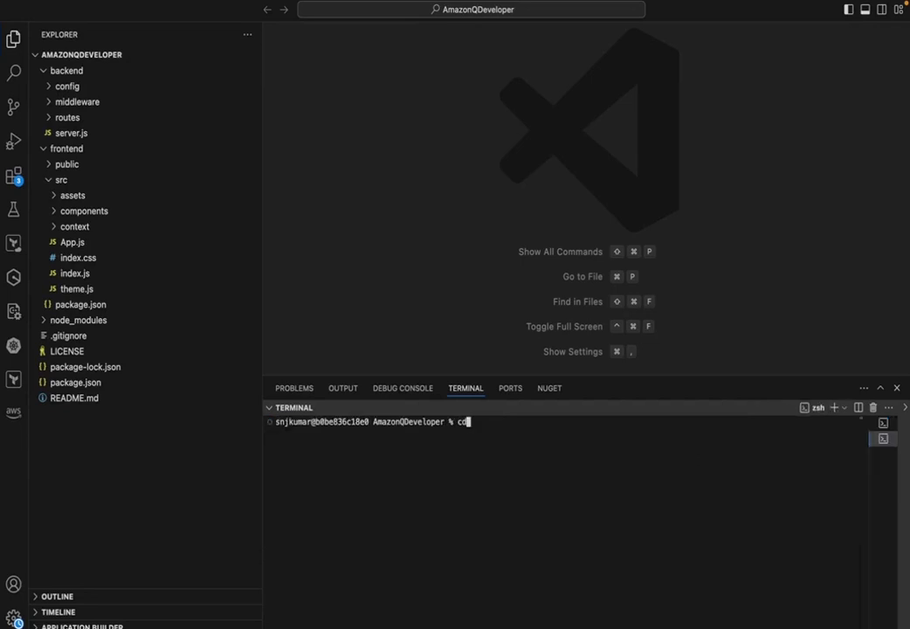
{"action": "key", "text": "Return"}
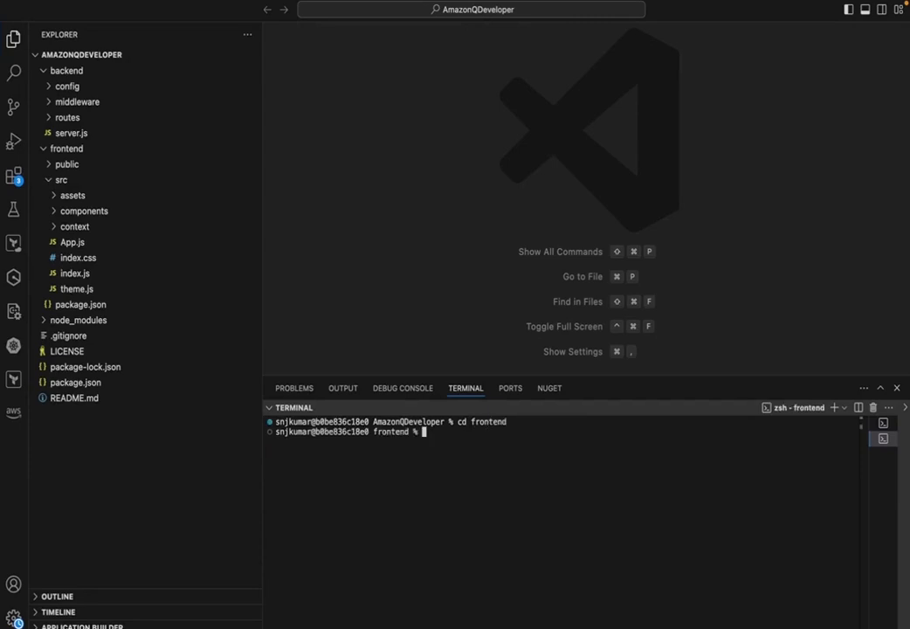
{"action": "type", "text": "npm install"}
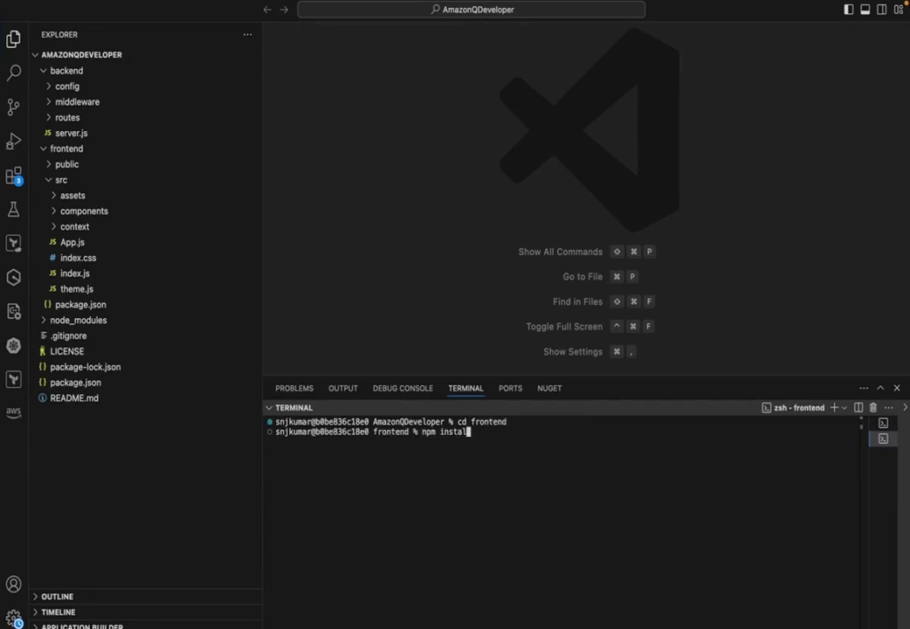
{"action": "key", "text": "Return"}
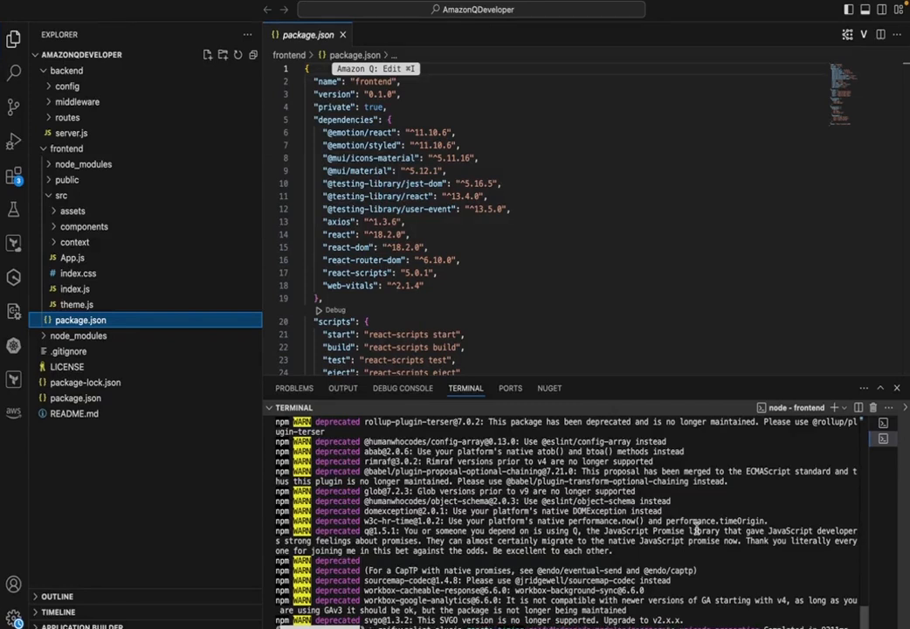
{"action": "scroll", "scroll_direction": "down", "scroll_amount": 3}
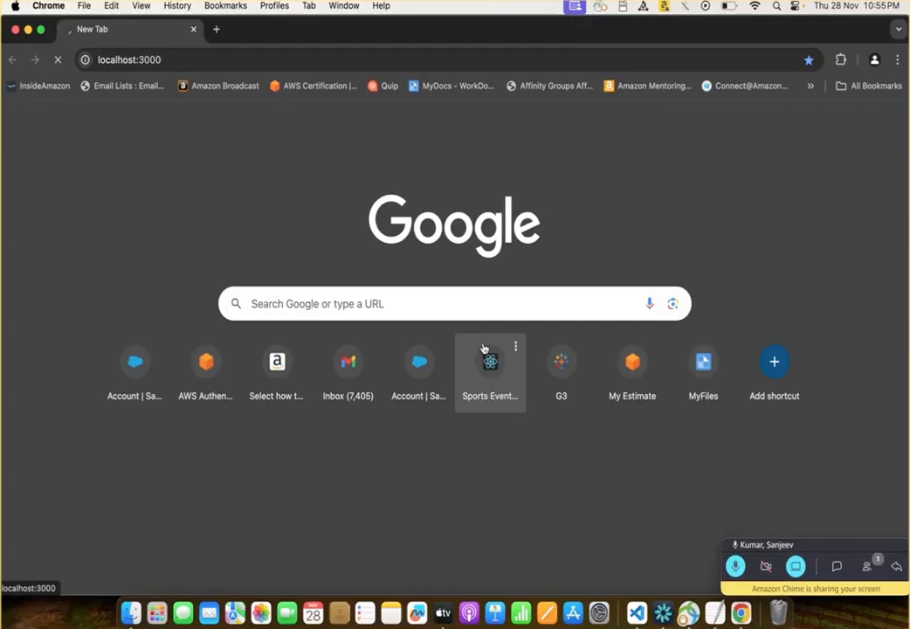
- Load the Sports Events app from localhost:3000 full screen and focus the Username field
{"action": "left_click", "coordinate": [490, 360]}
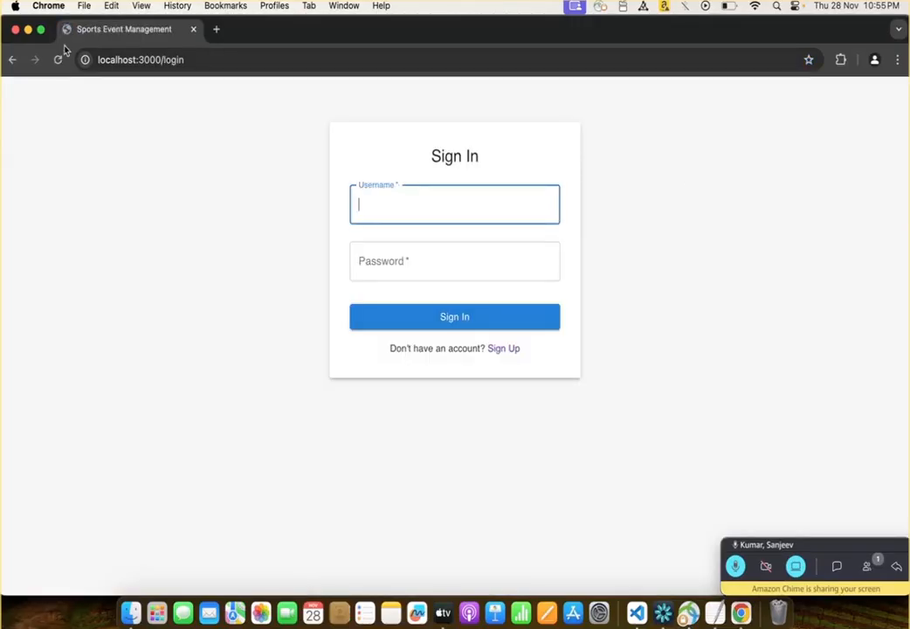
{"action": "key", "text": "f"}
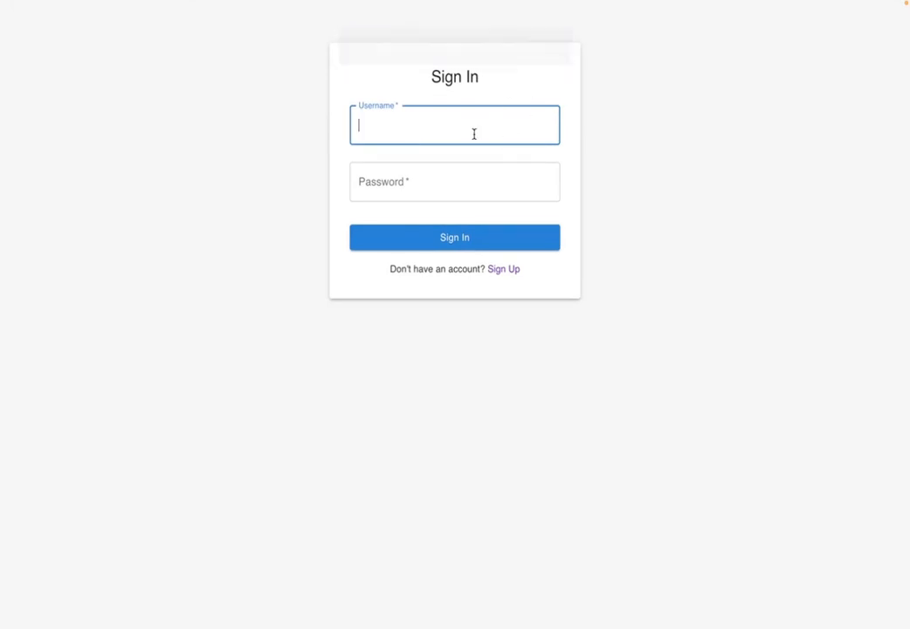
{"action": "left_click", "coordinate": [454, 237]}
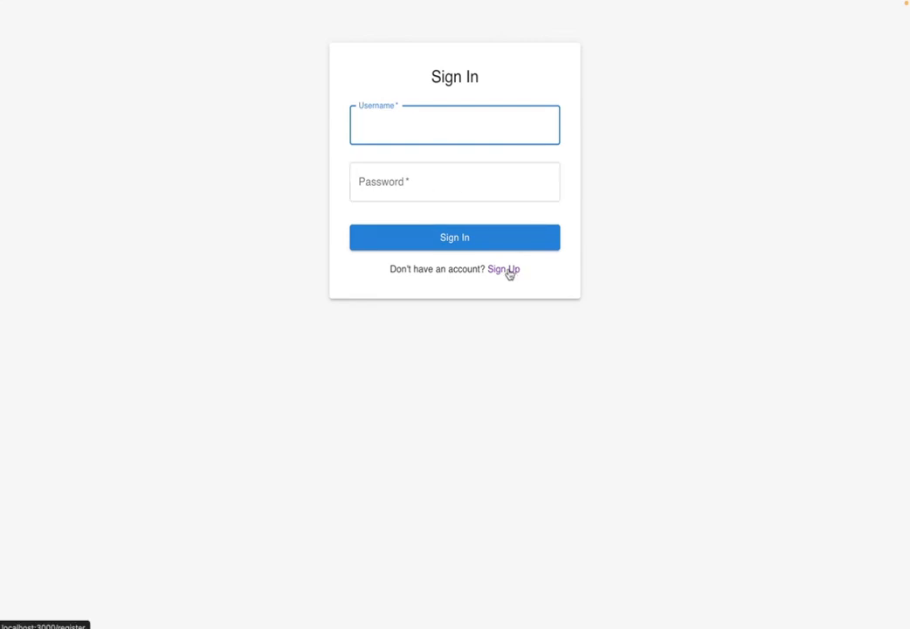
- Register account 'test' with password 'password', fixing the confirm-password mismatch before resubmitting
{"action": "left_click", "coordinate": [503, 269]}
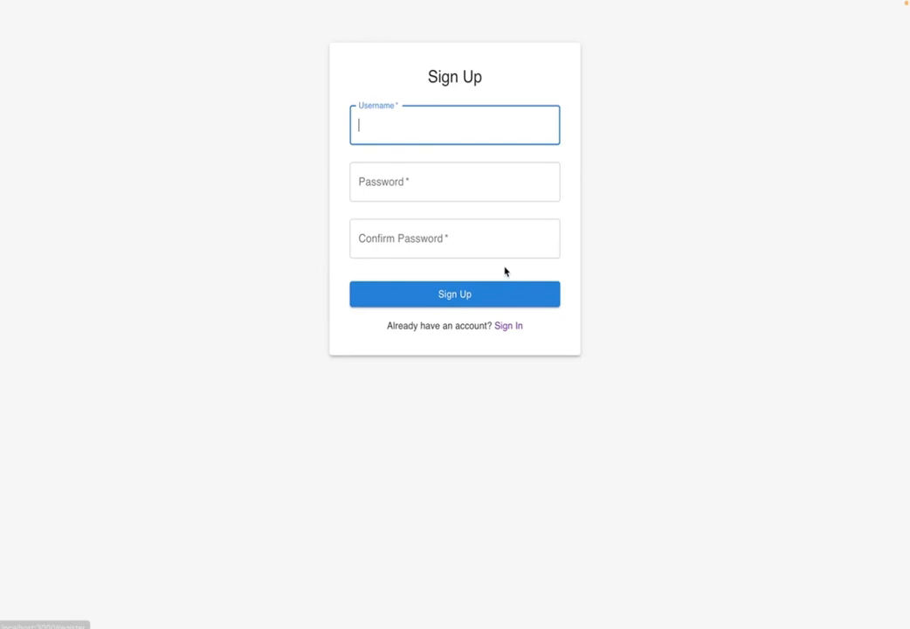
{"action": "type", "text": "t"}
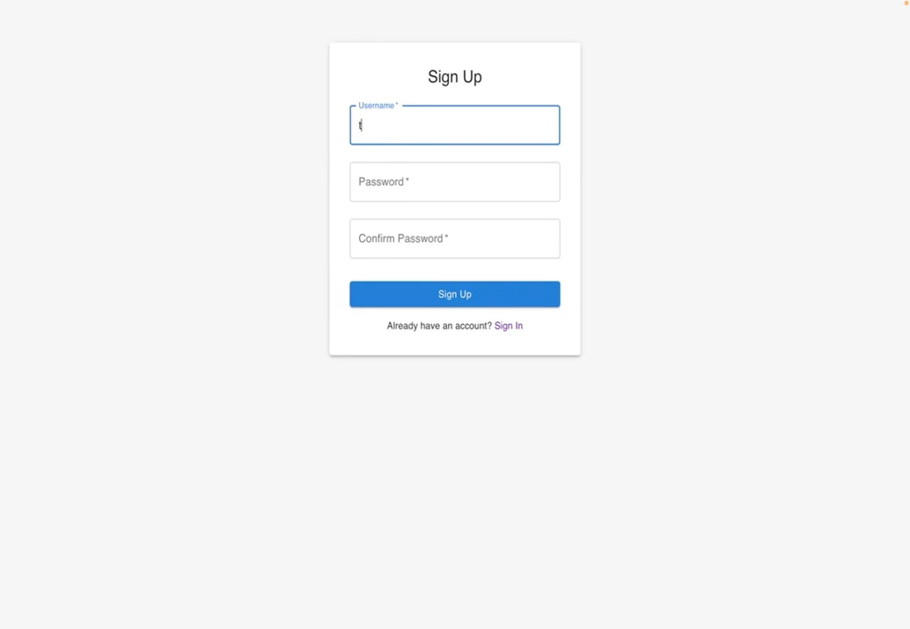
{"action": "left_click", "coordinate": [454, 182]}
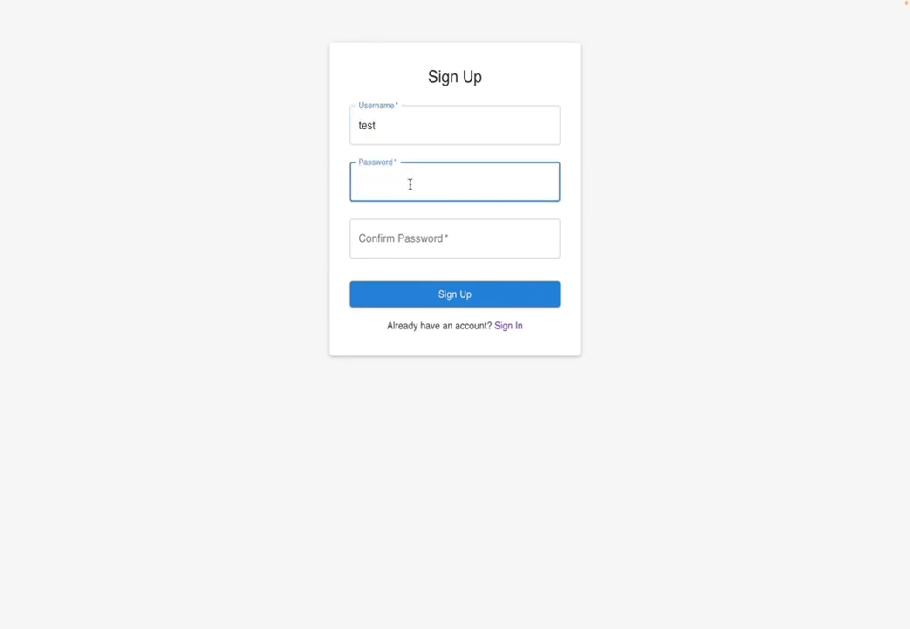
{"action": "type", "text": "password"}
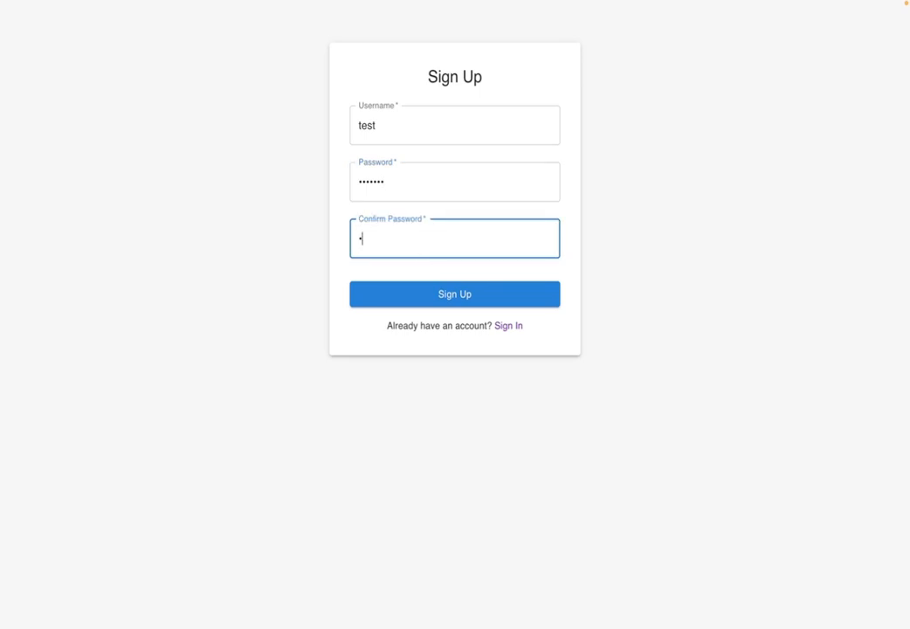
{"action": "left_click", "coordinate": [454, 293]}
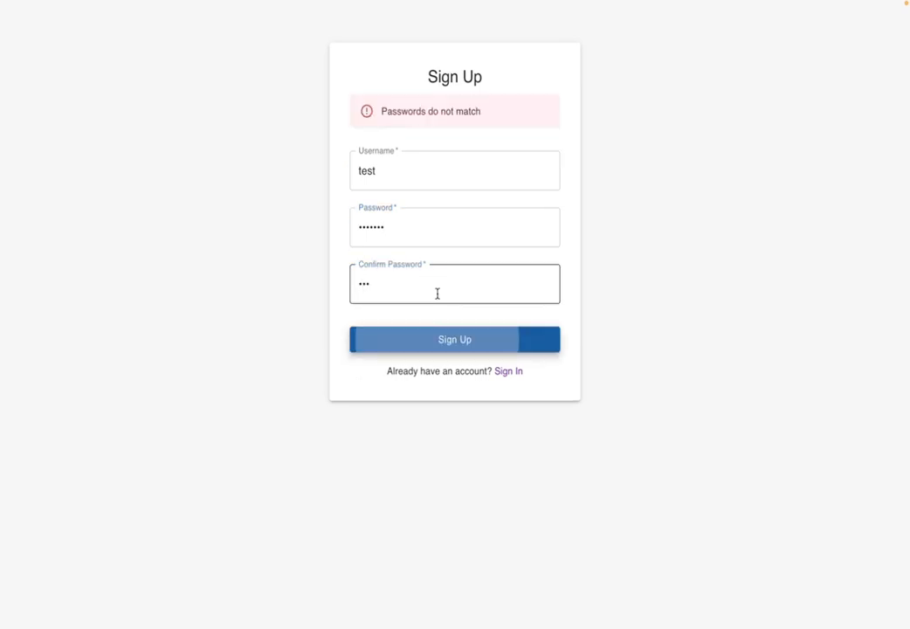
{"action": "left_click", "coordinate": [454, 226]}
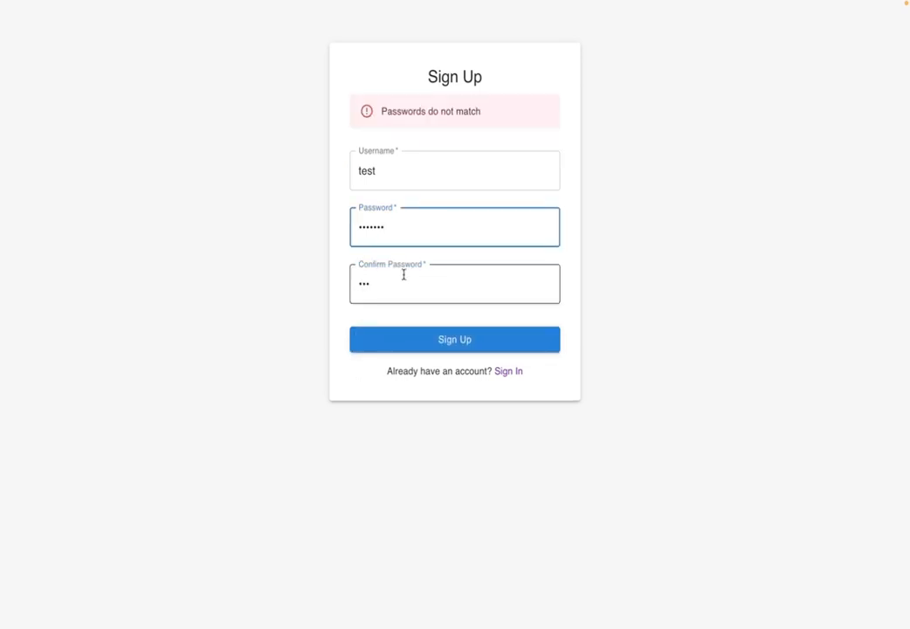
{"action": "type", "text": "•"}
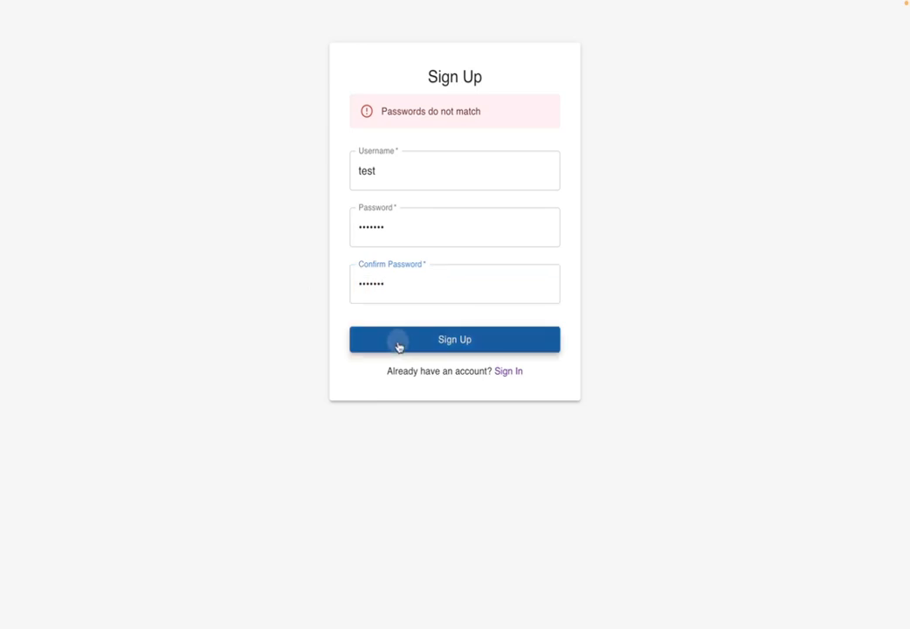
{"action": "left_click", "coordinate": [454, 338]}
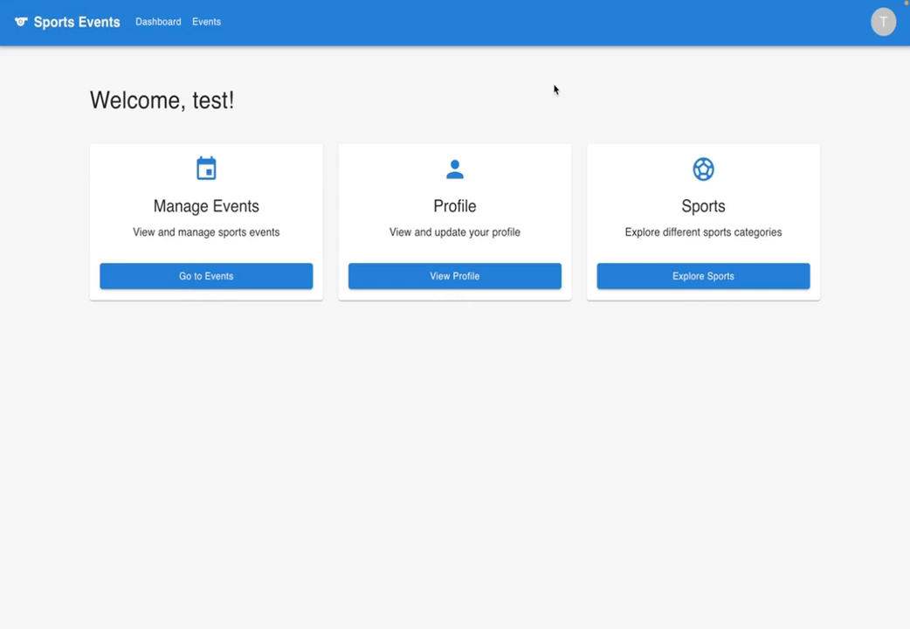
{"action": "mouse_move", "coordinate": [883, 22]}
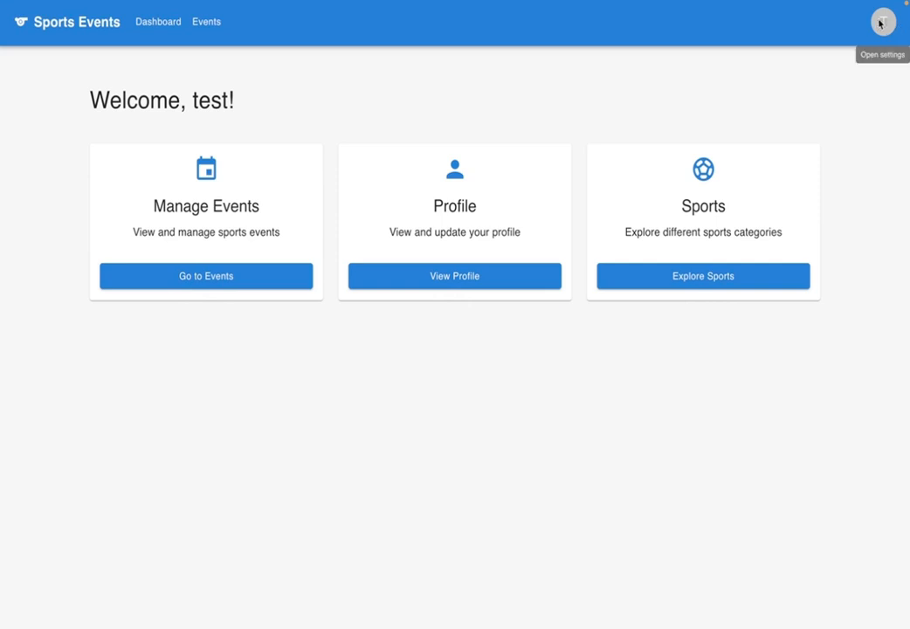
- Explore the account menu, the events list's sort orders and the sports categories
{"action": "left_click", "coordinate": [882, 22]}
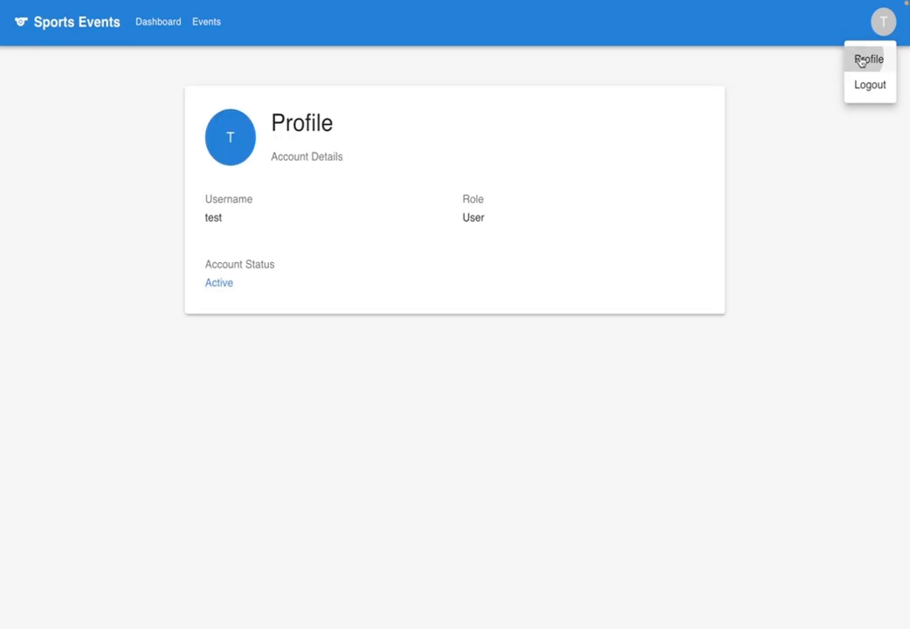
{"action": "mouse_move", "coordinate": [870, 41]}
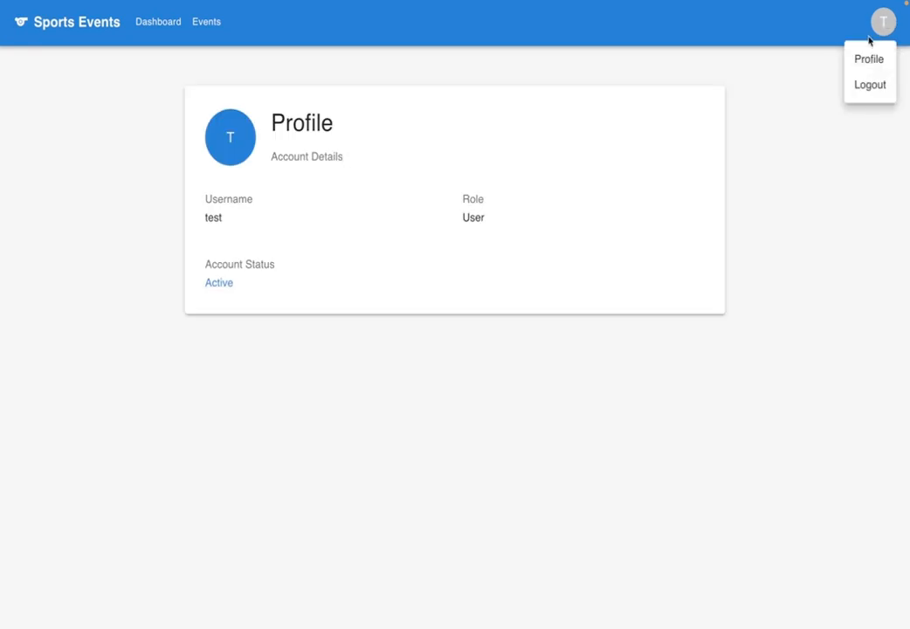
{"action": "left_click", "coordinate": [158, 22]}
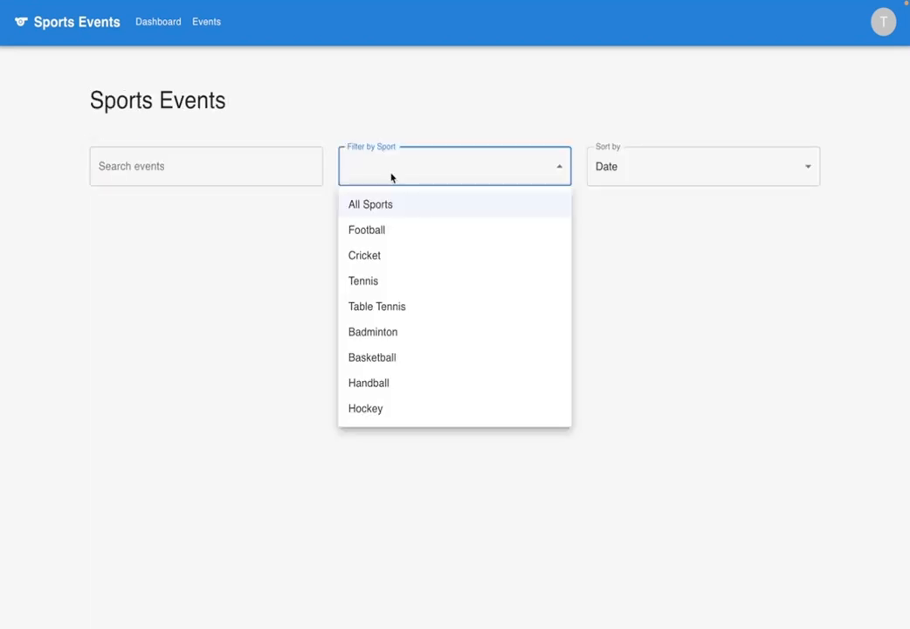
{"action": "left_click", "coordinate": [702, 166]}
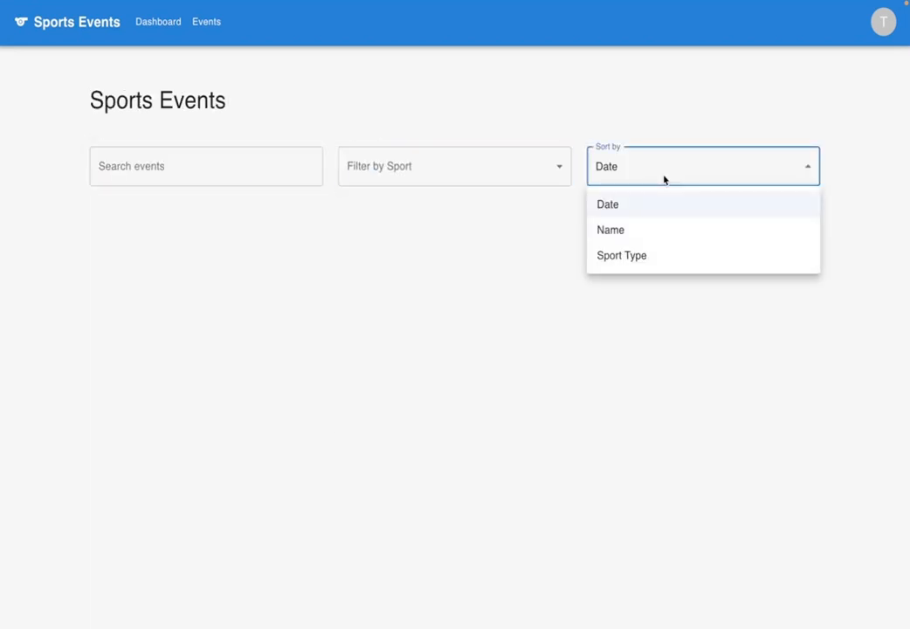
{"action": "left_click", "coordinate": [158, 22]}
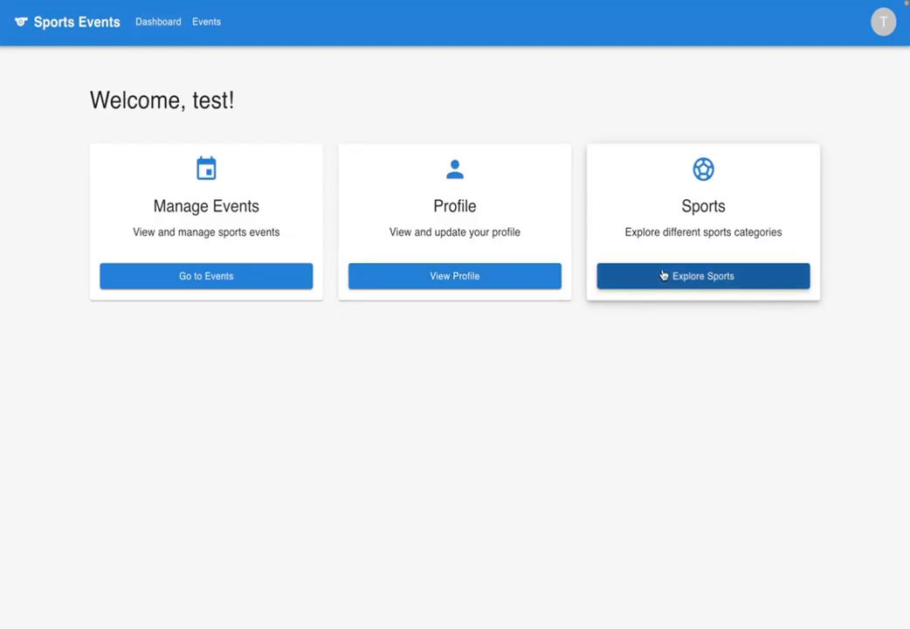
{"action": "left_click", "coordinate": [703, 276]}
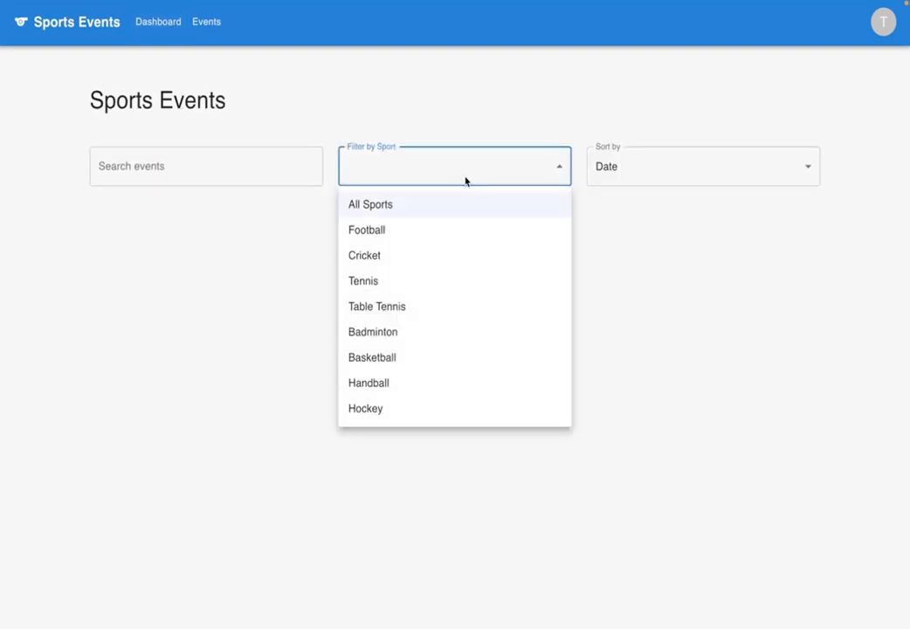
{"action": "left_click", "coordinate": [157, 22]}
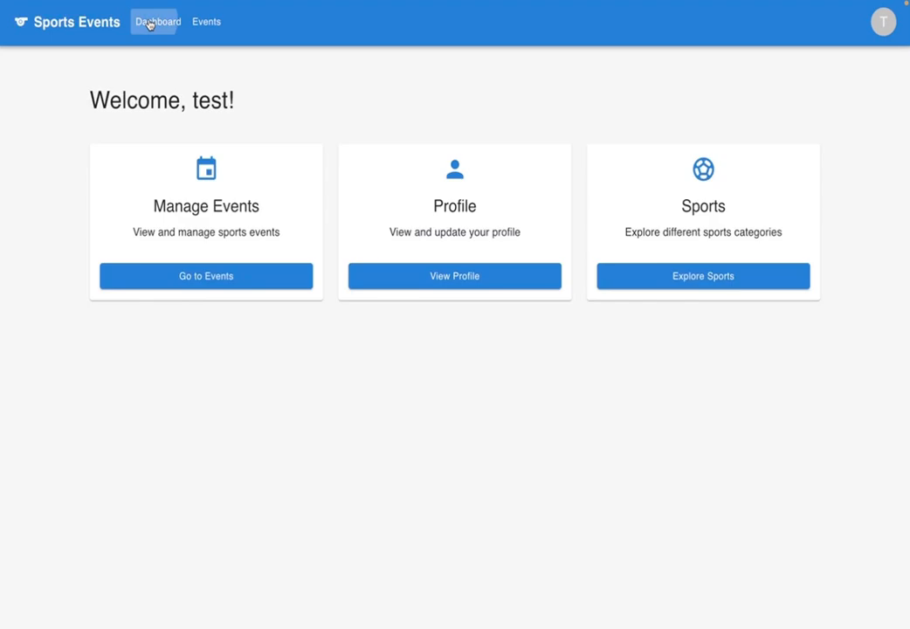
- View the events page's sport filter options, return to the dashboard, then log out
{"action": "left_click", "coordinate": [206, 22]}
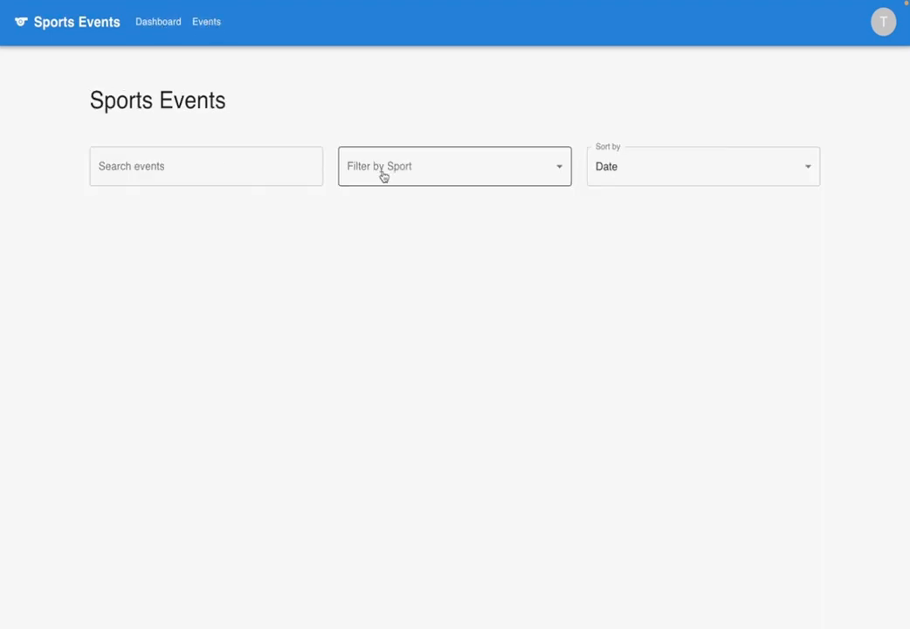
{"action": "left_click", "coordinate": [453, 166]}
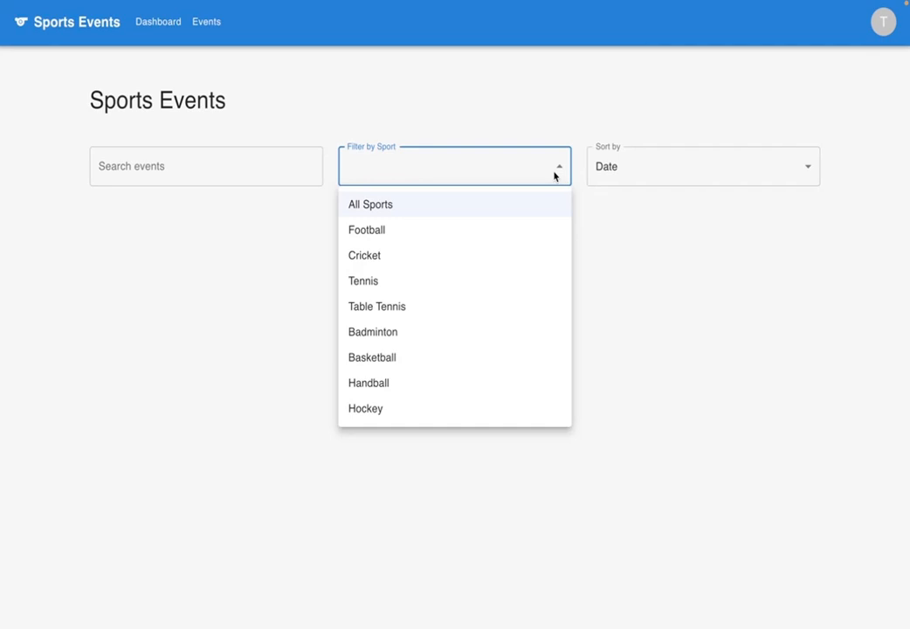
{"action": "left_click", "coordinate": [158, 22]}
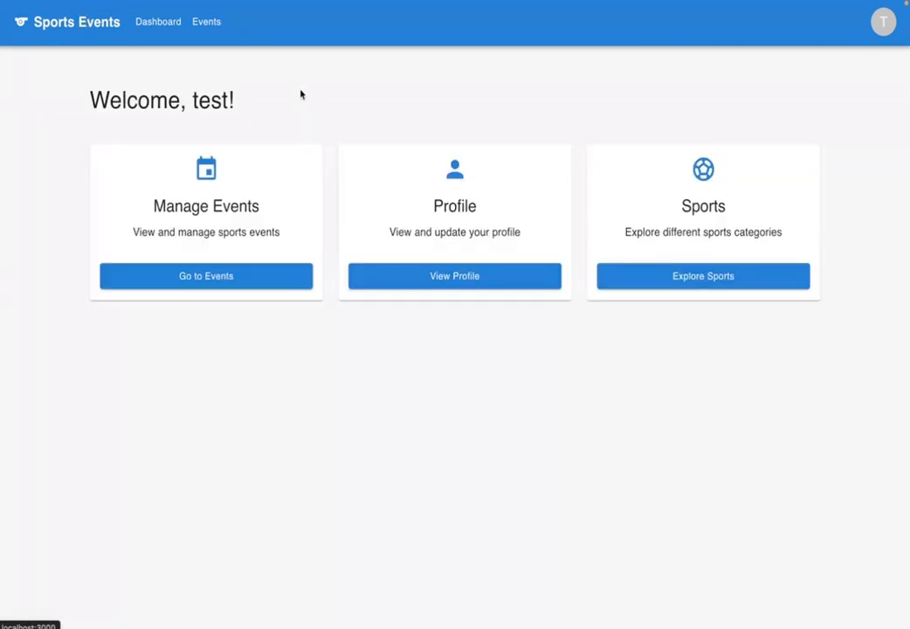
{"action": "mouse_move", "coordinate": [218, 166]}
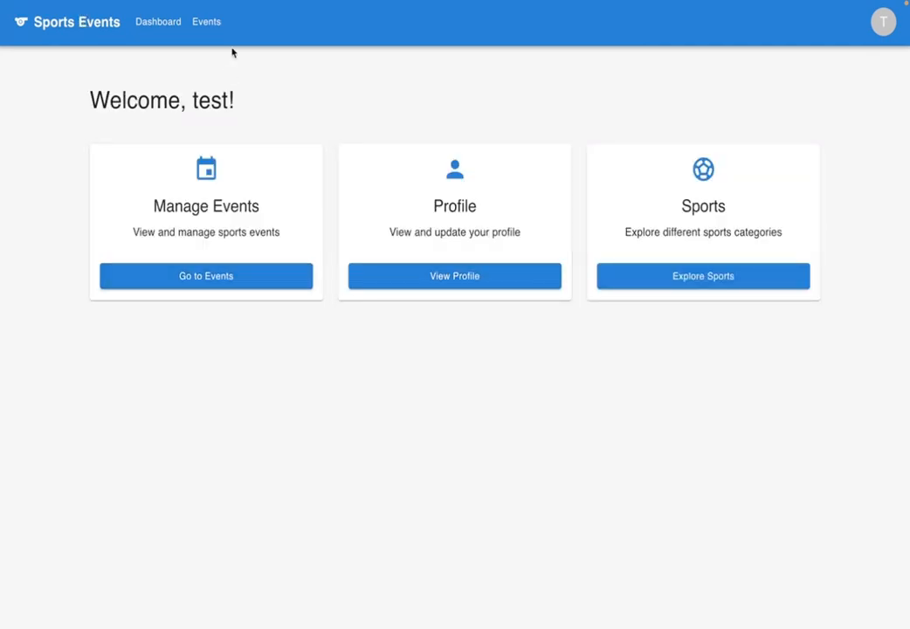
{"action": "mouse_move", "coordinate": [671, 18]}
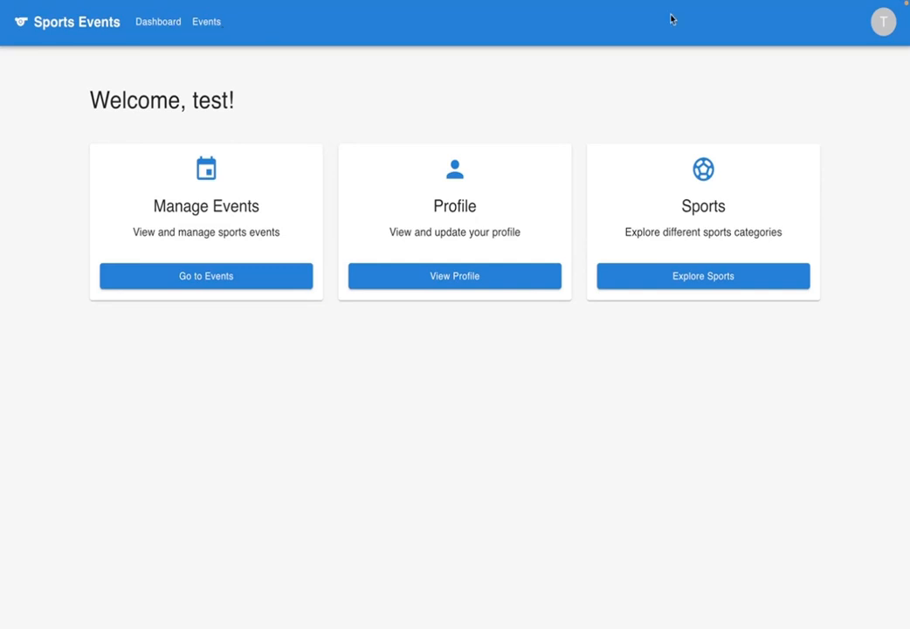
{"action": "mouse_move", "coordinate": [883, 22]}
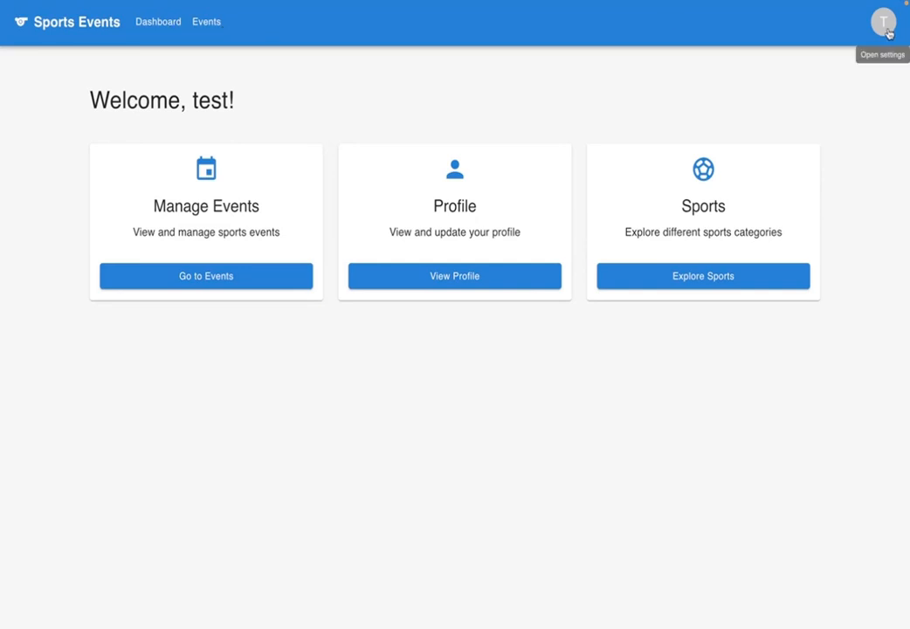
{"action": "left_click", "coordinate": [883, 22]}
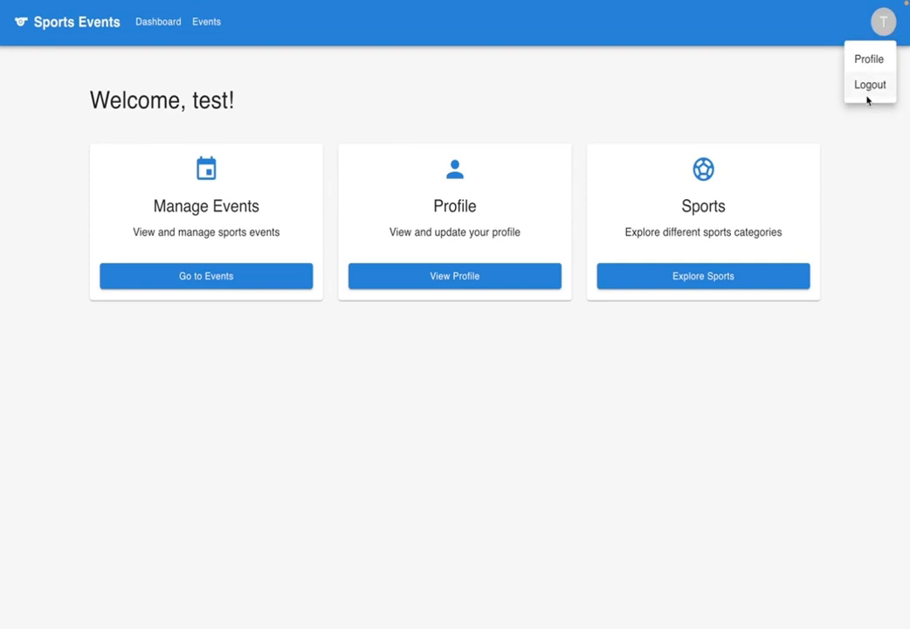
{"action": "left_click", "coordinate": [869, 84]}
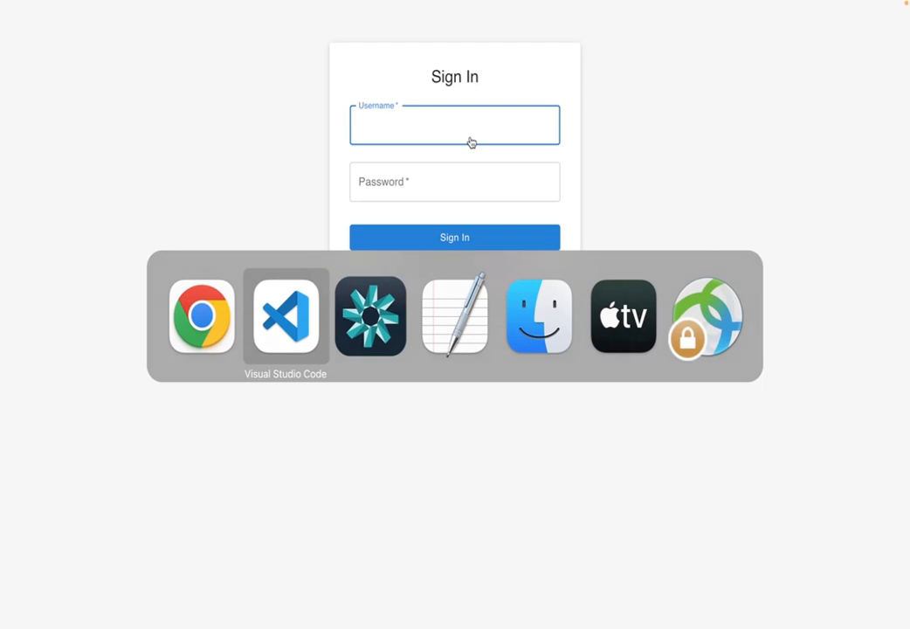
- Return to VS Code to review db.js with its admin user and empty events list
{"action": "left_click", "coordinate": [284, 316]}
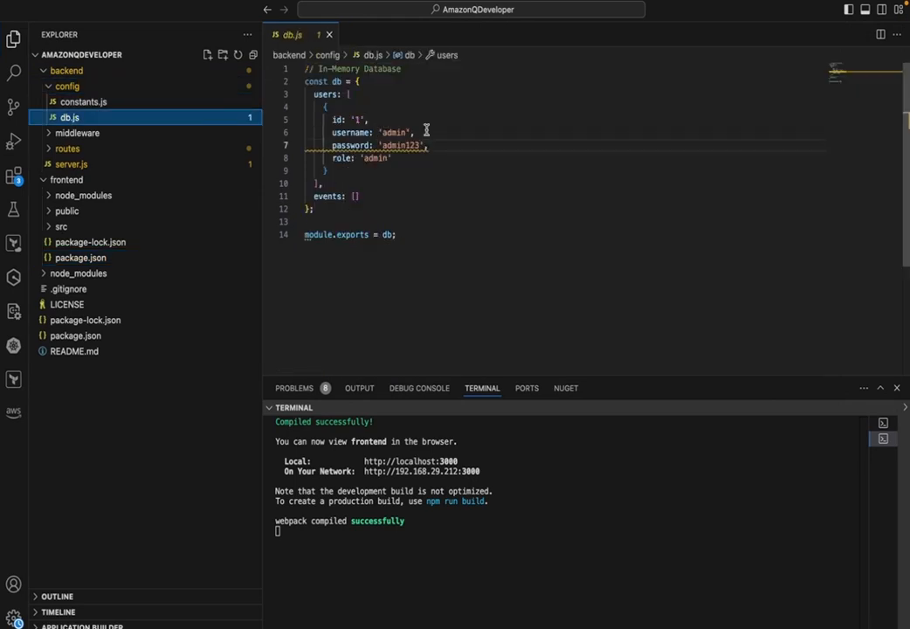
{"action": "mouse_move", "coordinate": [404, 150]}
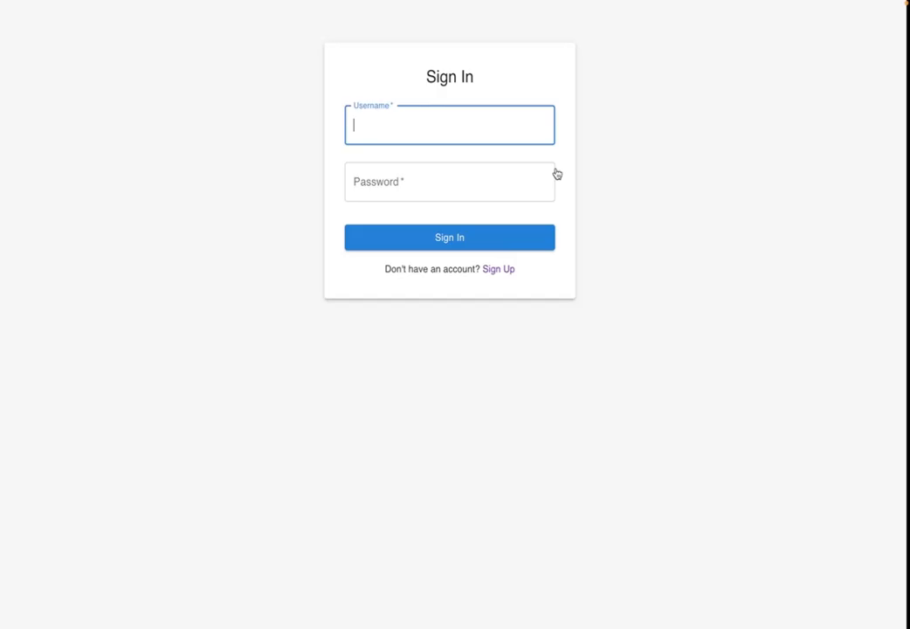
- Sign in as admin, go to the events list, and open Create Event
{"action": "type", "text": "admin"}
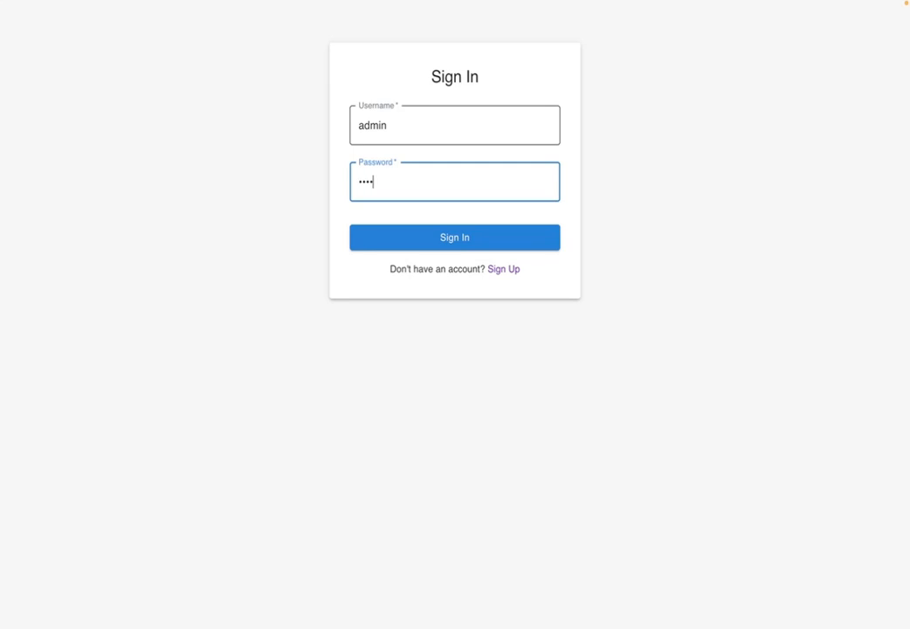
{"action": "left_click", "coordinate": [454, 237]}
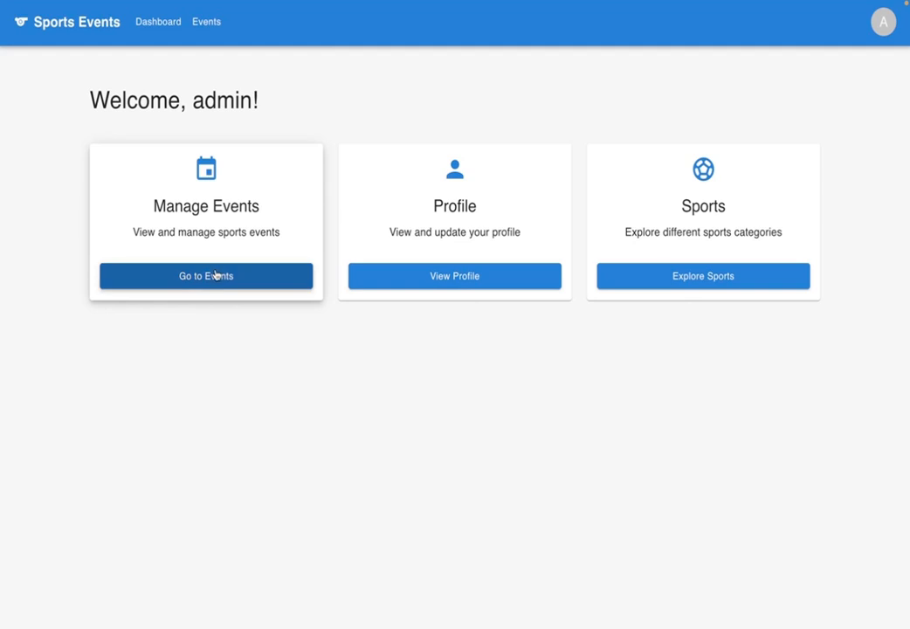
{"action": "left_click", "coordinate": [205, 275]}
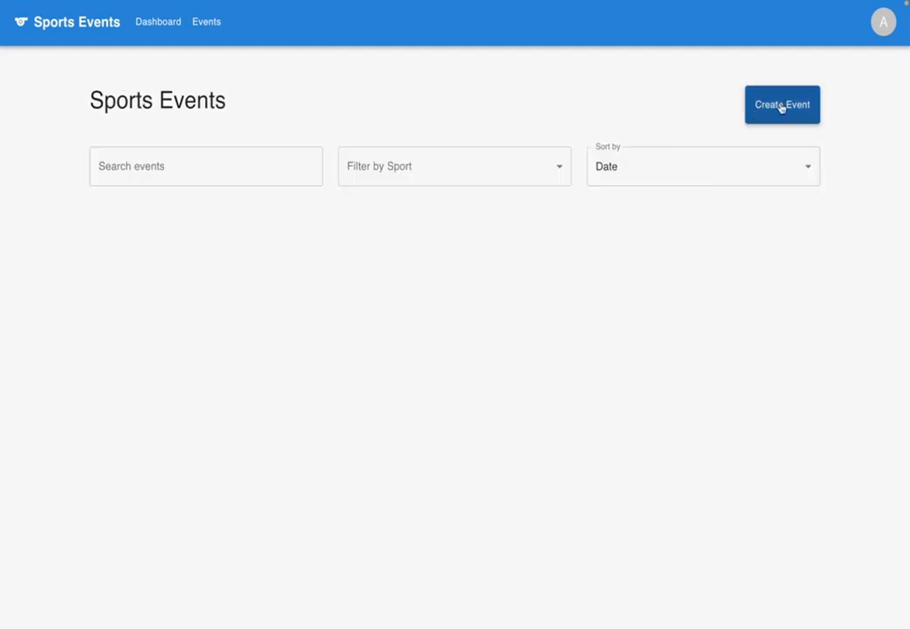
{"action": "left_click", "coordinate": [781, 104]}
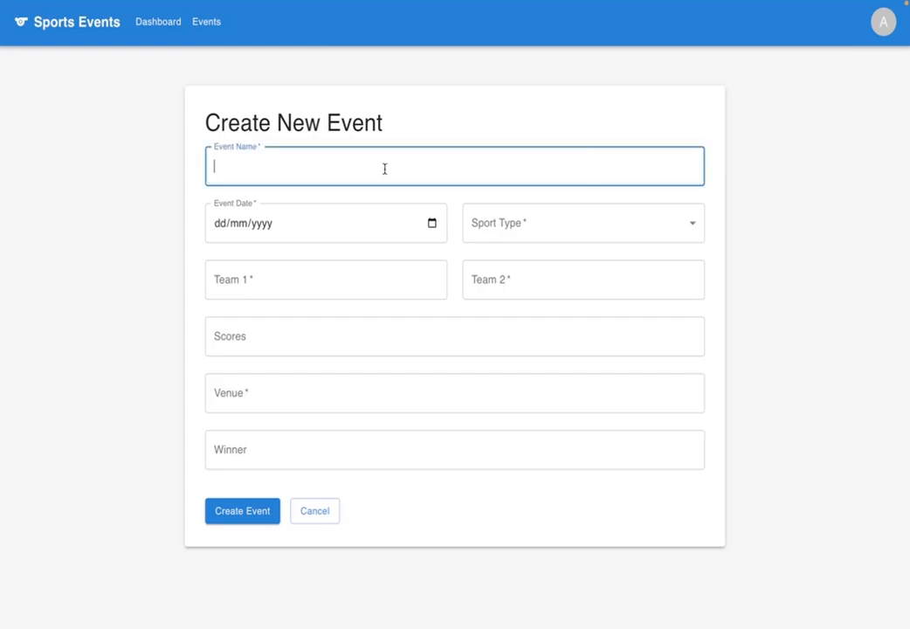
- Enter name 'Football World Cup Finals', date 27/11/2024, sport Football, and Team 1 Brazil
{"action": "type", "text": "Football W"}
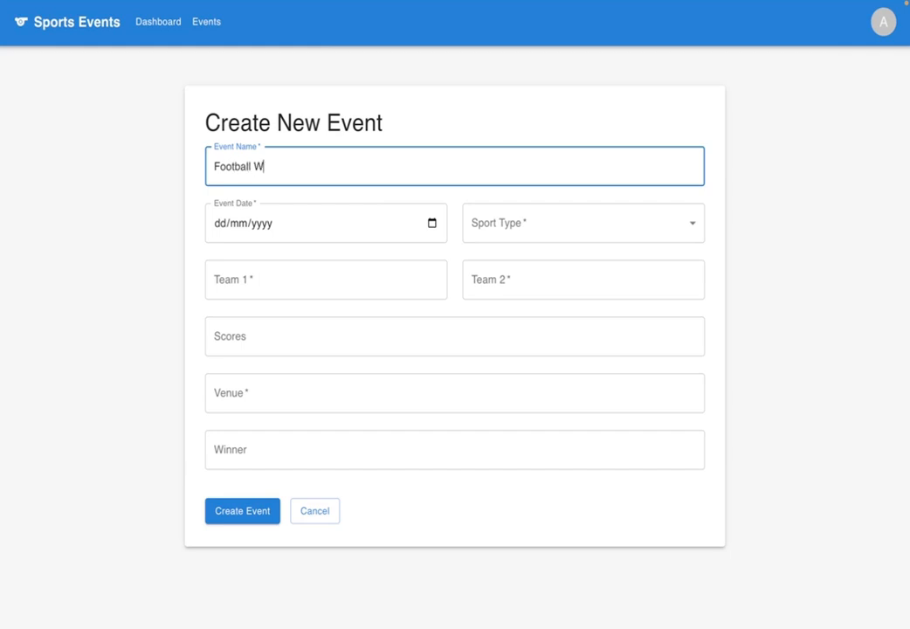
{"action": "type", "text": "orld"}
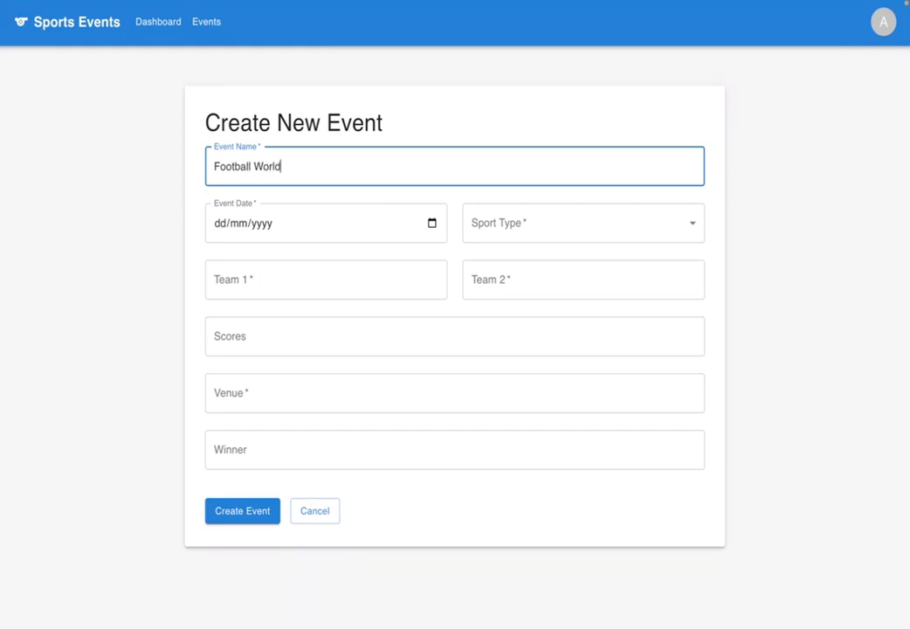
{"action": "type", "text": "Cup Finals"}
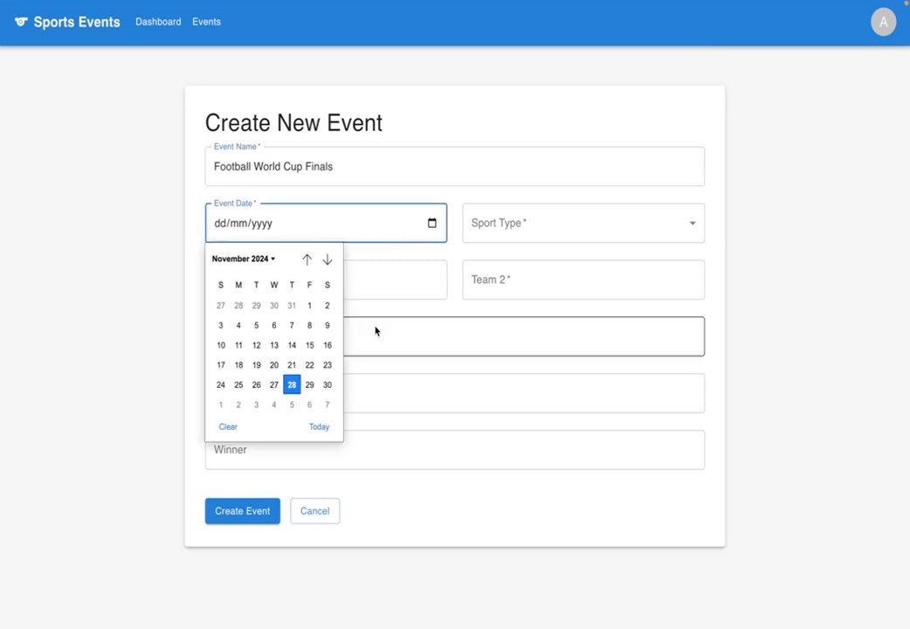
{"action": "left_click", "coordinate": [583, 222]}
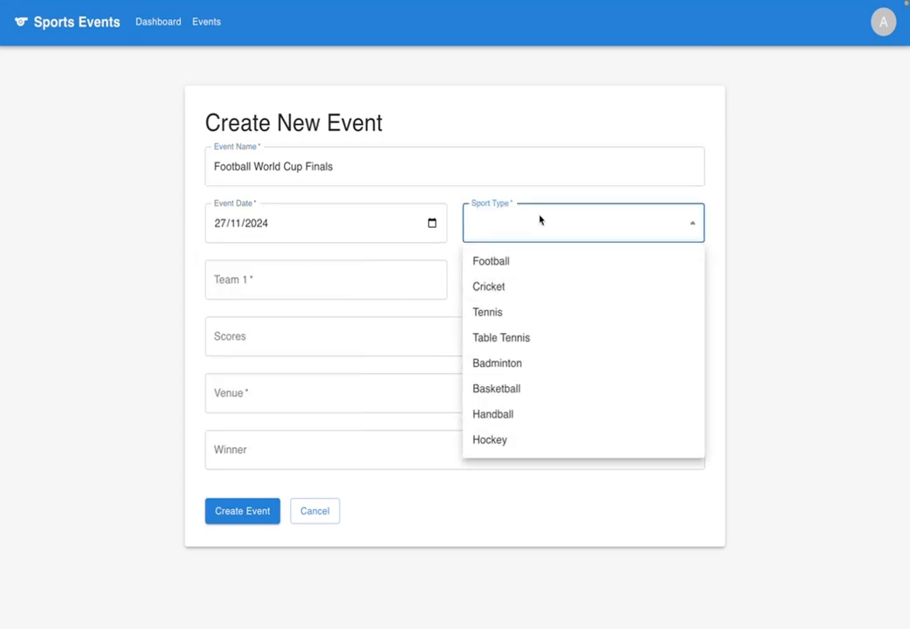
{"action": "left_click", "coordinate": [491, 260]}
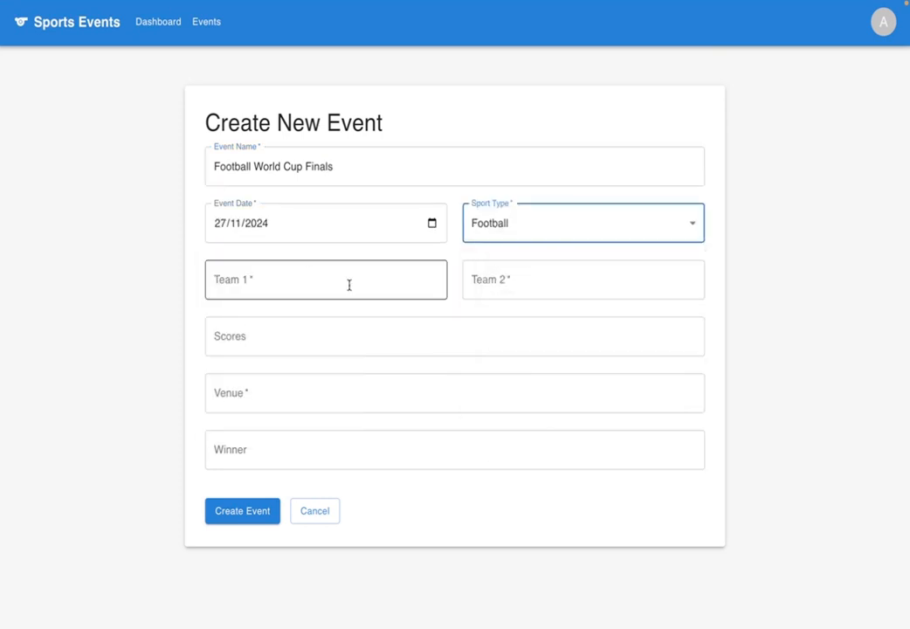
{"action": "type", "text": "Br"}
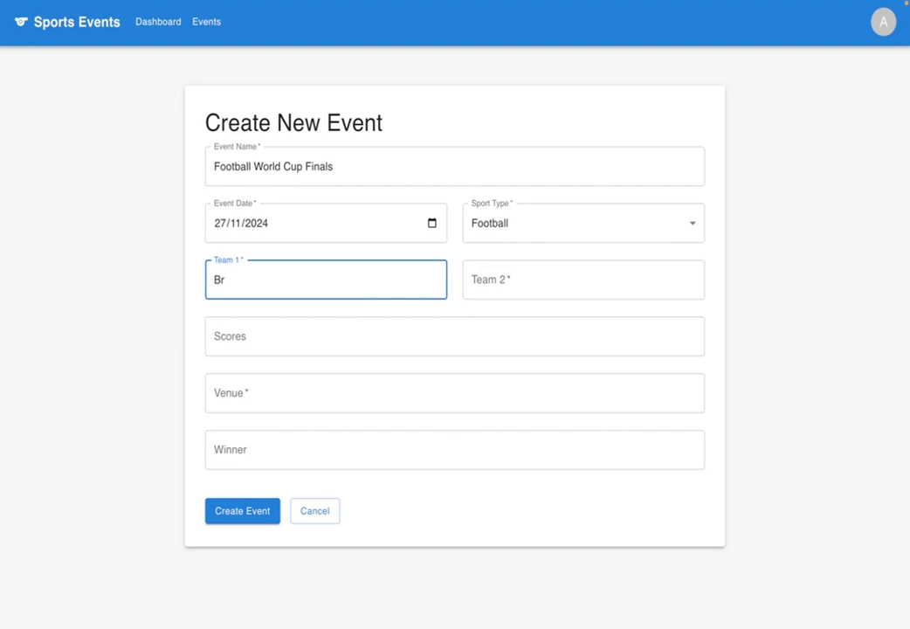
{"action": "left_click", "coordinate": [582, 280]}
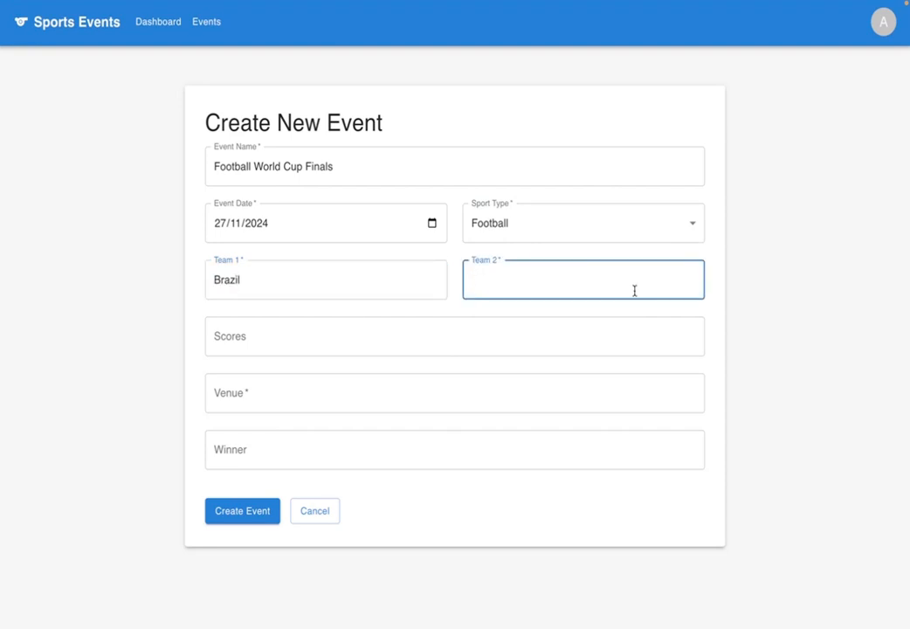
- Add Team 2 France, score 2-1, venue Paris, winner Brazil, and create the event
{"action": "left_click", "coordinate": [583, 279]}
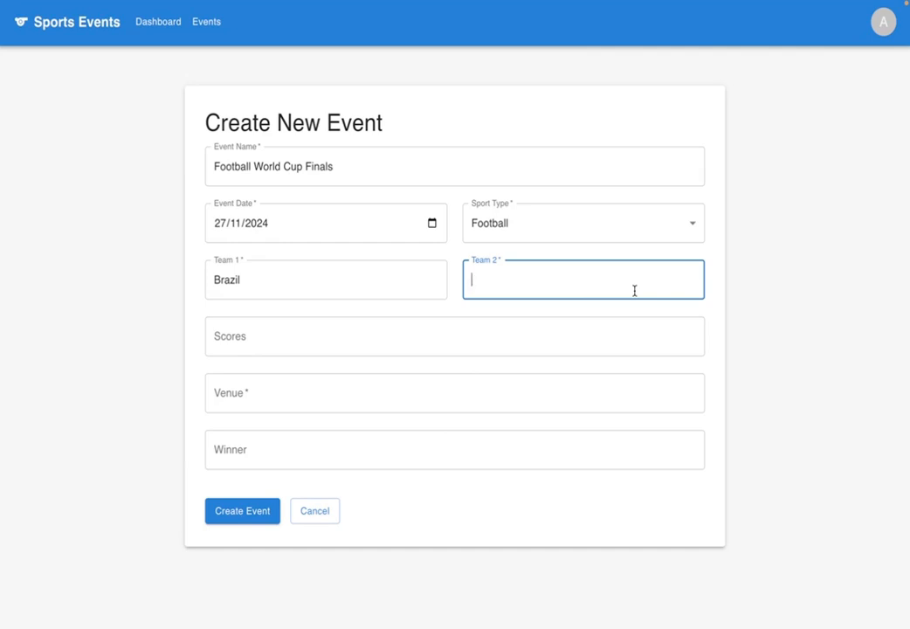
{"action": "type", "text": "France"}
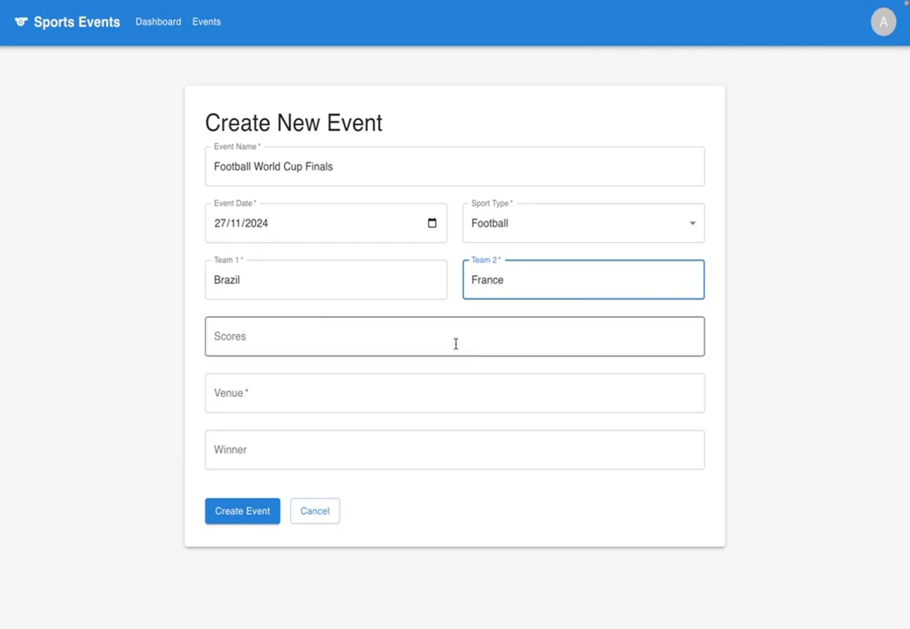
{"action": "type", "text": "2"}
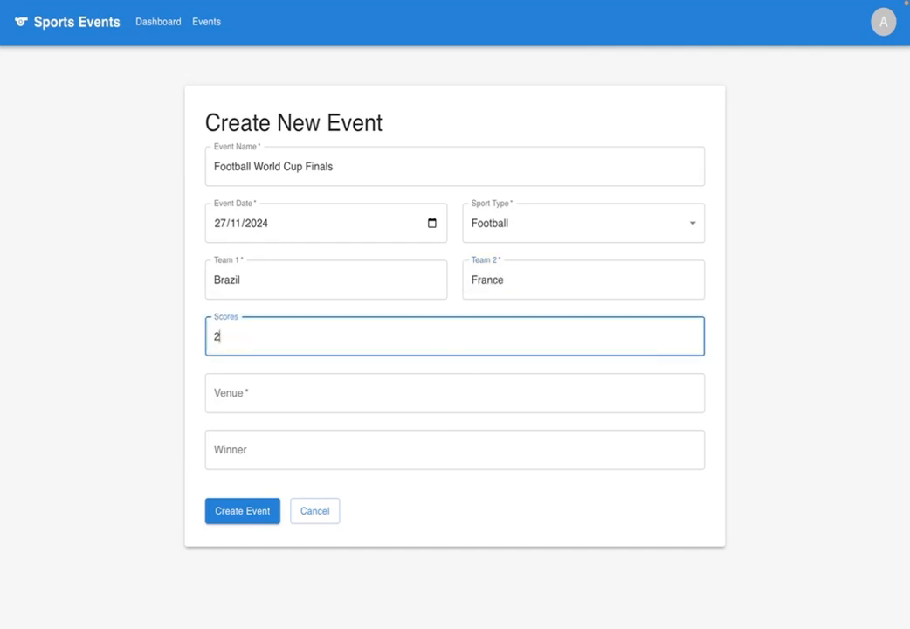
{"action": "left_click", "coordinate": [454, 392]}
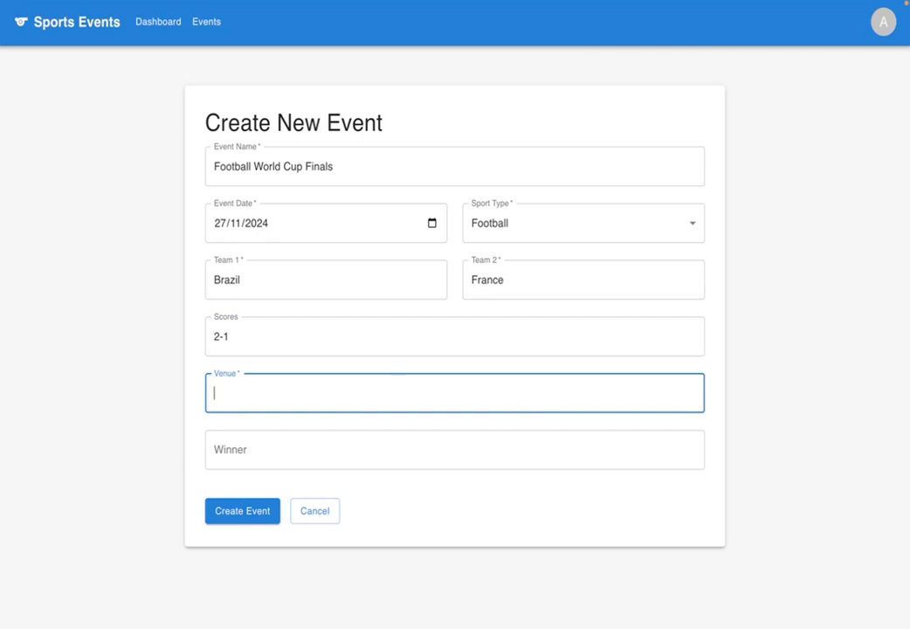
{"action": "type", "text": "Paris"}
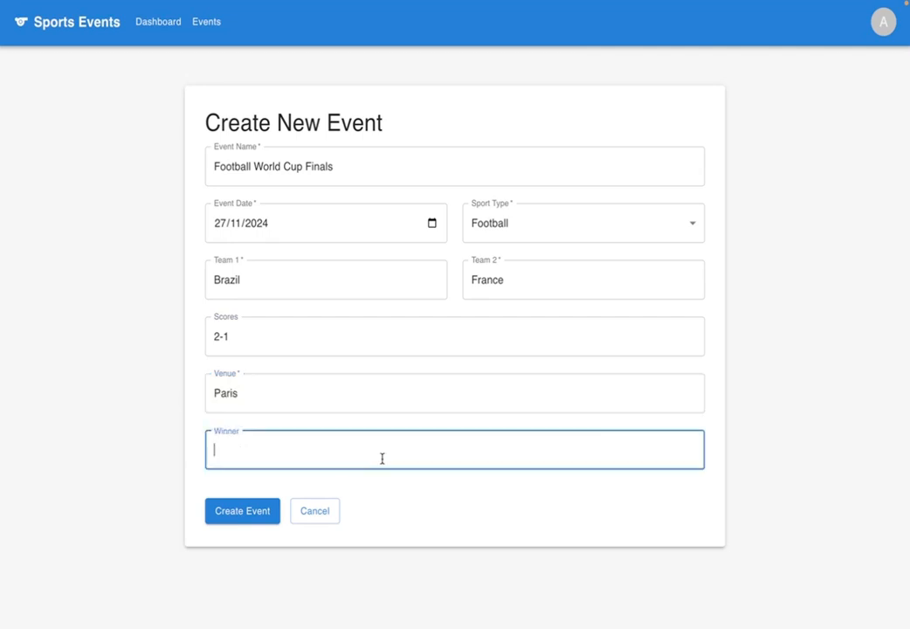
{"action": "type", "text": "Bra"}
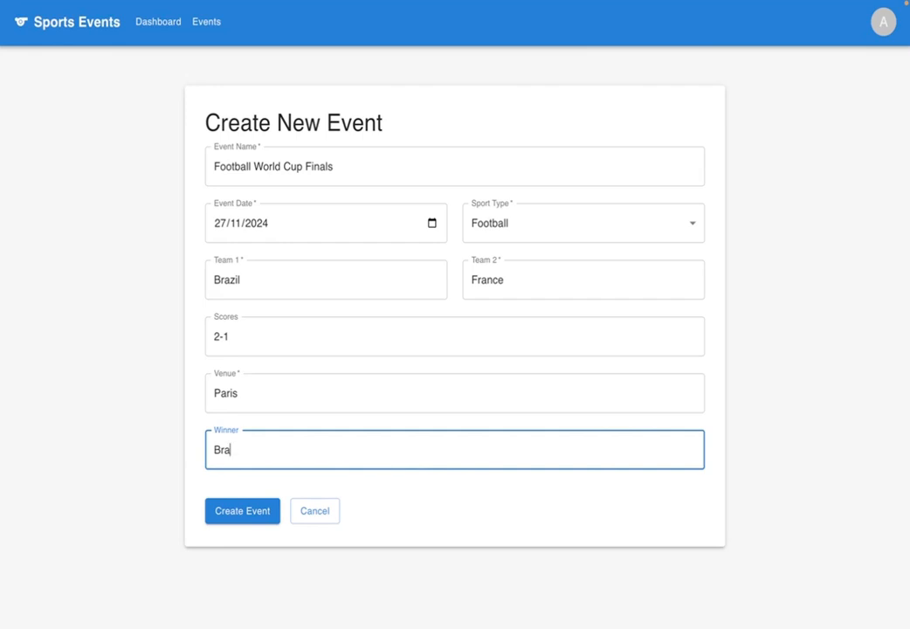
{"action": "type", "text": "zil"}
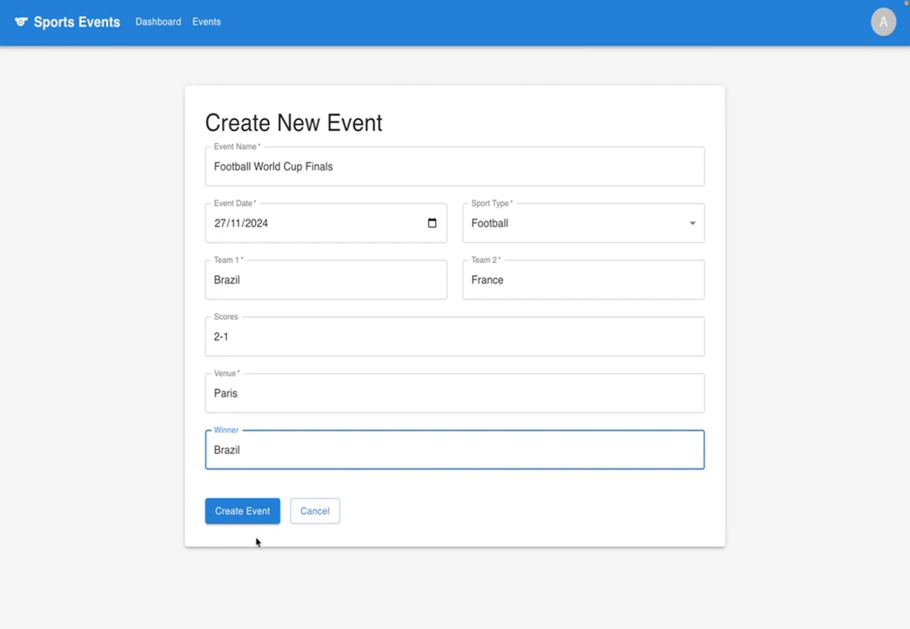
{"action": "left_click", "coordinate": [242, 511]}
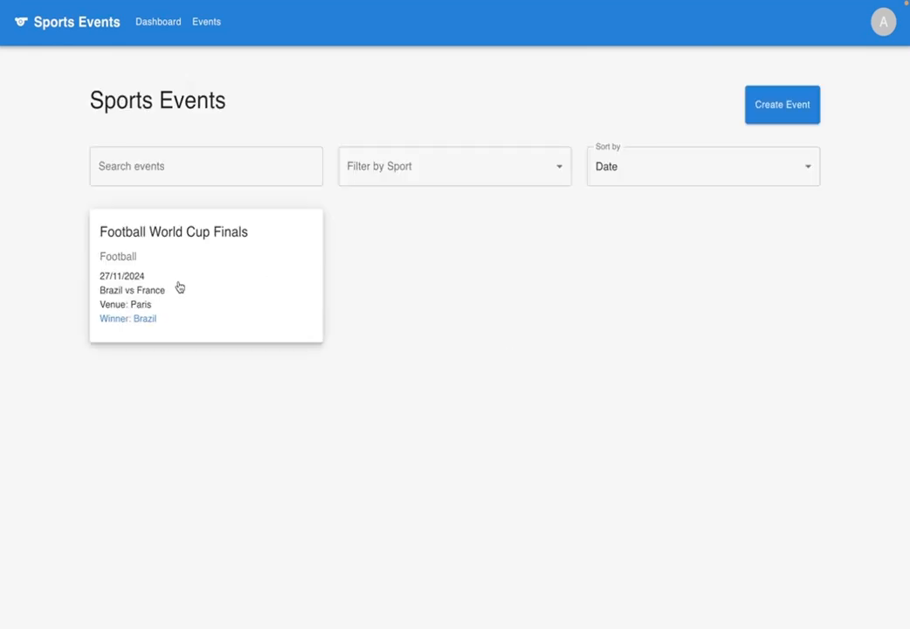
{"action": "mouse_move", "coordinate": [245, 290]}
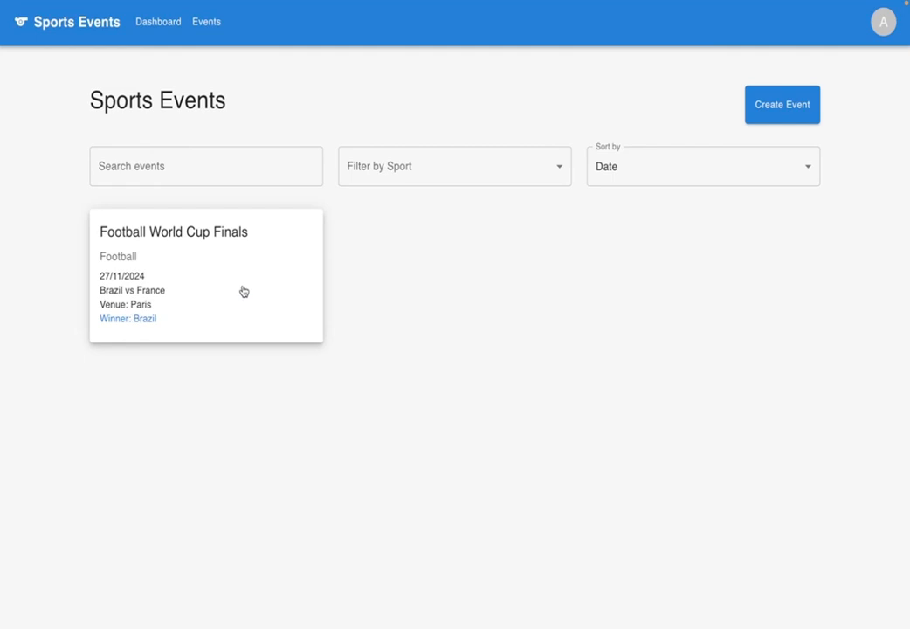
- Filter the events list to Football and sort it by Name
{"action": "left_click", "coordinate": [453, 166]}
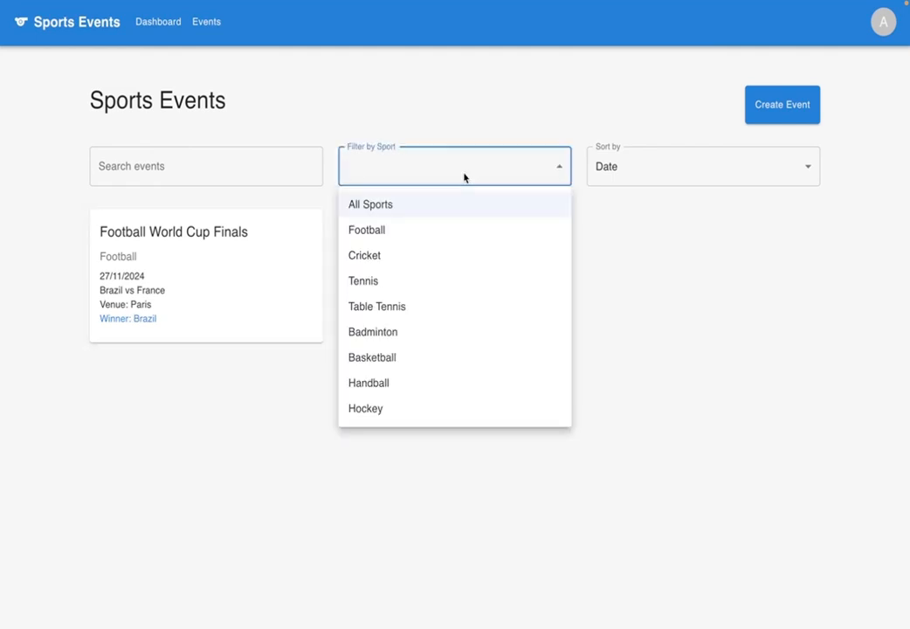
{"action": "left_click", "coordinate": [366, 229]}
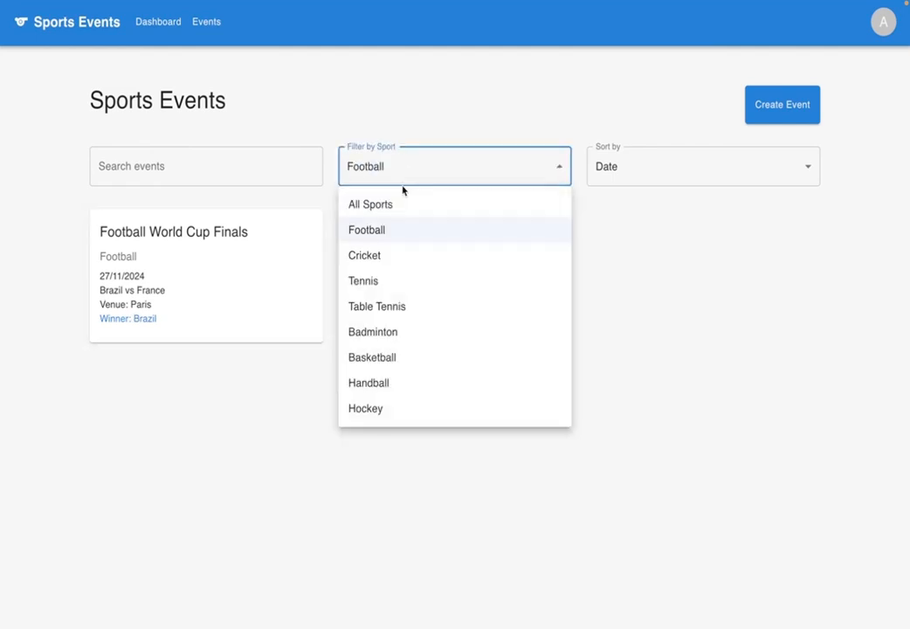
{"action": "left_click", "coordinate": [364, 255]}
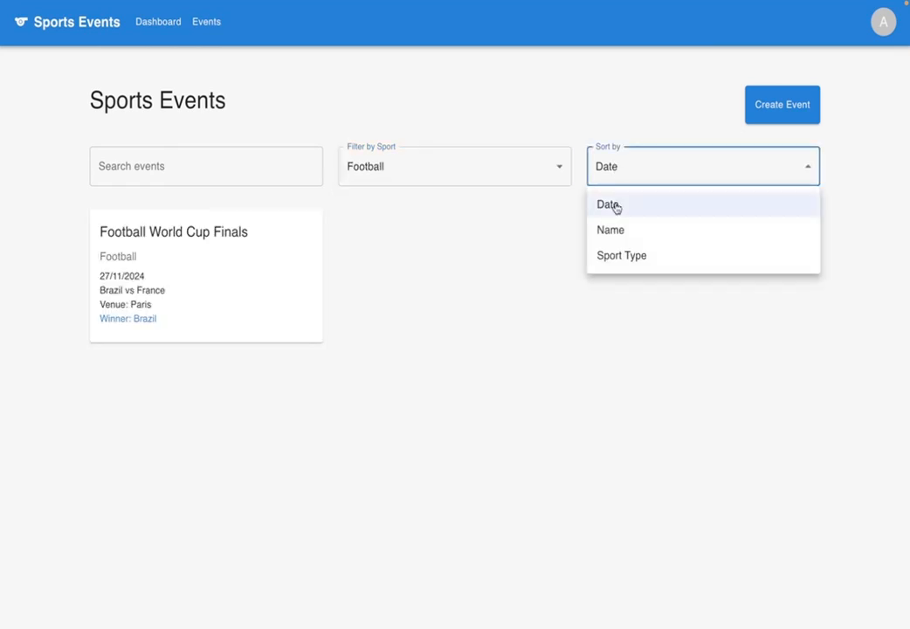
{"action": "left_click", "coordinate": [611, 229]}
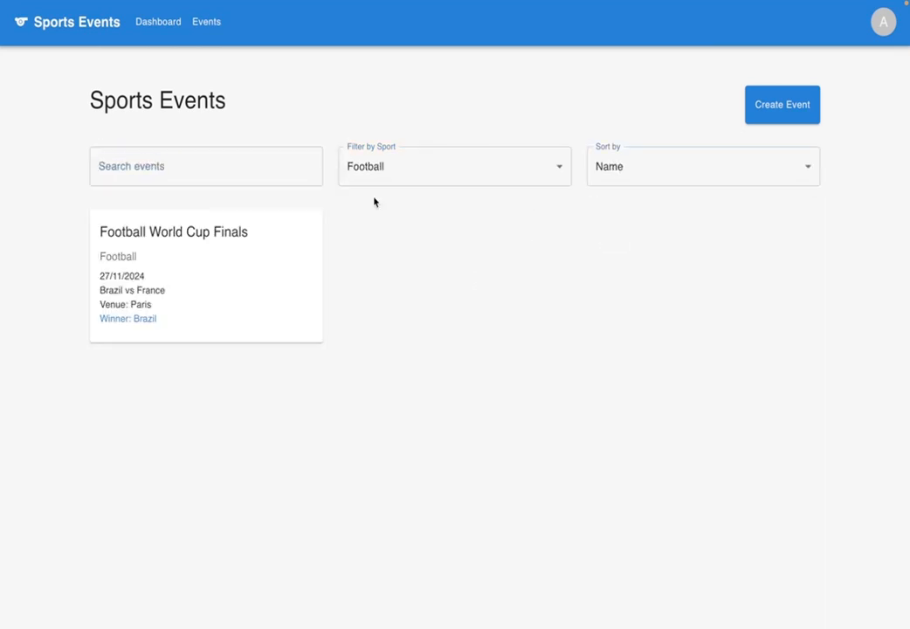
{"action": "mouse_move", "coordinate": [841, 26]}
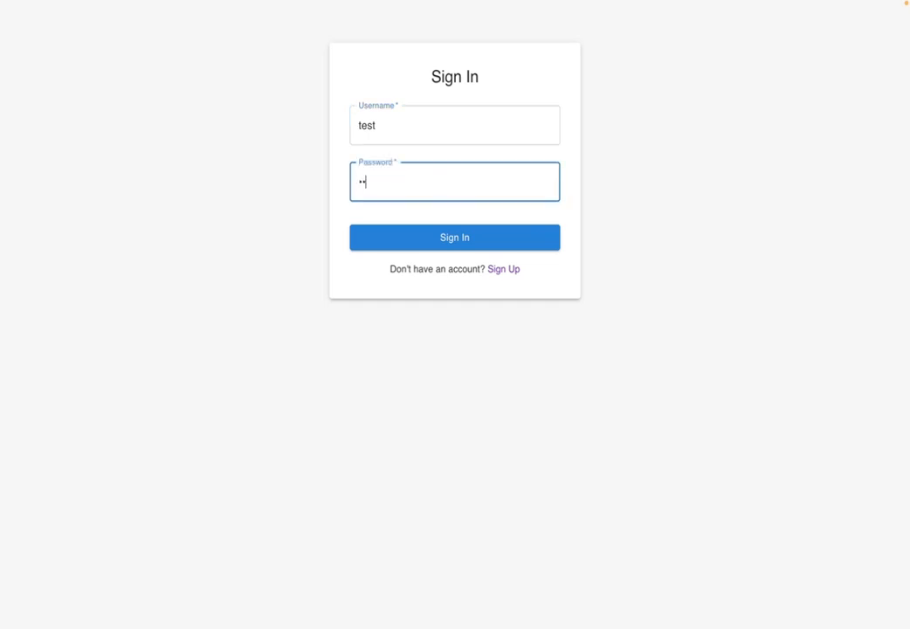
- Sign in as the test user, view the events list, then log out
{"action": "left_click", "coordinate": [454, 237]}
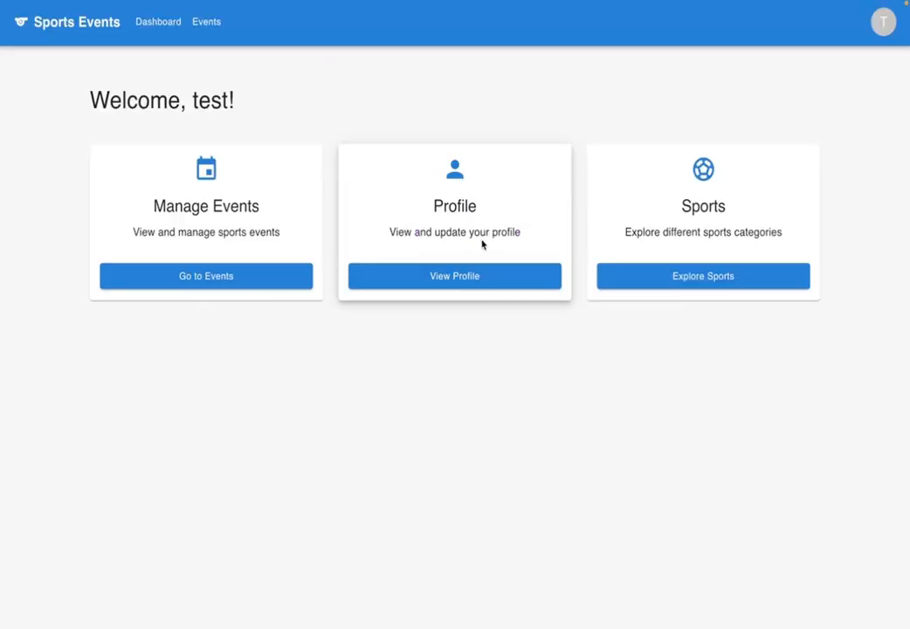
{"action": "left_click", "coordinate": [206, 21]}
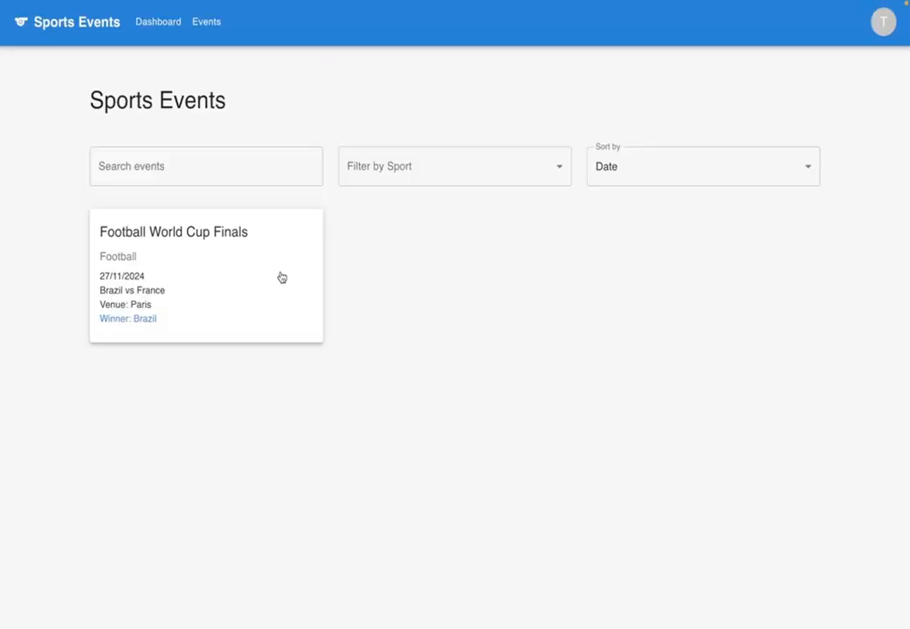
{"action": "mouse_move", "coordinate": [256, 273]}
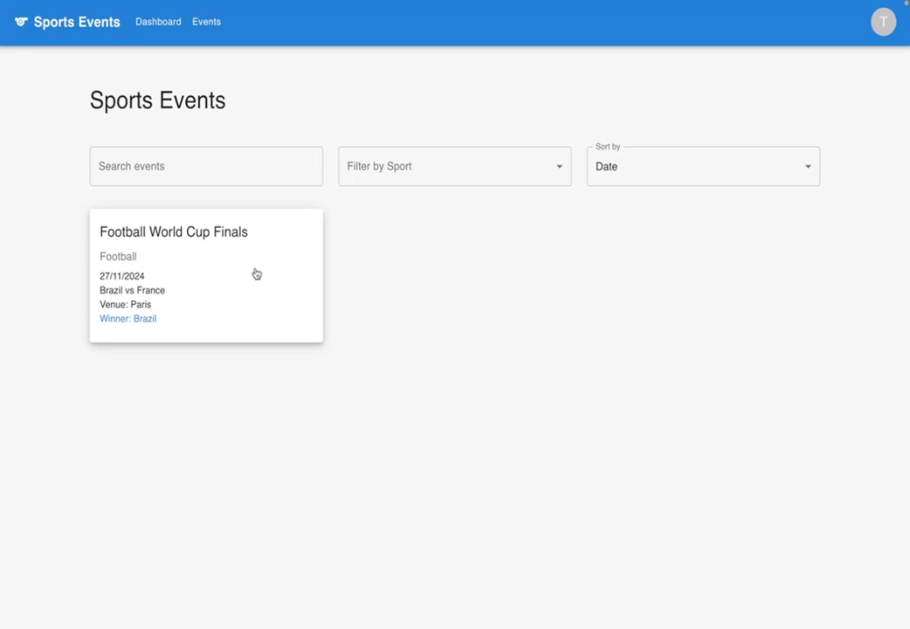
{"action": "mouse_move", "coordinate": [904, 17]}
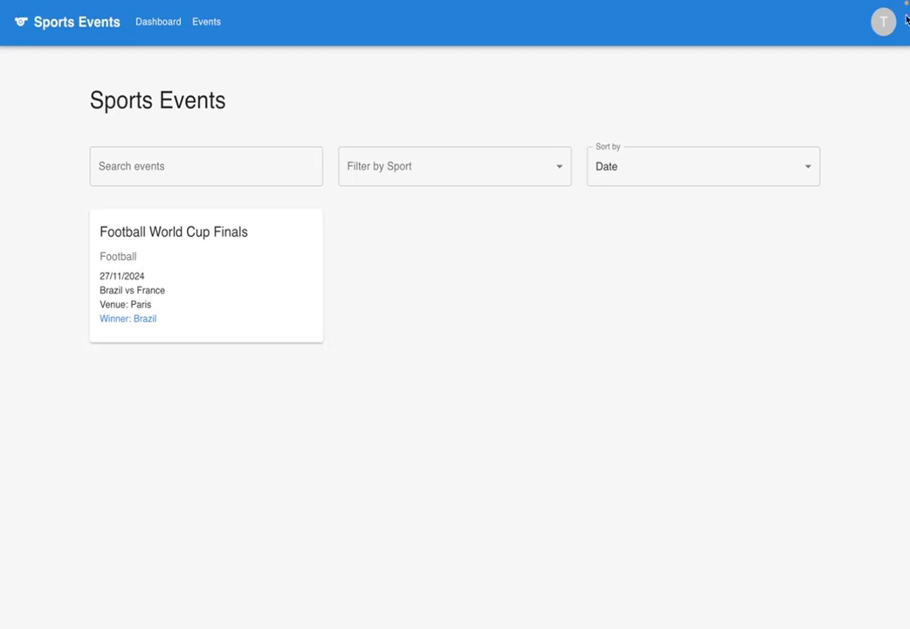
{"action": "left_click", "coordinate": [883, 22]}
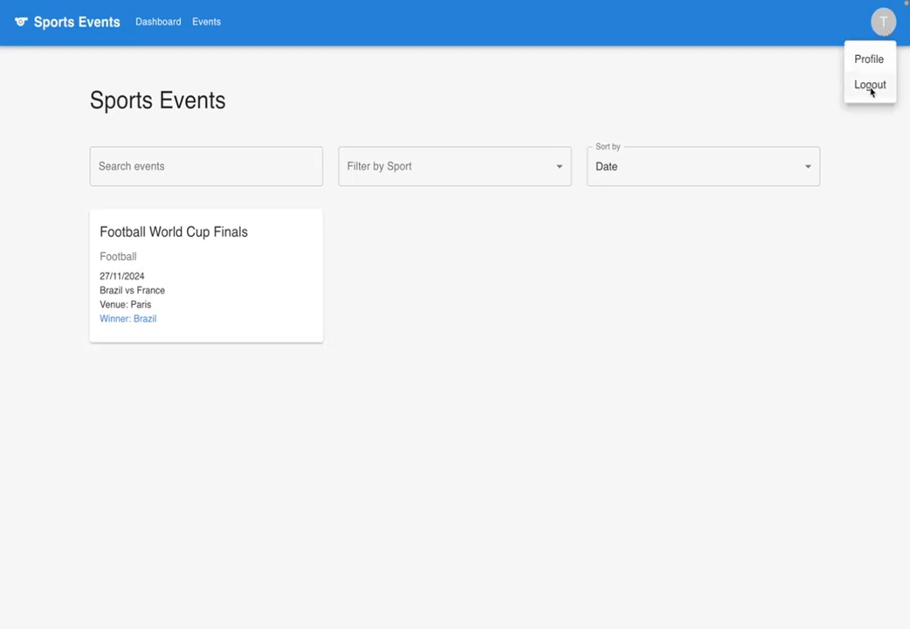
{"action": "left_click", "coordinate": [870, 85]}
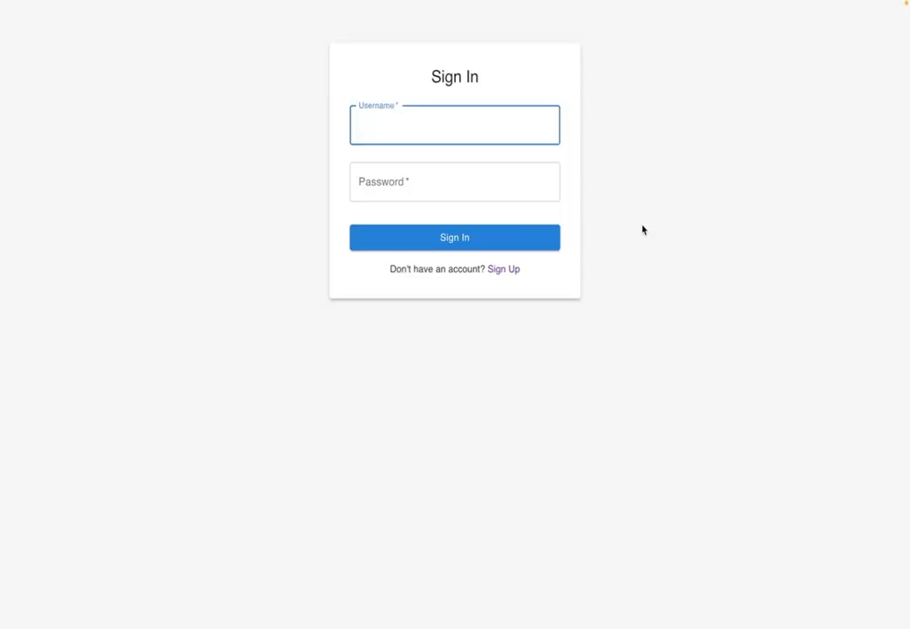
{"action": "mouse_move", "coordinate": [699, 227]}
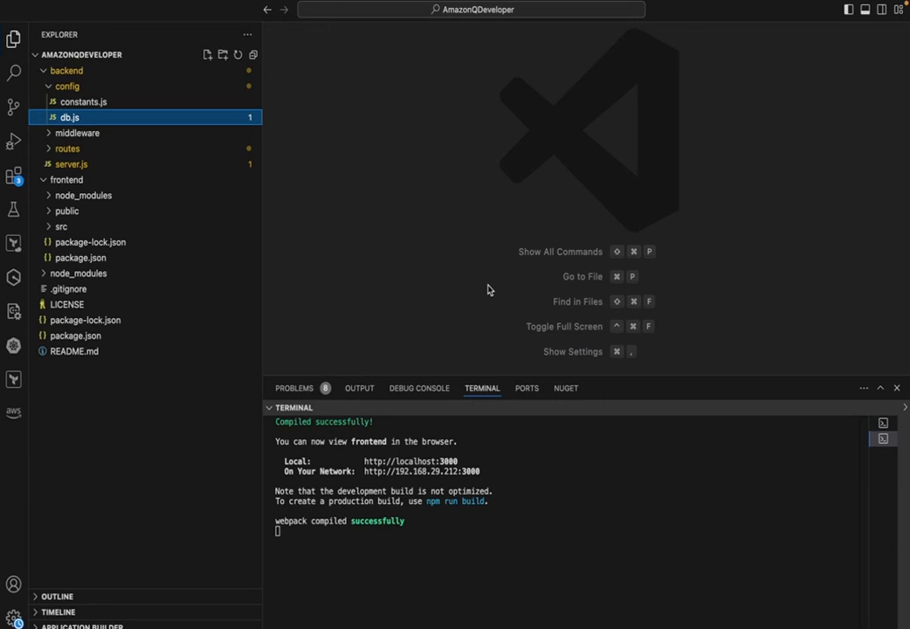
{"action": "mouse_move", "coordinate": [231, 232]}
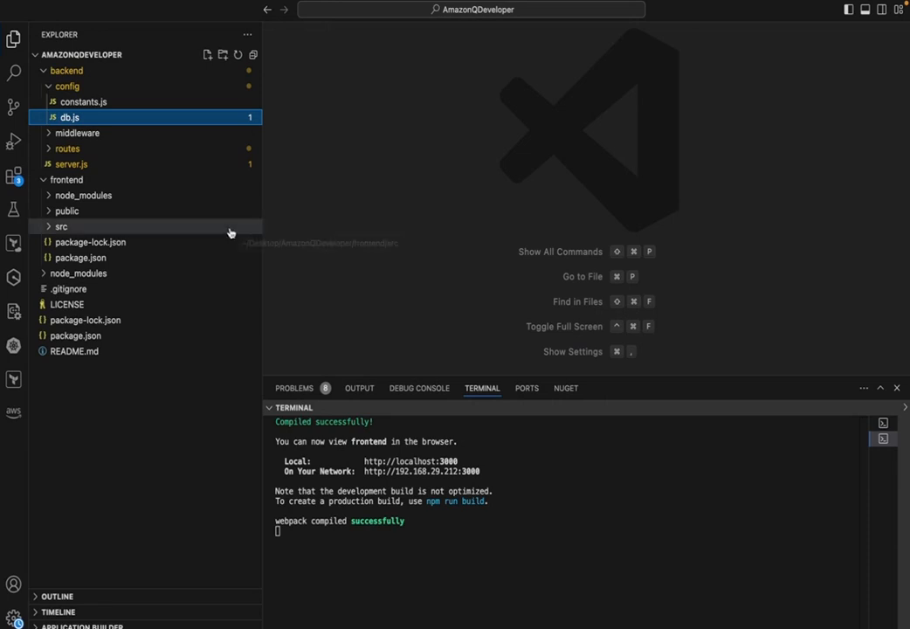
{"action": "mouse_move", "coordinate": [624, 354]}
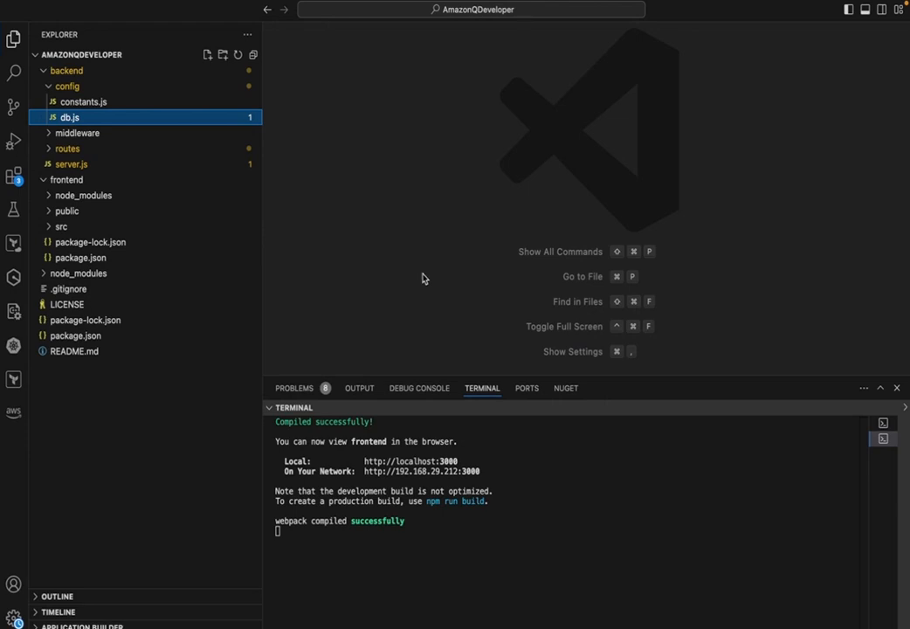
{"action": "mouse_move", "coordinate": [14, 276]}
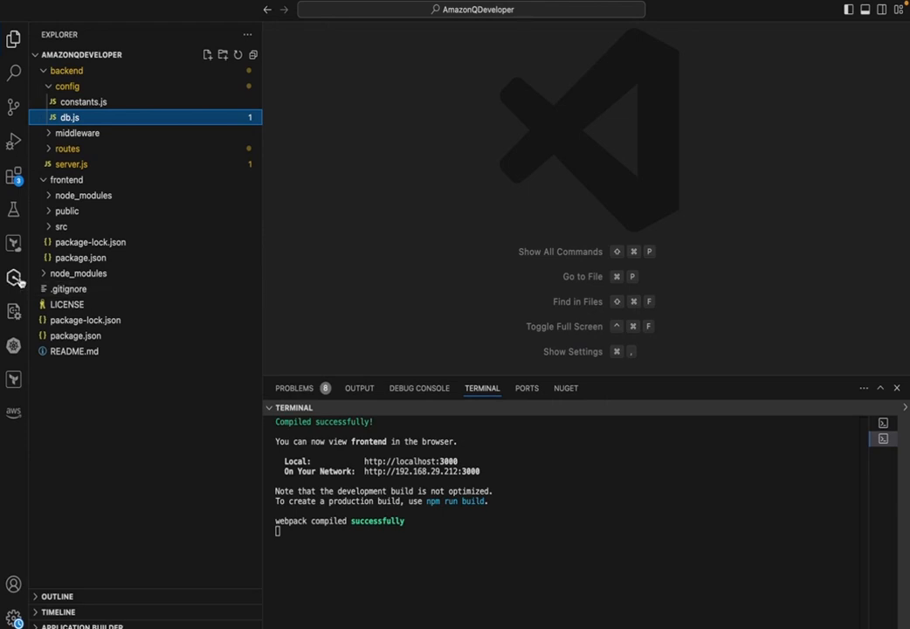
- Reopen the Amazon Q chat and scroll to the Q - Dev conversation's latest messages
{"action": "left_click", "coordinate": [13, 278]}
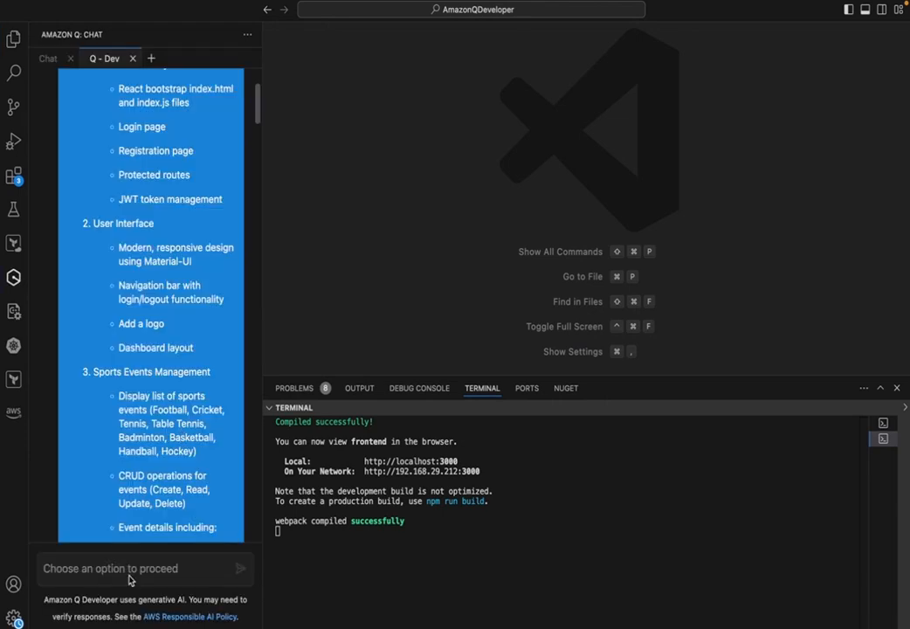
{"action": "scroll", "scroll_direction": "down", "scroll_amount": 3}
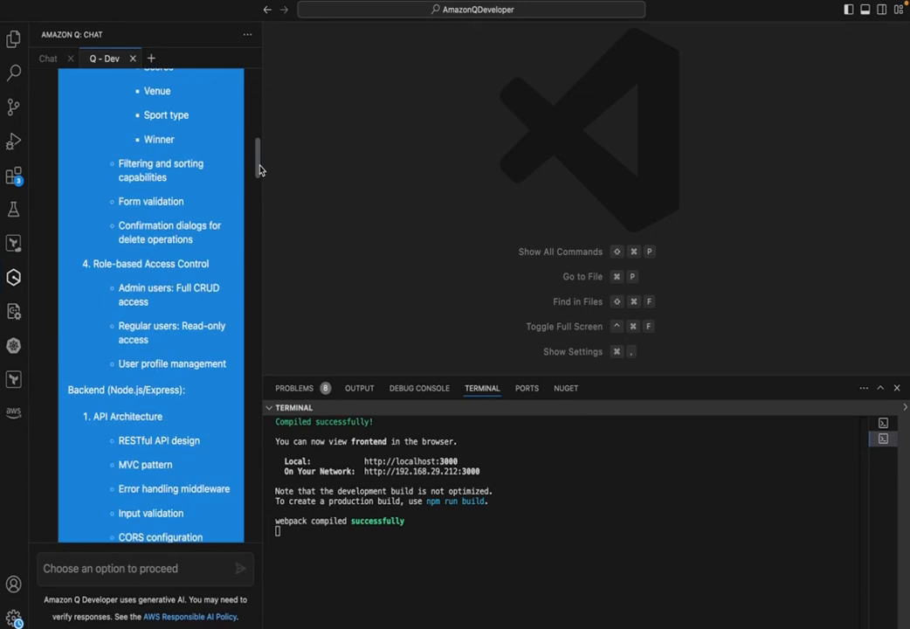
{"action": "scroll", "scroll_direction": "down", "scroll_amount": 3}
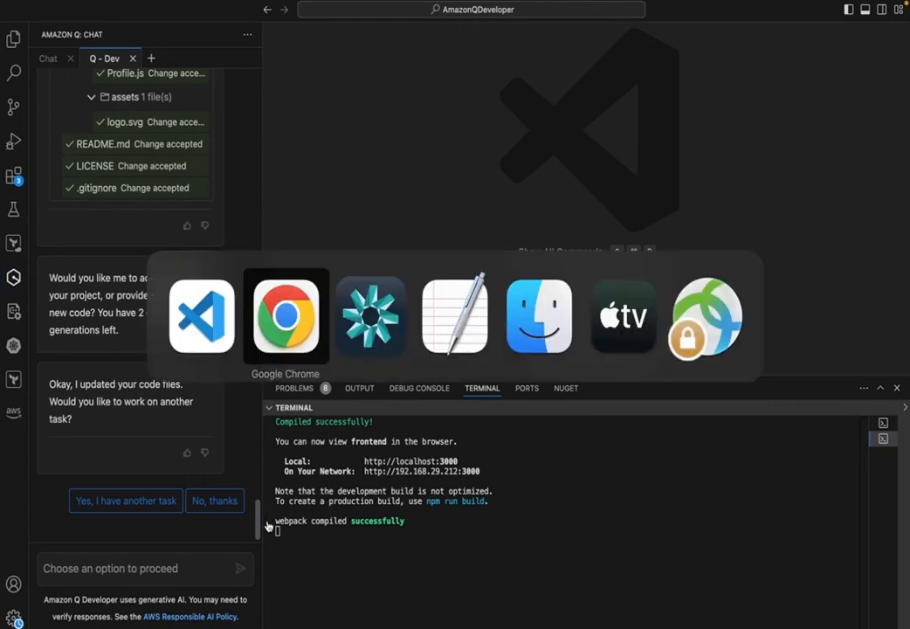
- Switch back to Chrome and sign in with username 'test'
{"action": "left_click", "coordinate": [285, 316]}
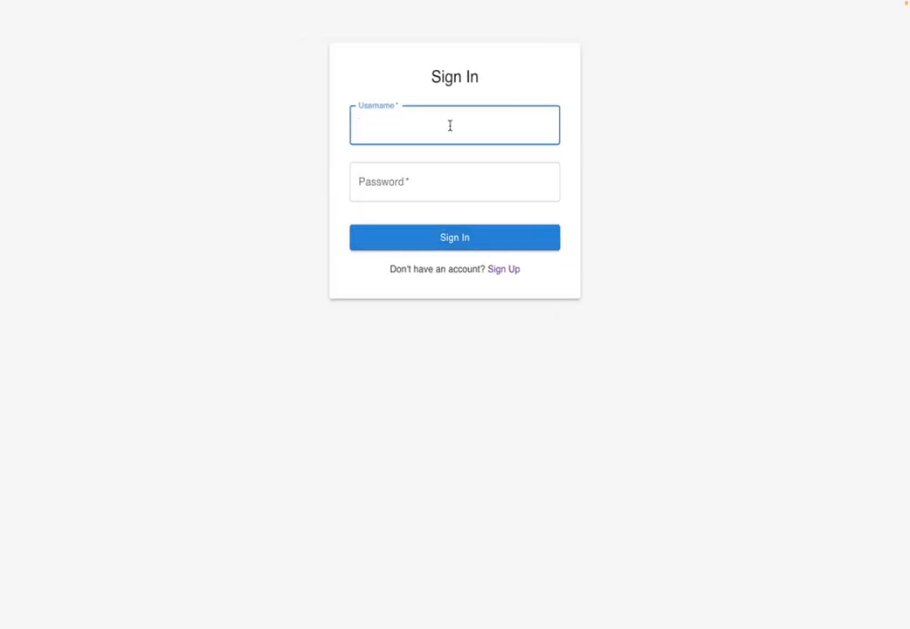
{"action": "left_click", "coordinate": [454, 237]}
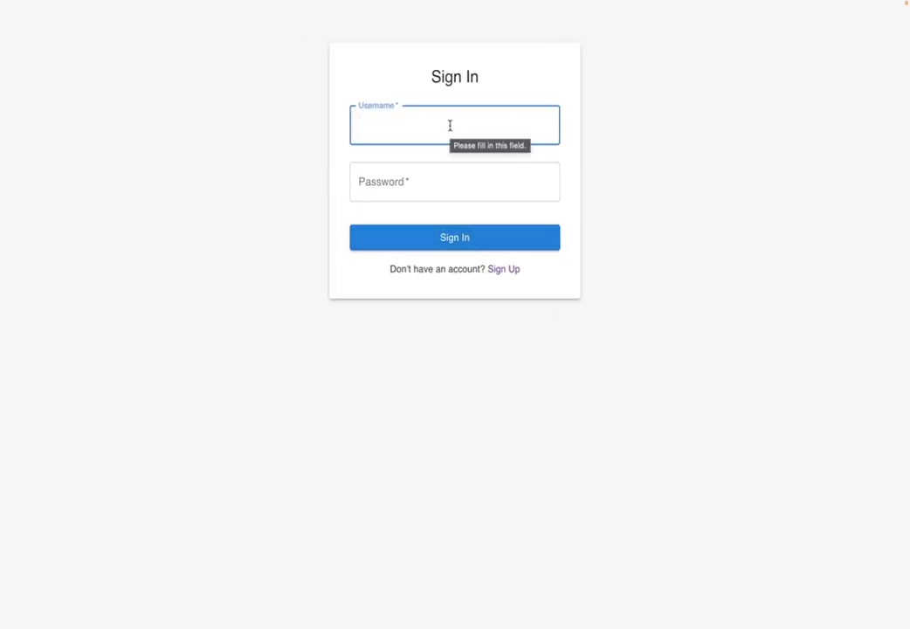
{"action": "type", "text": "test"}
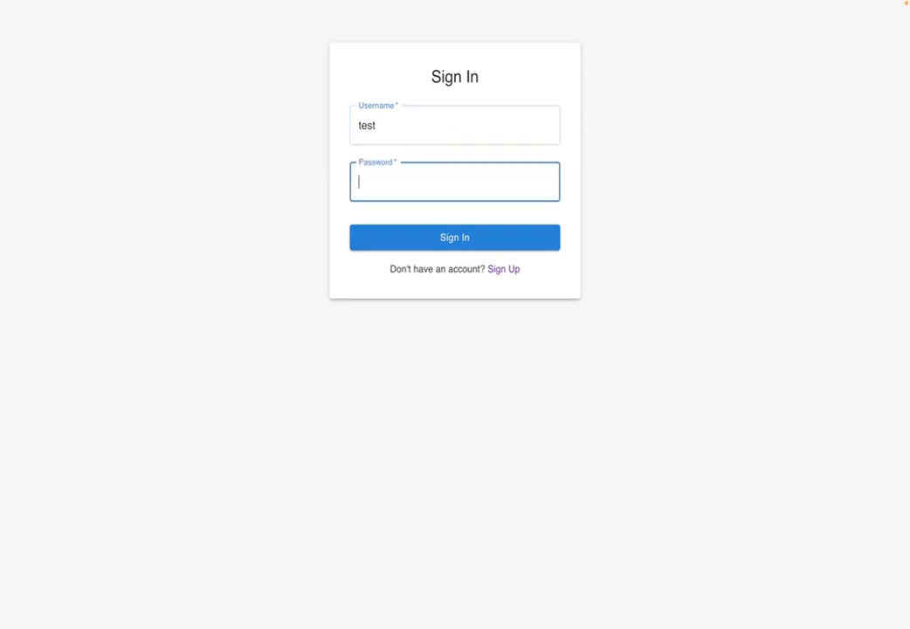
{"action": "left_click", "coordinate": [455, 237]}
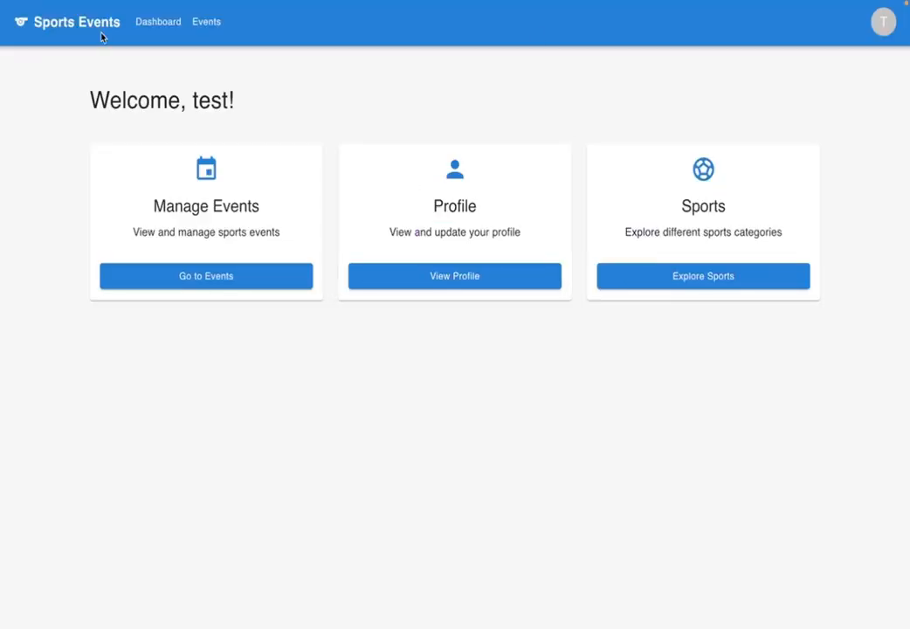
{"action": "mouse_move", "coordinate": [396, 8]}
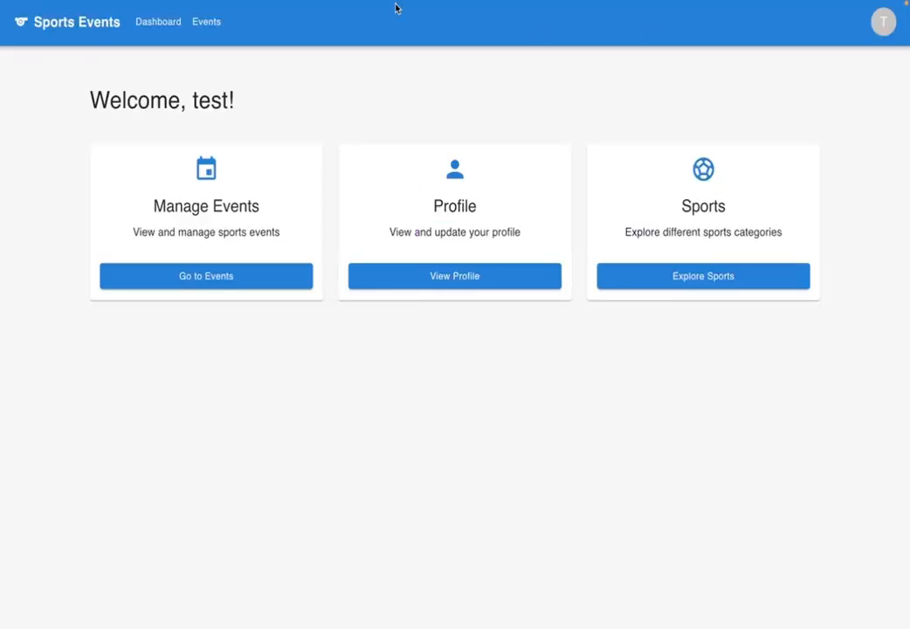
{"action": "mouse_move", "coordinate": [427, 147]}
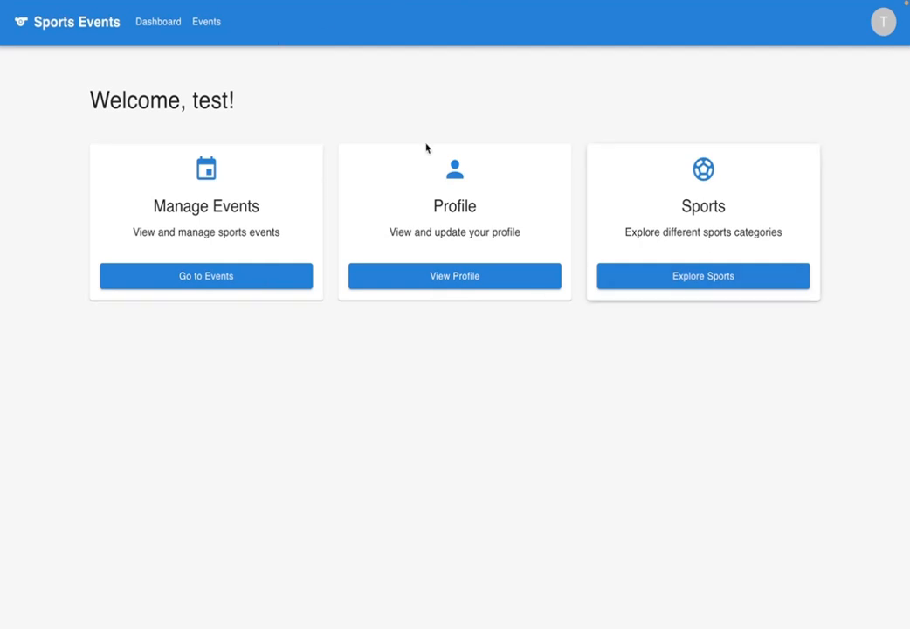
{"action": "mouse_move", "coordinate": [348, 196]}
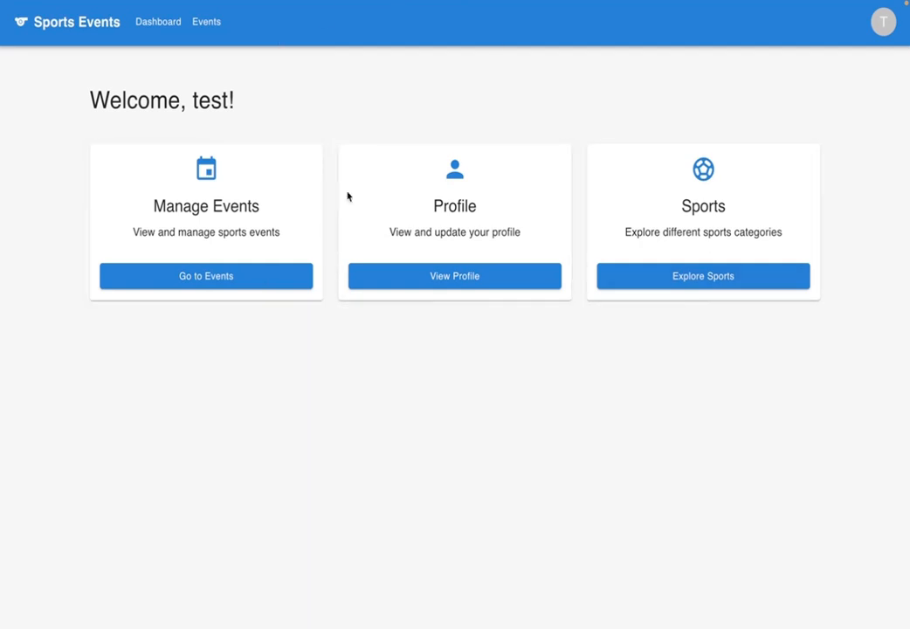
{"action": "mouse_move", "coordinate": [511, 469]}
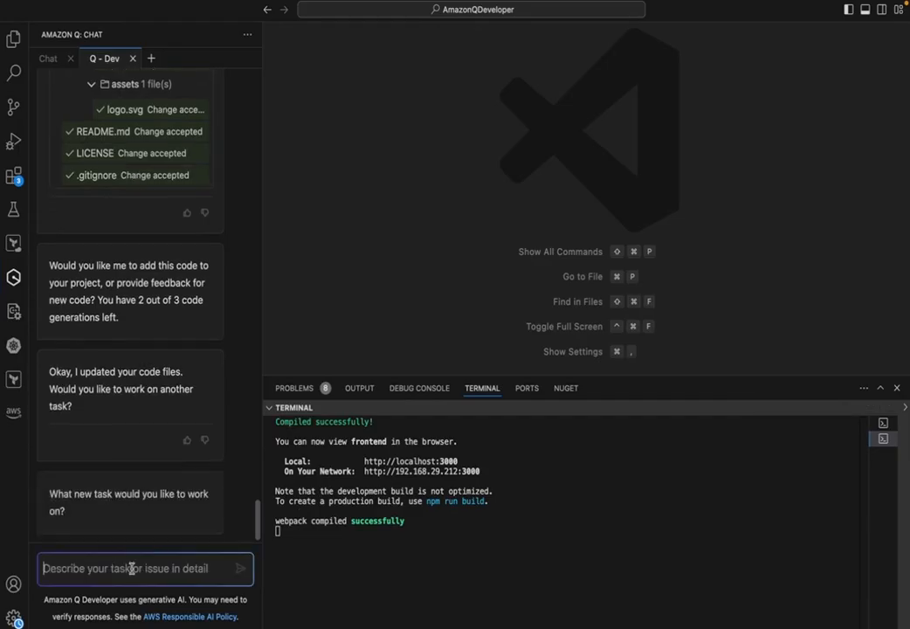
- Ask Q - Dev to change the background colour of the application's home page
{"action": "type", "text": "P"}
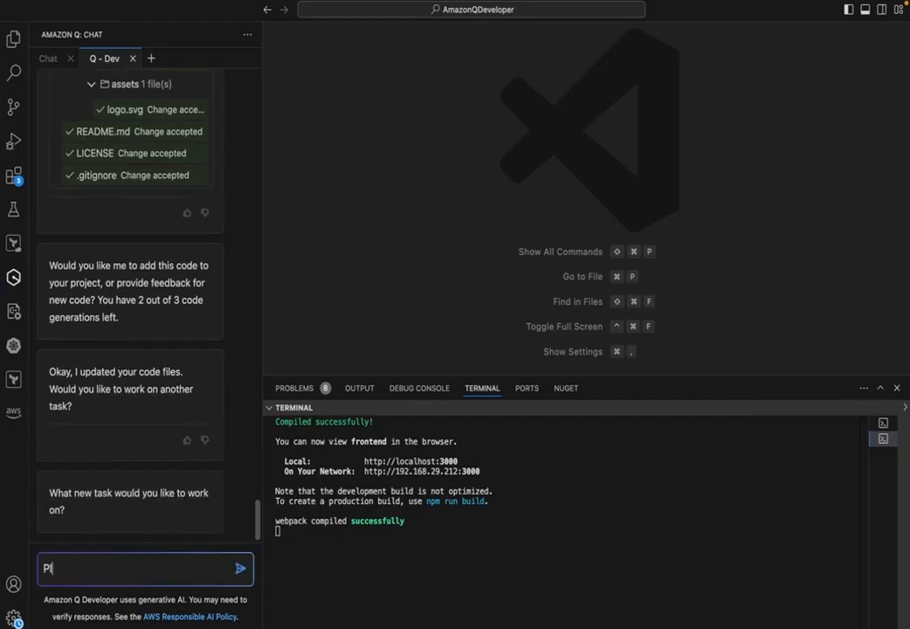
{"action": "type", "text": "lease change the background color"}
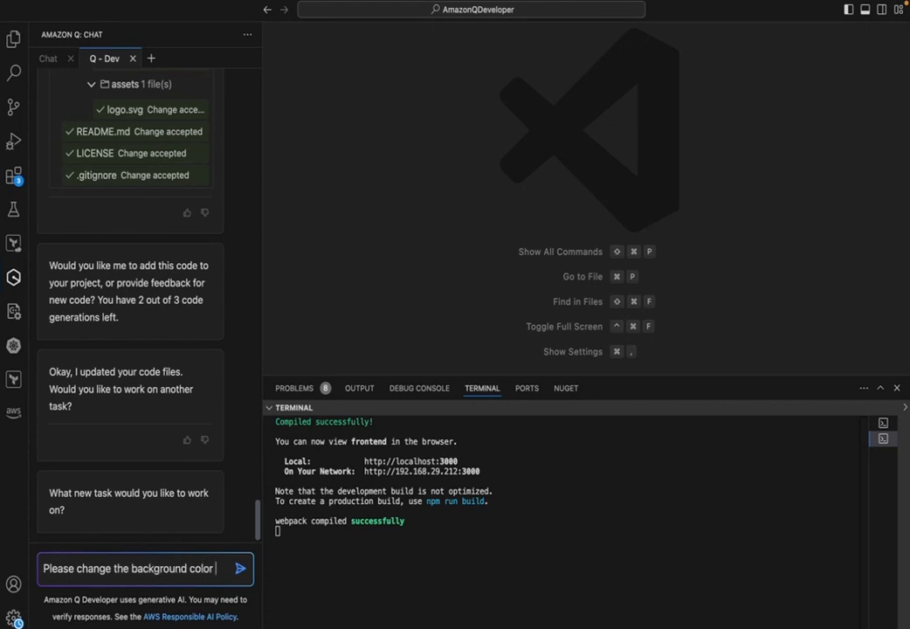
{"action": "type", "text": "of home"}
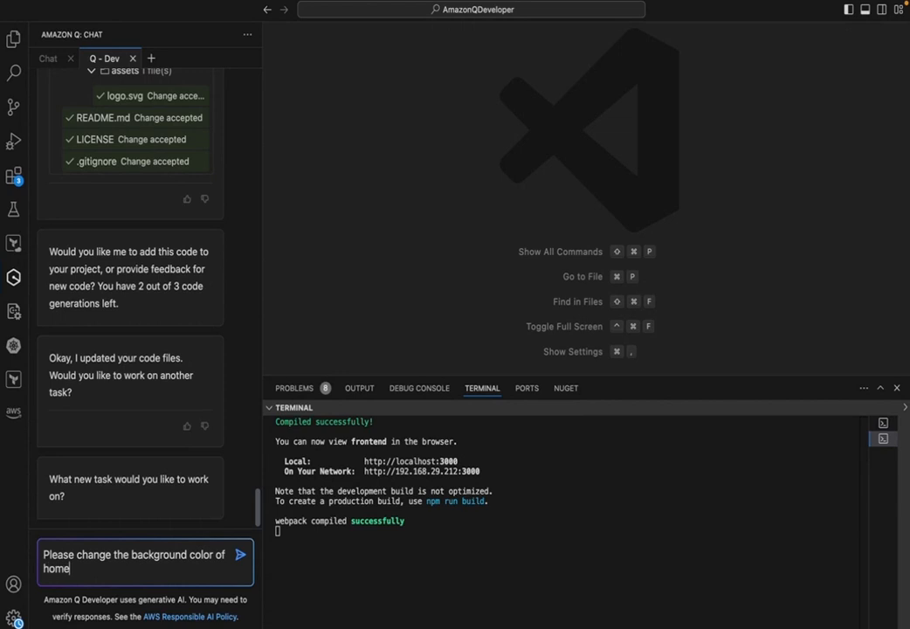
{"action": "type", "text": "page of ou"}
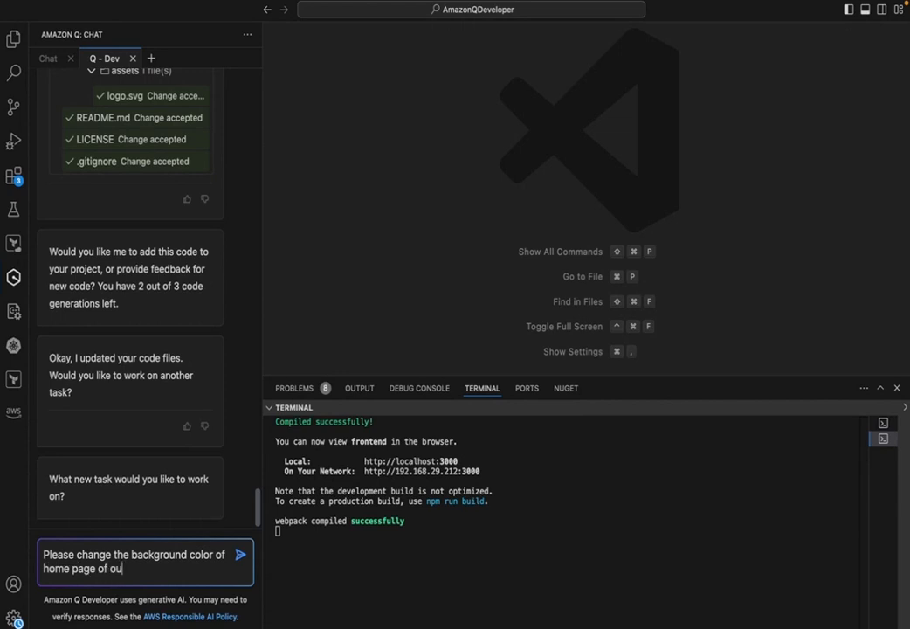
{"action": "type", "text": "r application"}
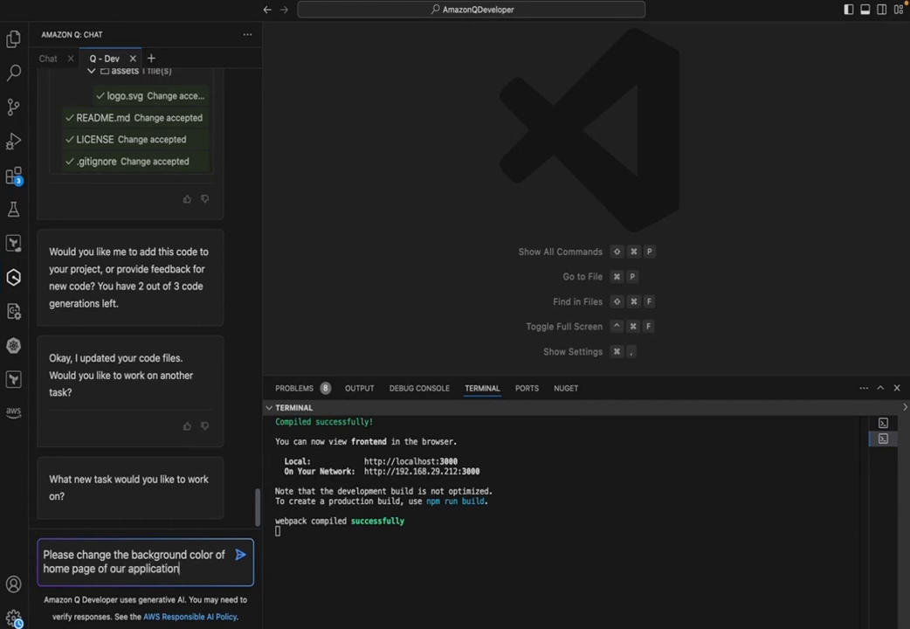
{"action": "left_click", "coordinate": [240, 554]}
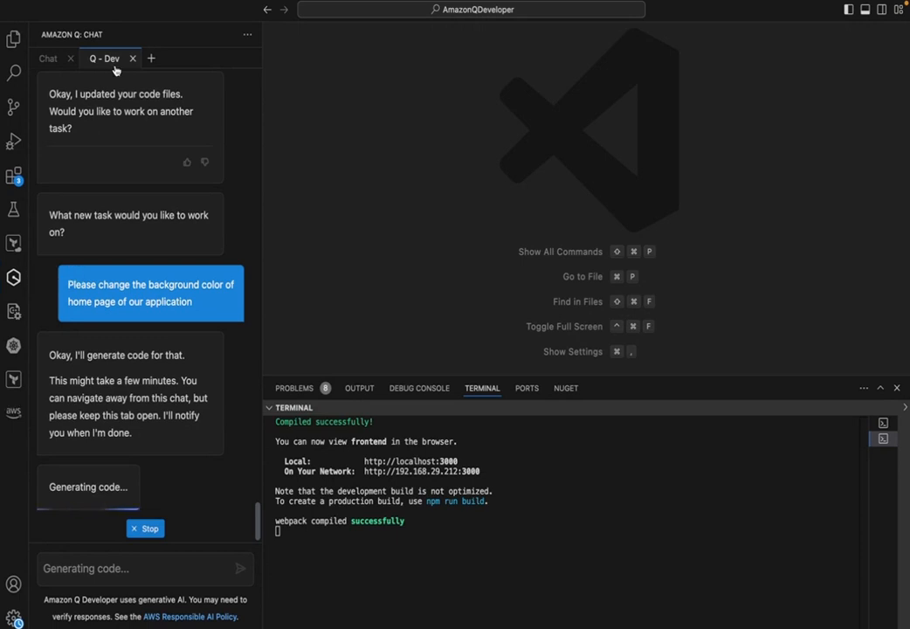
{"action": "mouse_move", "coordinate": [224, 298]}
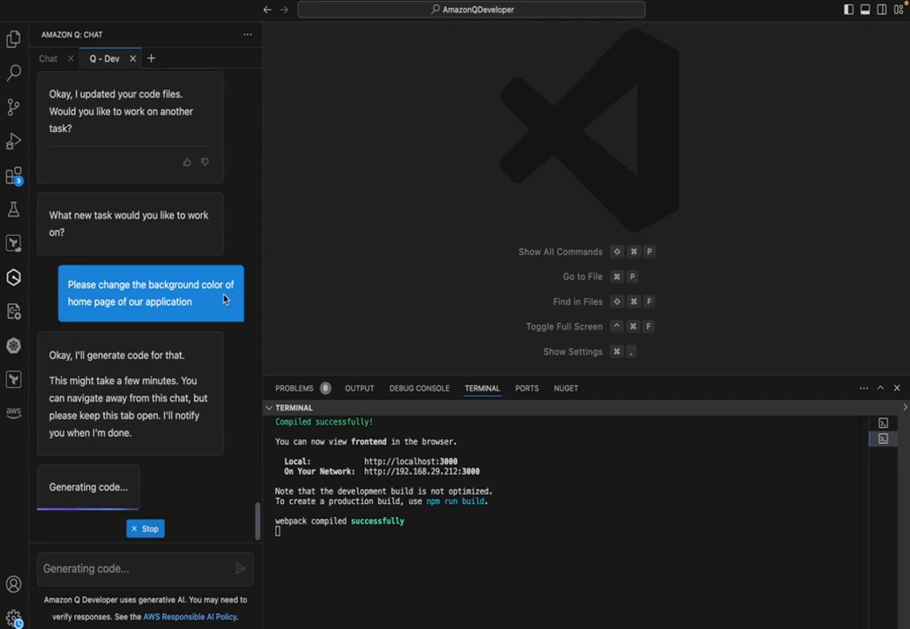
{"action": "mouse_move", "coordinate": [171, 278]}
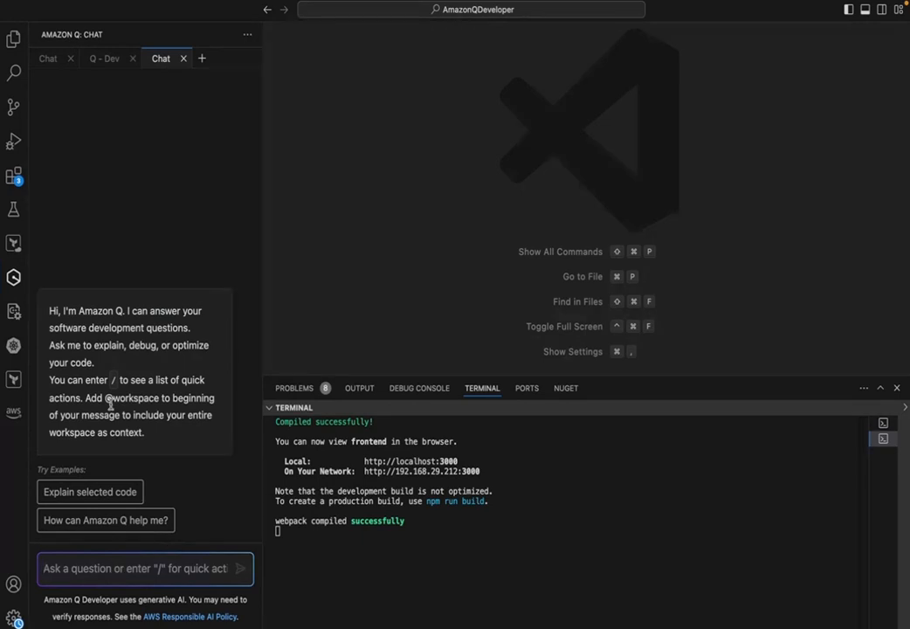
{"action": "mouse_move", "coordinate": [221, 264]}
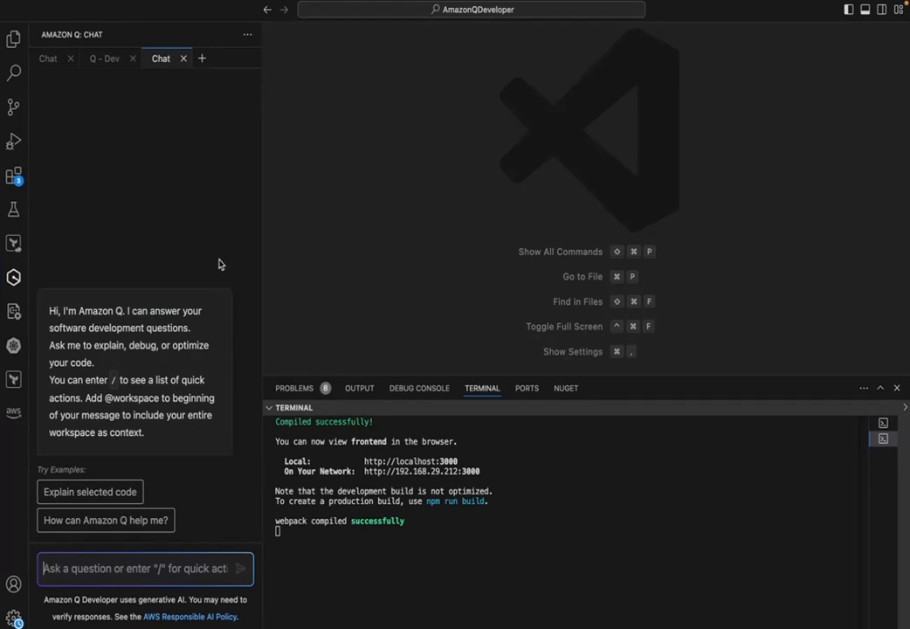
{"action": "mouse_move", "coordinate": [242, 256]}
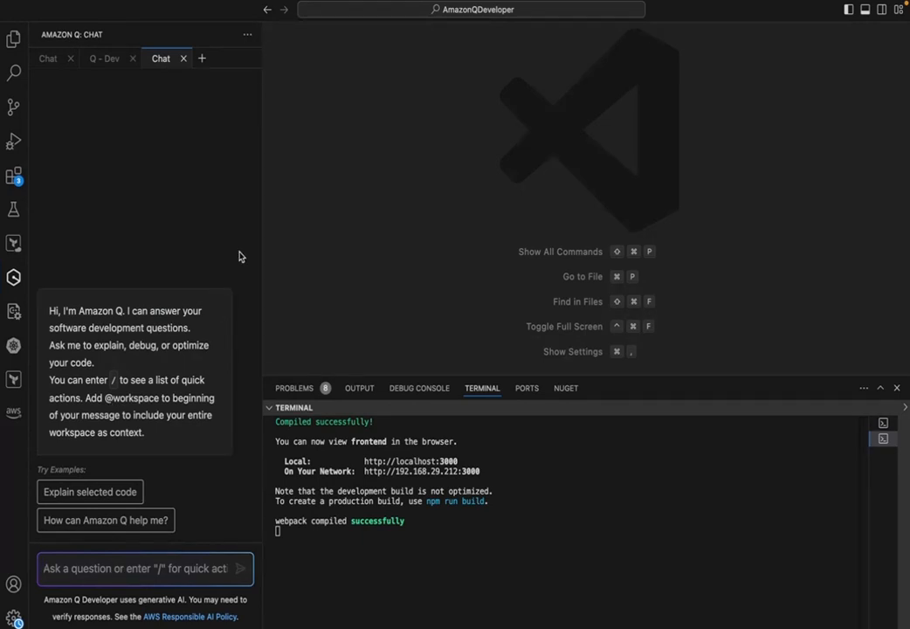
{"action": "mouse_move", "coordinate": [318, 236]}
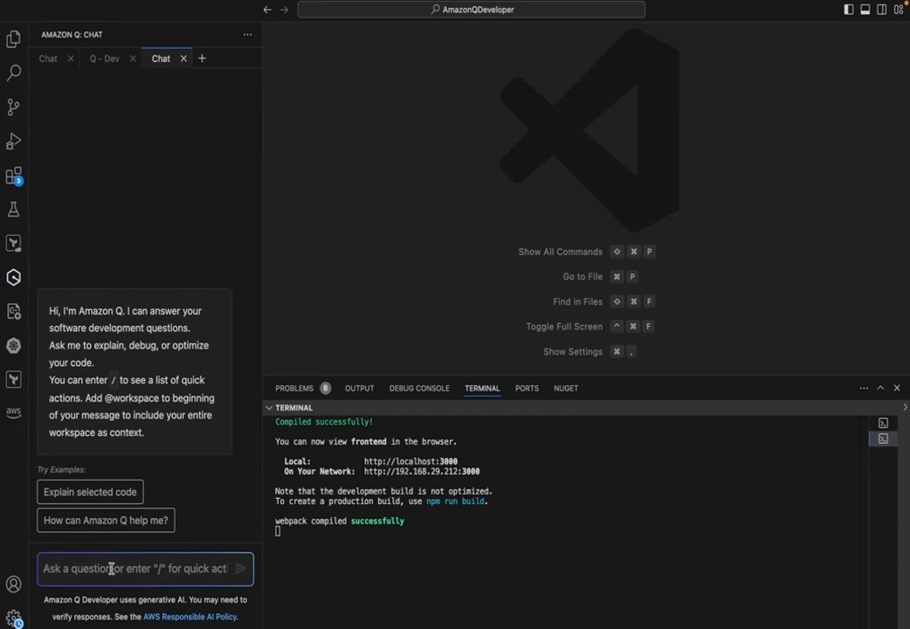
- Ask Amazon Q chat how to change the home page background colour of the app
{"action": "type", "text": "i want to"}
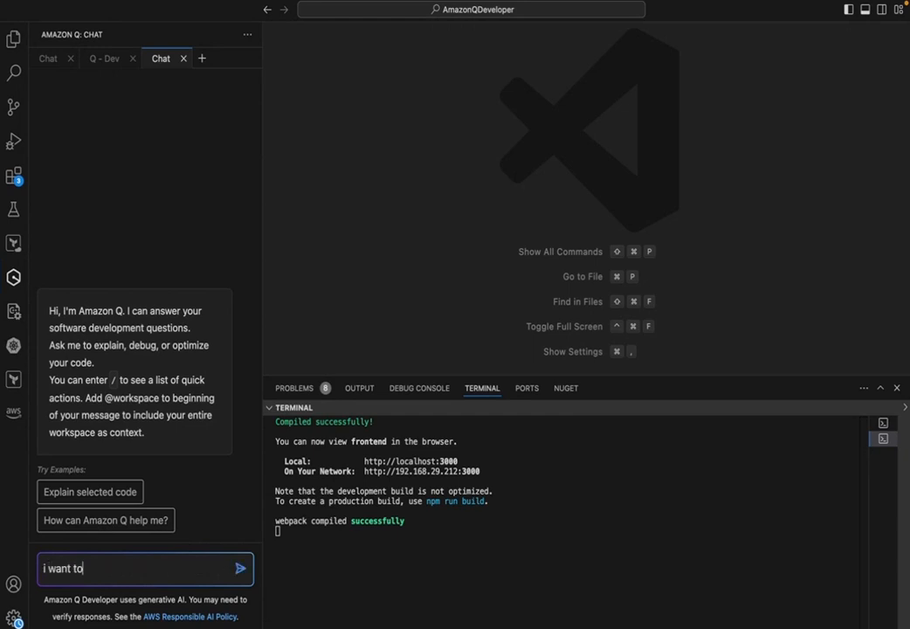
{"action": "type", "text": "change the ba"}
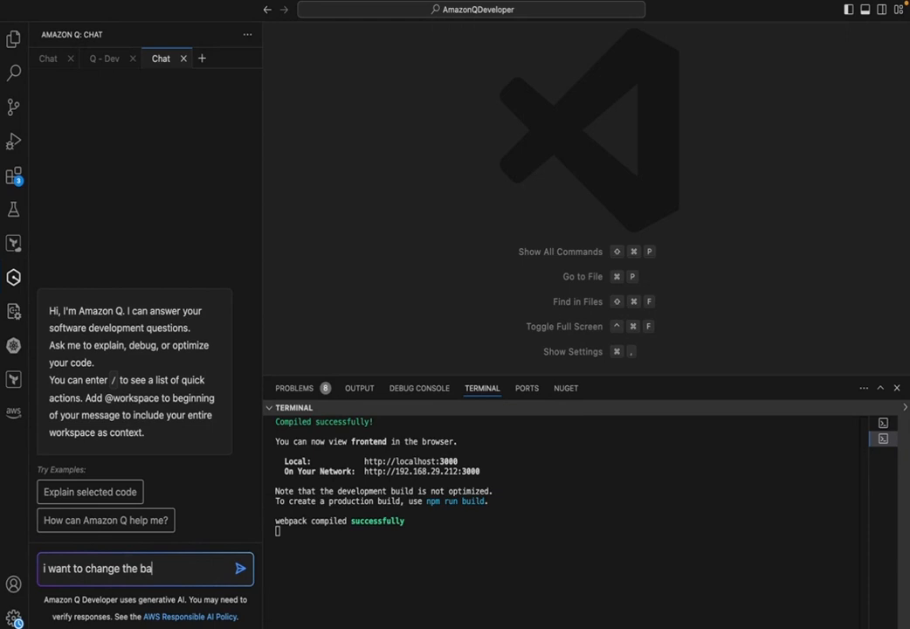
{"action": "type", "text": "ckground co"}
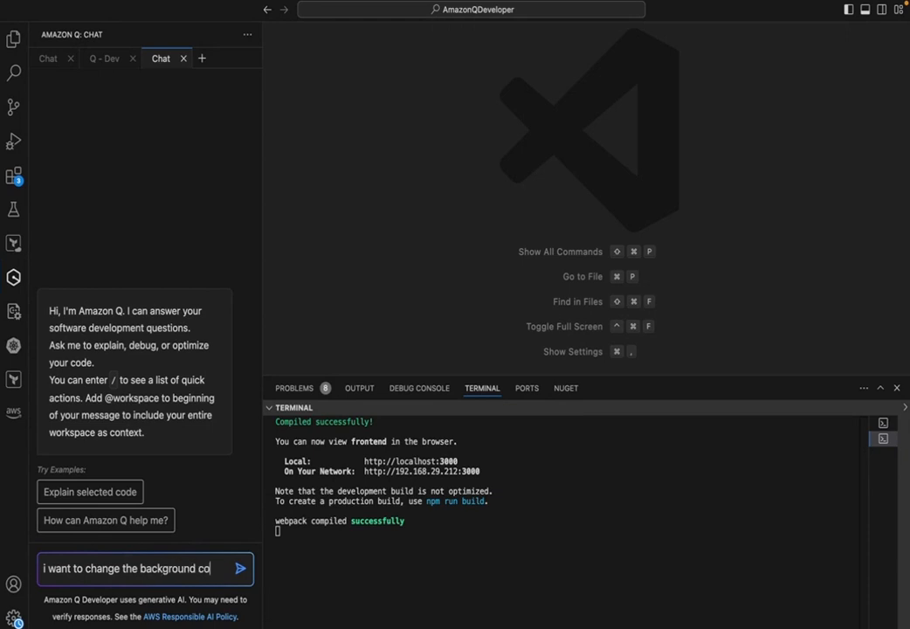
{"action": "type", "text": "lor for home"}
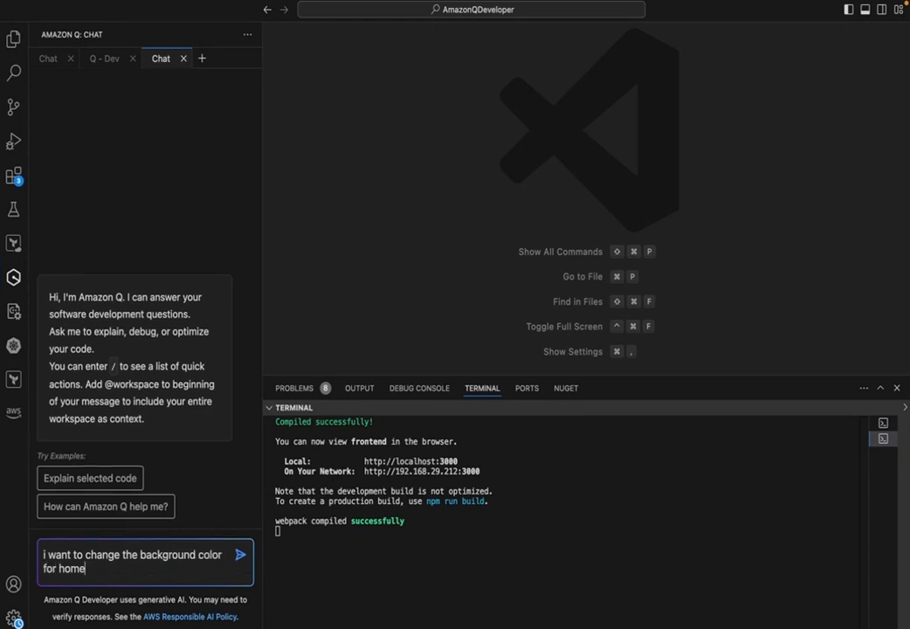
{"action": "type", "text": "page of app"}
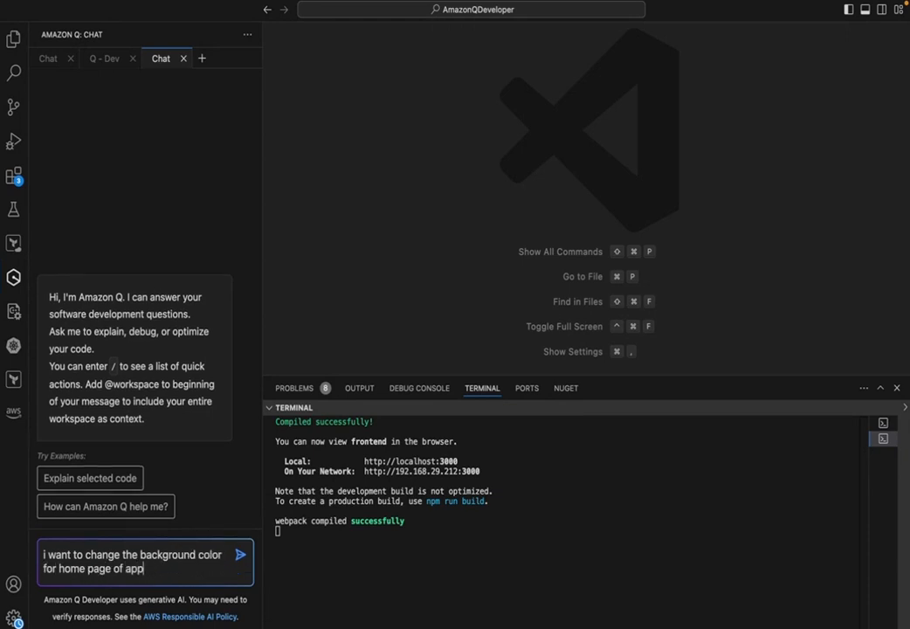
{"action": "left_click", "coordinate": [240, 554]}
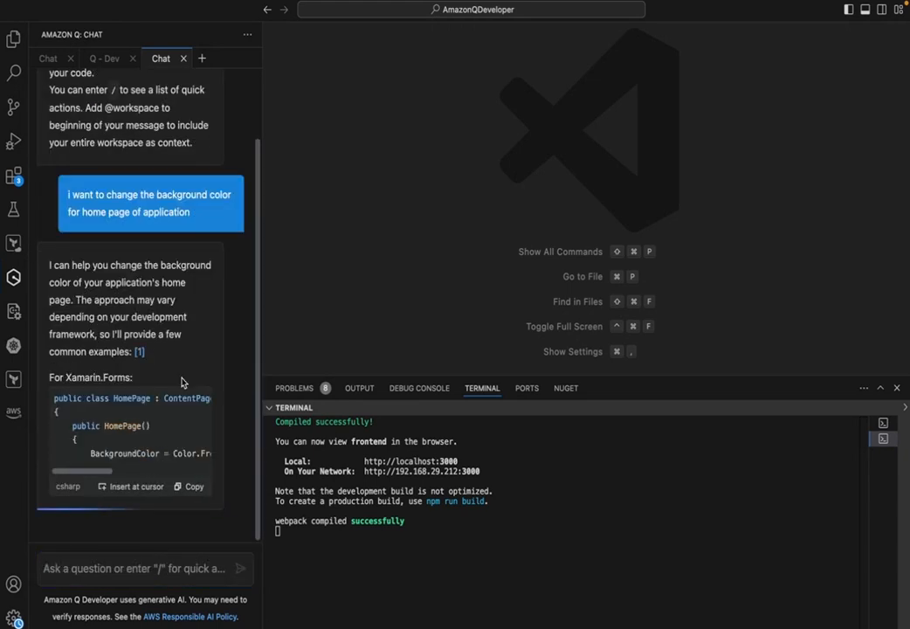
- Scroll through Amazon Q's answer with Xamarin.Forms, iOS, Android and React Native examples
{"action": "scroll", "scroll_direction": "down", "scroll_amount": 3}
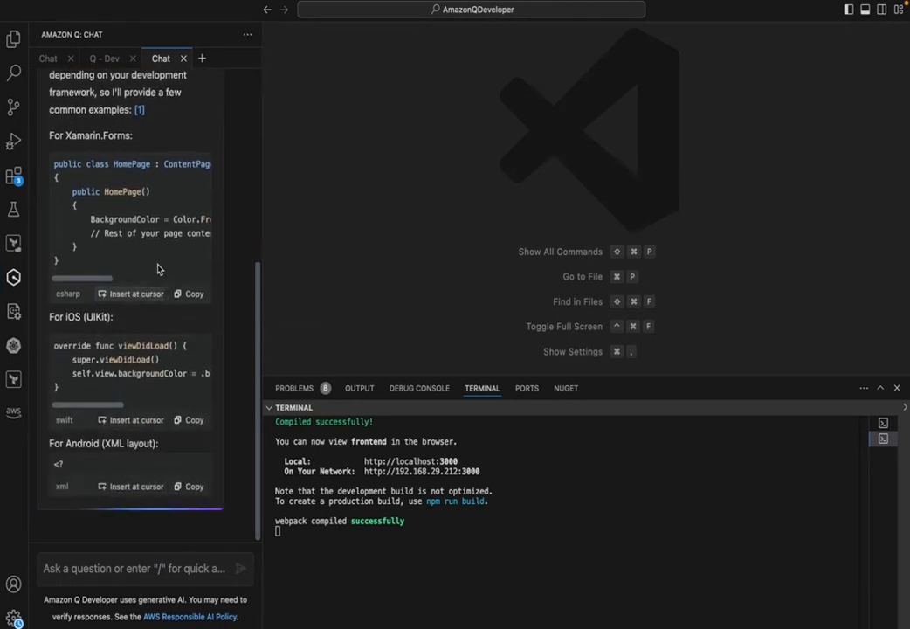
{"action": "scroll", "scroll_direction": "down", "scroll_amount": 3}
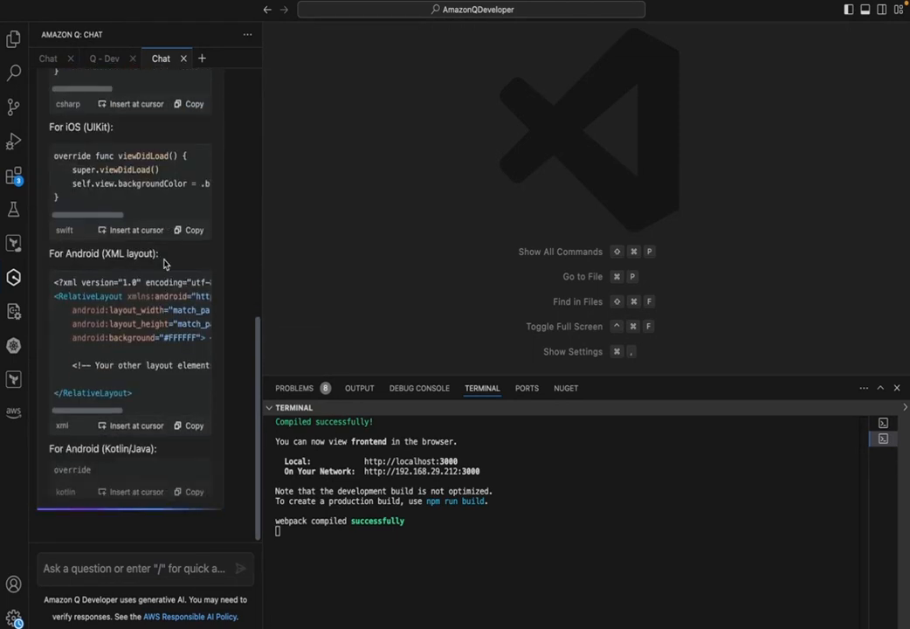
{"action": "scroll", "scroll_direction": "down", "scroll_amount": 3}
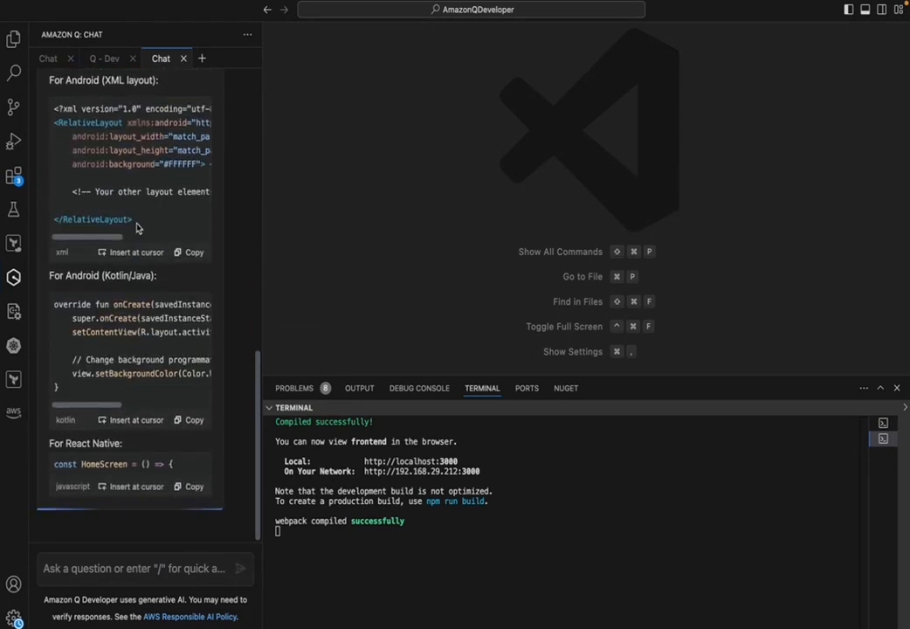
{"action": "scroll", "scroll_direction": "down", "scroll_amount": 3}
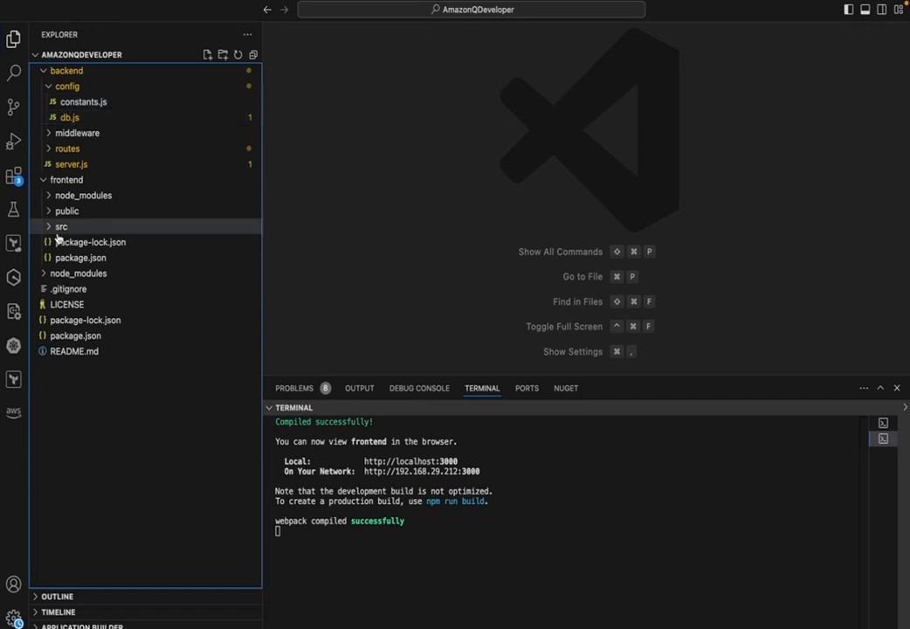
- Expand the frontend src folder to list components, context, App.js and theme.js
{"action": "left_click", "coordinate": [61, 226]}
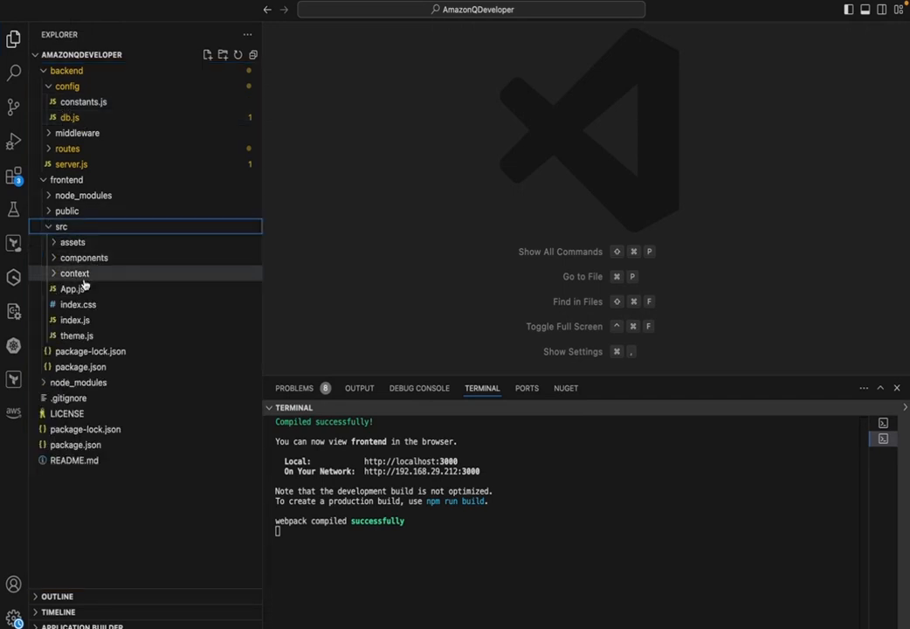
{"action": "mouse_move", "coordinate": [84, 258]}
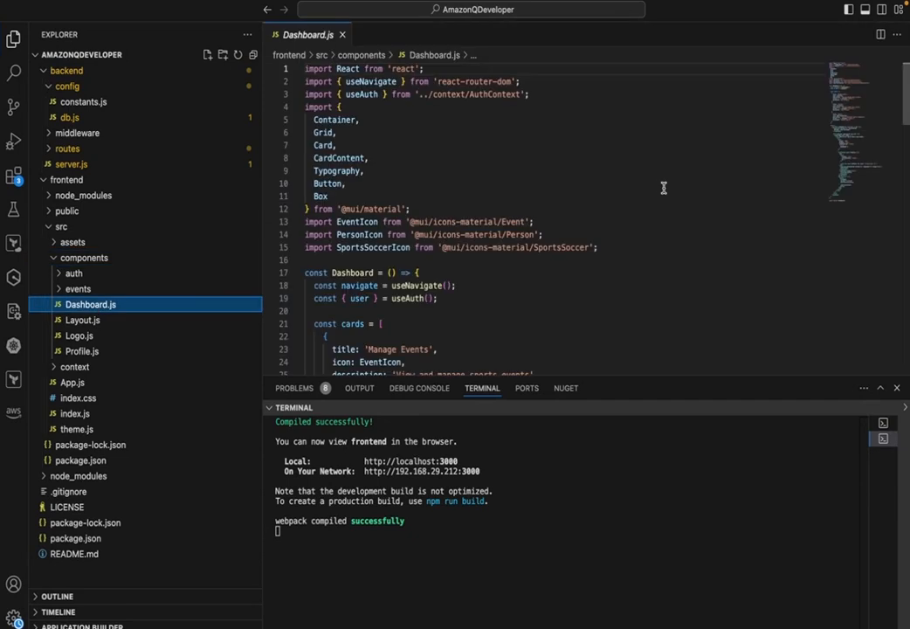
{"action": "mouse_move", "coordinate": [14, 181]}
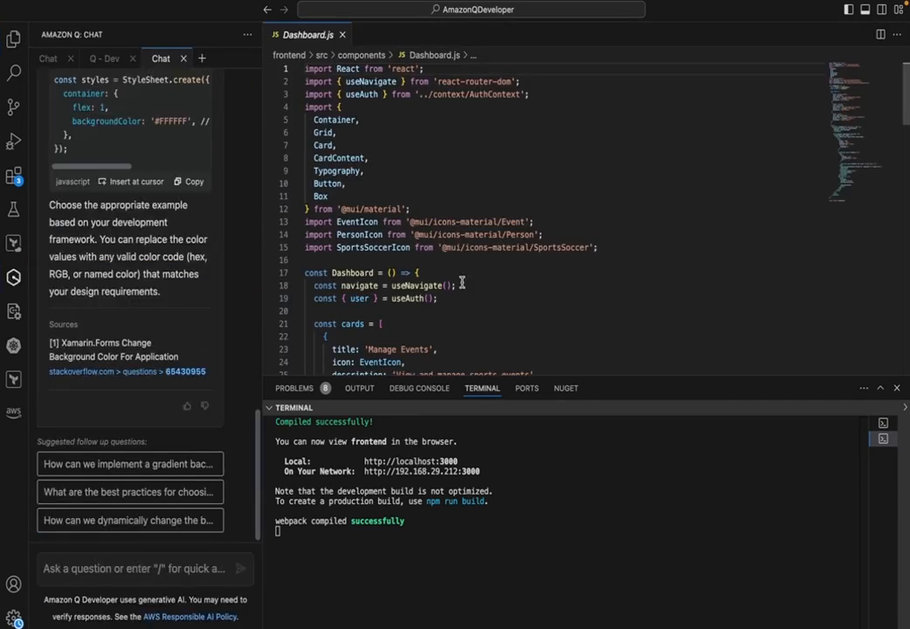
- Return to the Q - Dev conversation and accept its suggested theme.js change
{"action": "left_click", "coordinate": [105, 57]}
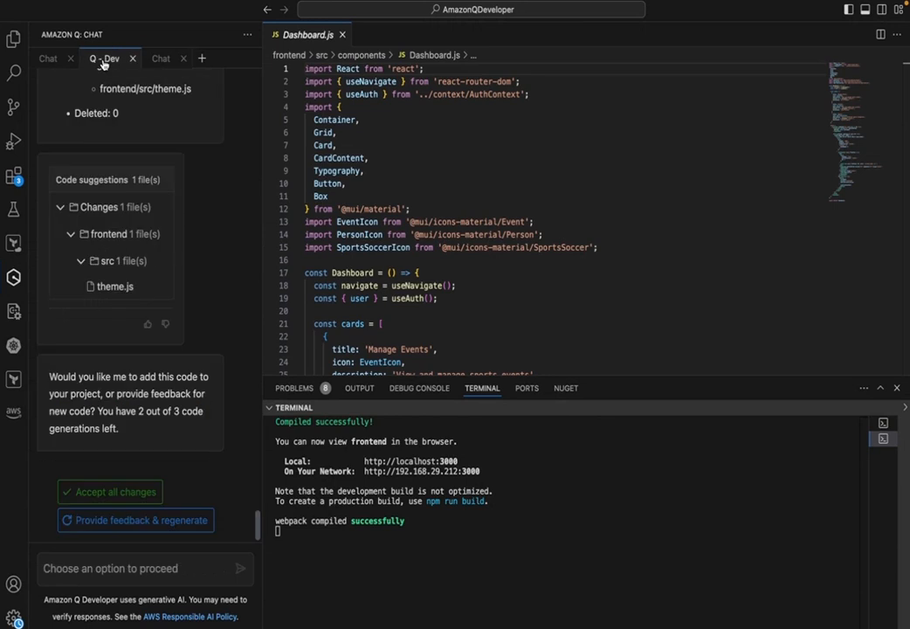
{"action": "mouse_move", "coordinate": [131, 285]}
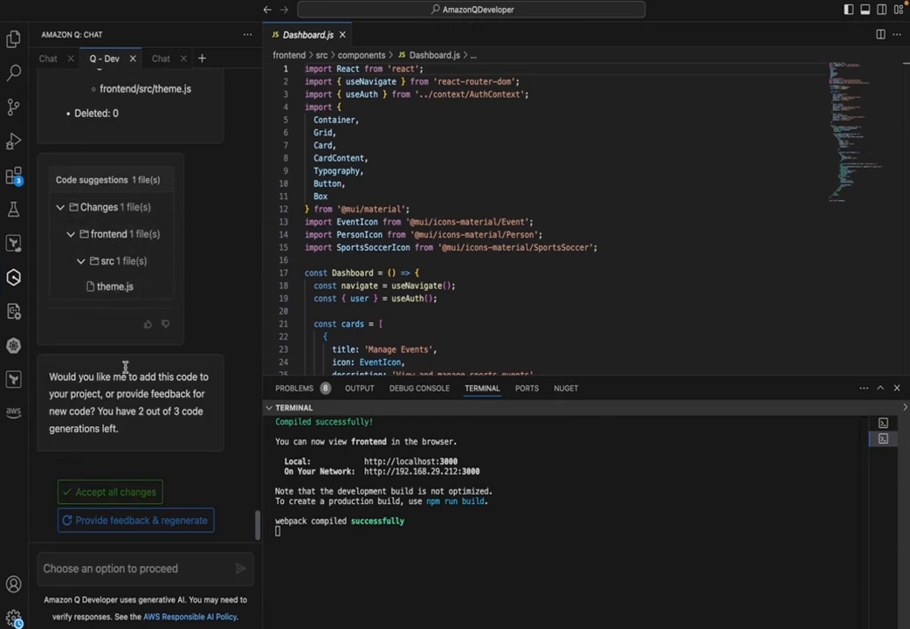
{"action": "left_click", "coordinate": [115, 285]}
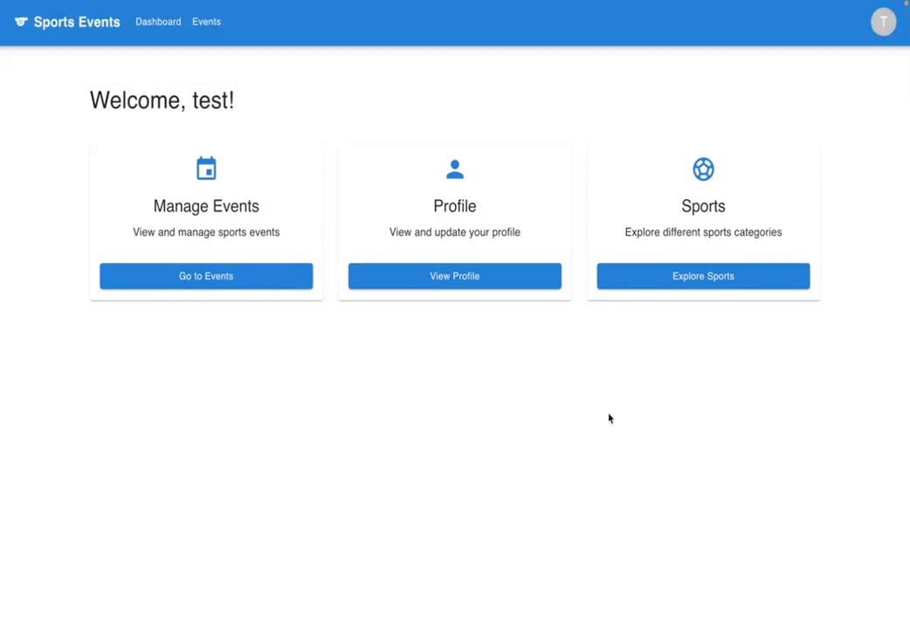
{"action": "mouse_move", "coordinate": [533, 351]}
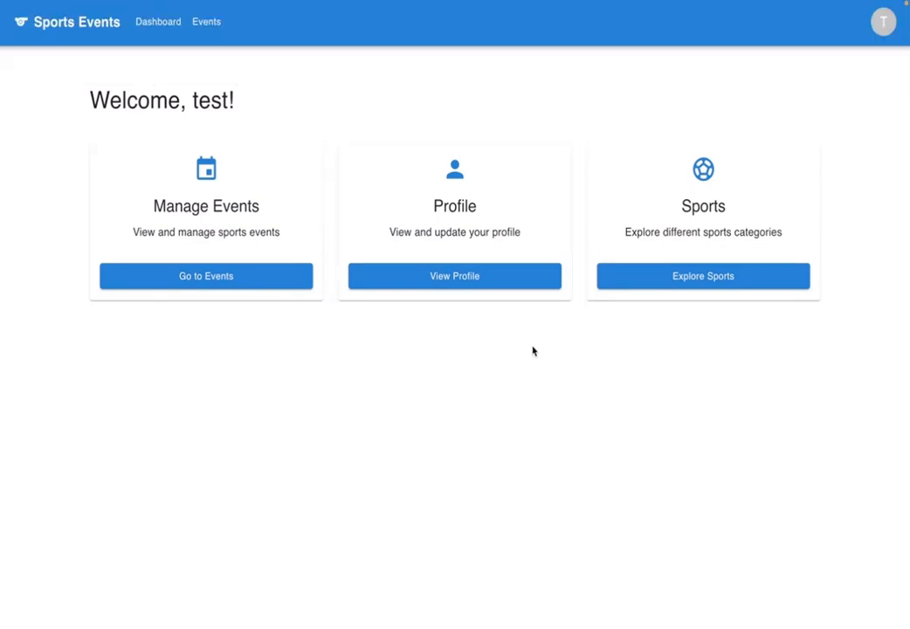
{"action": "mouse_move", "coordinate": [403, 387]}
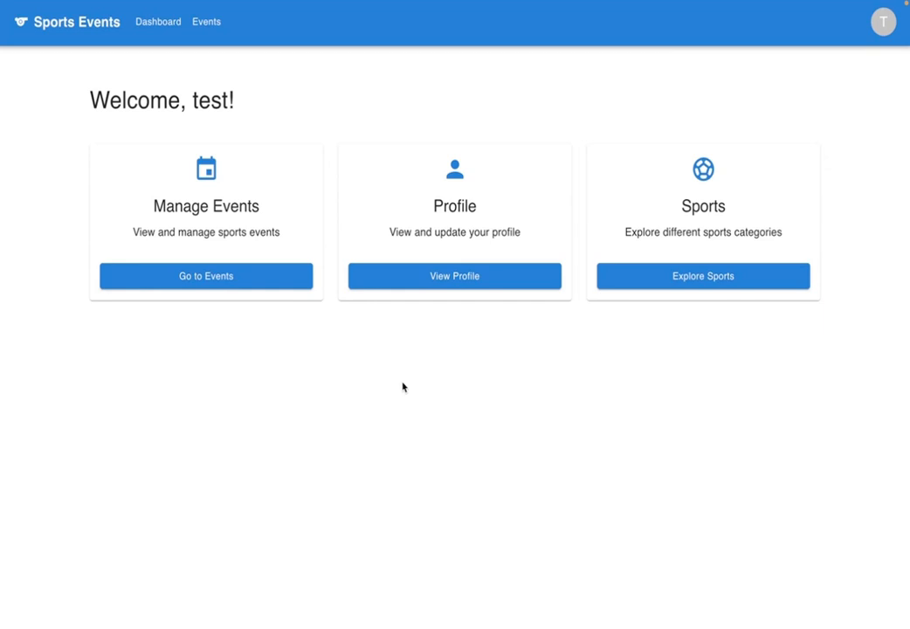
{"action": "mouse_move", "coordinate": [388, 368]}
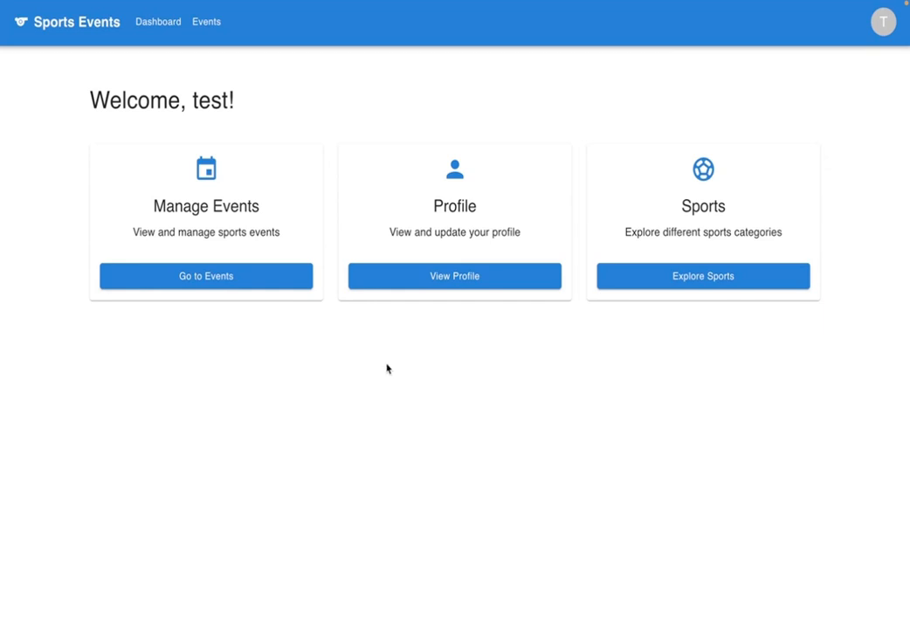
{"action": "mouse_move", "coordinate": [883, 22]}
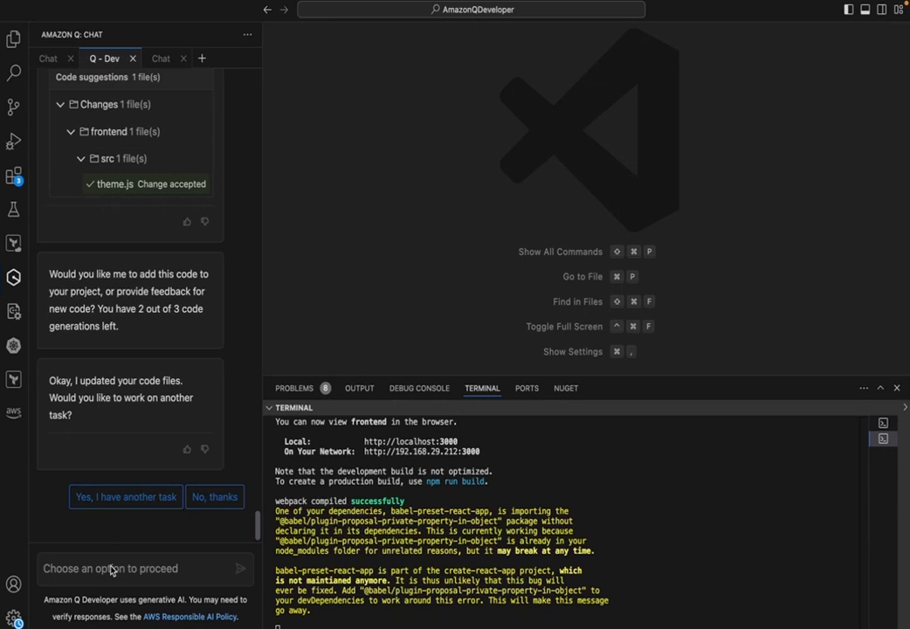
{"action": "mouse_move", "coordinate": [134, 562]}
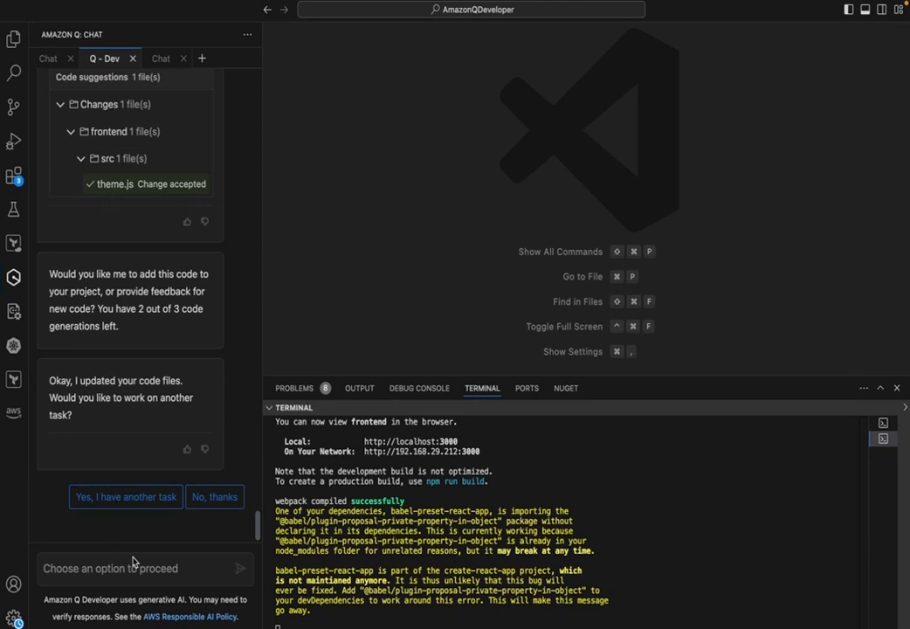
{"action": "mouse_move", "coordinate": [208, 409]}
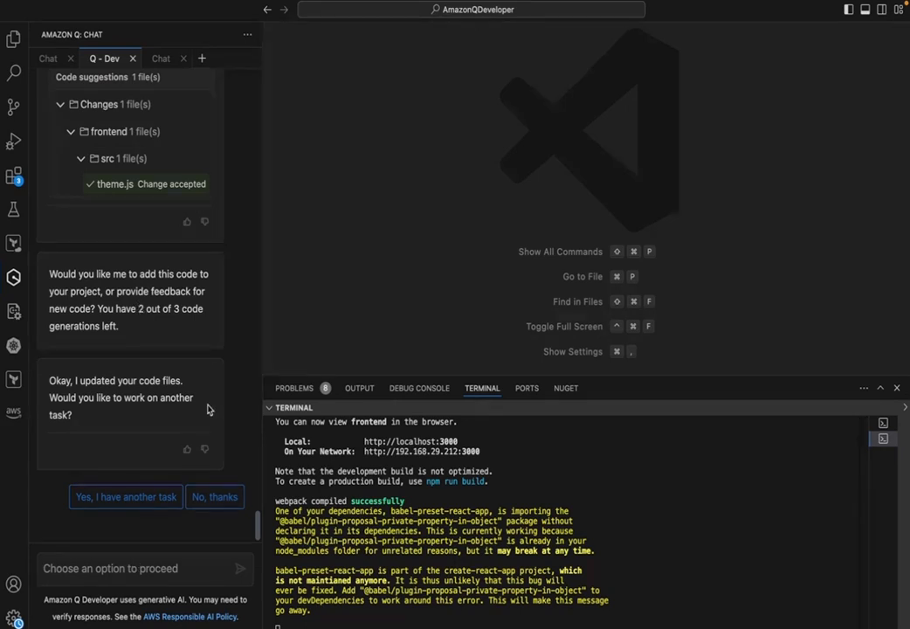
{"action": "mouse_move", "coordinate": [210, 95]}
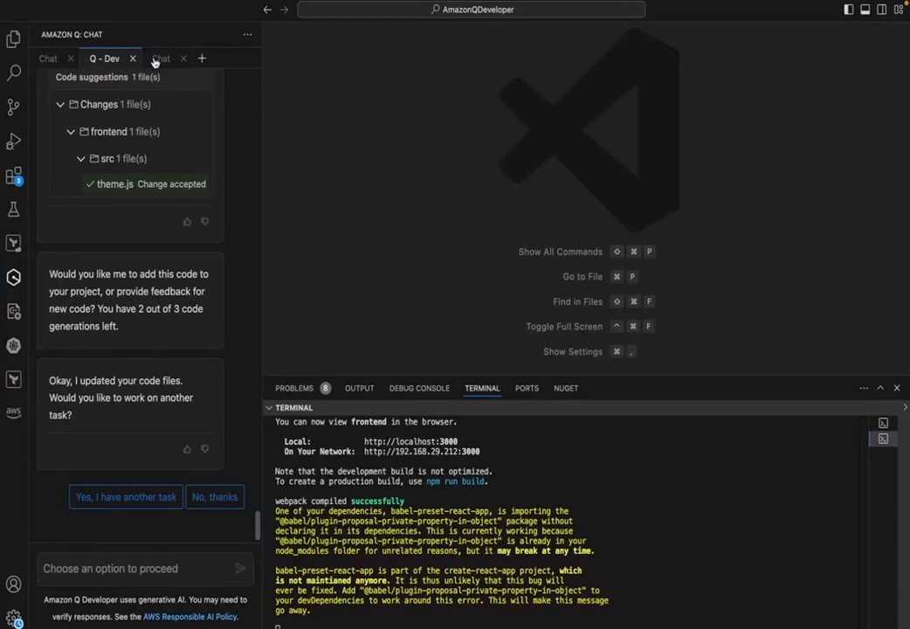
{"action": "mouse_move", "coordinate": [177, 124]}
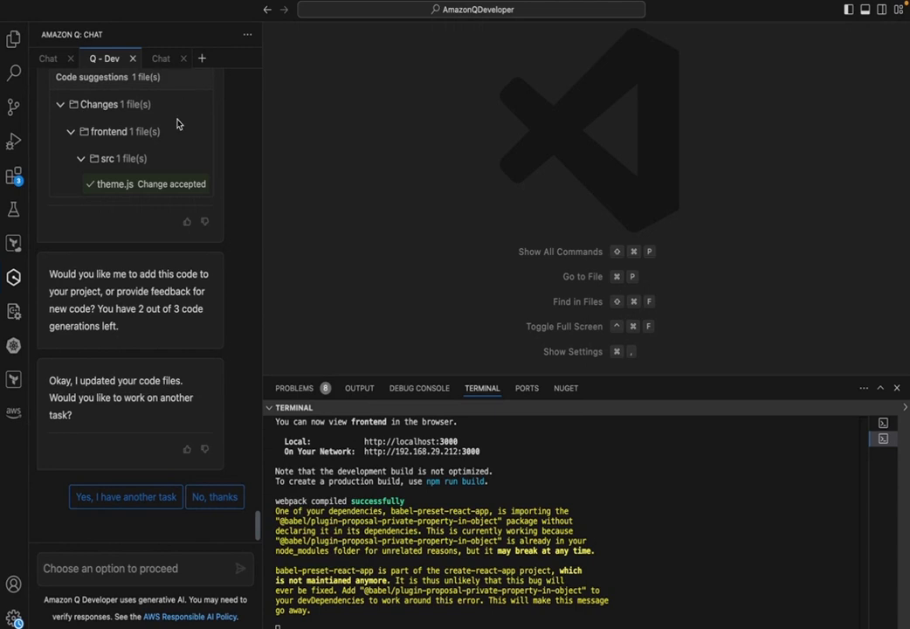
{"action": "mouse_move", "coordinate": [476, 140]}
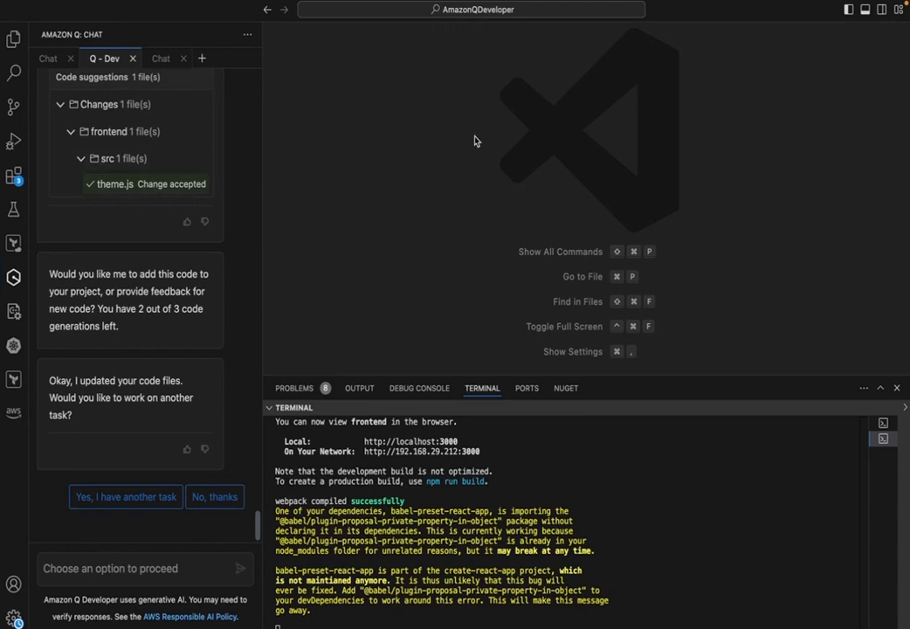
{"action": "mouse_move", "coordinate": [627, 128]}
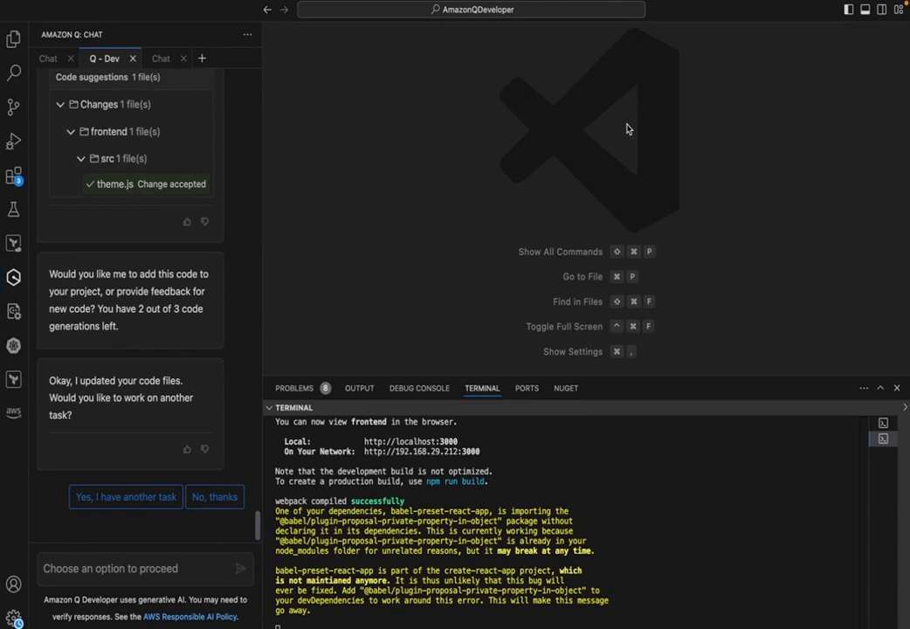
{"action": "mouse_move", "coordinate": [171, 351]}
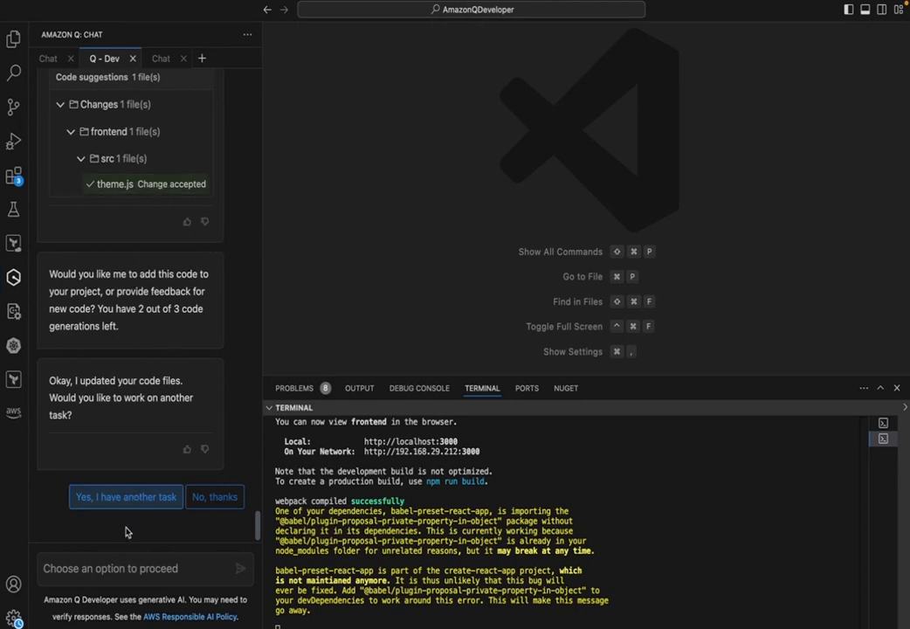
{"action": "mouse_move", "coordinate": [117, 570]}
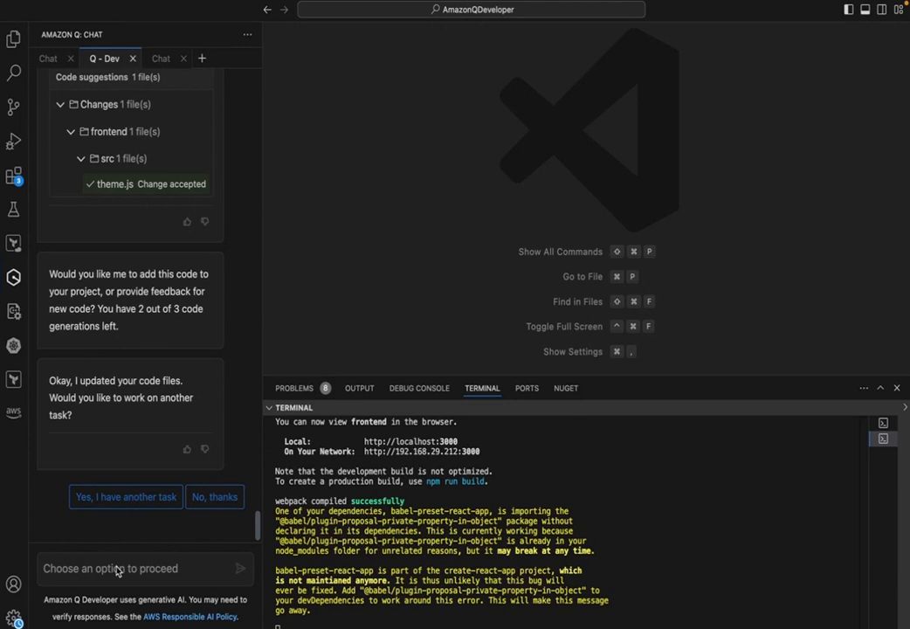
{"action": "mouse_move", "coordinate": [389, 259]}
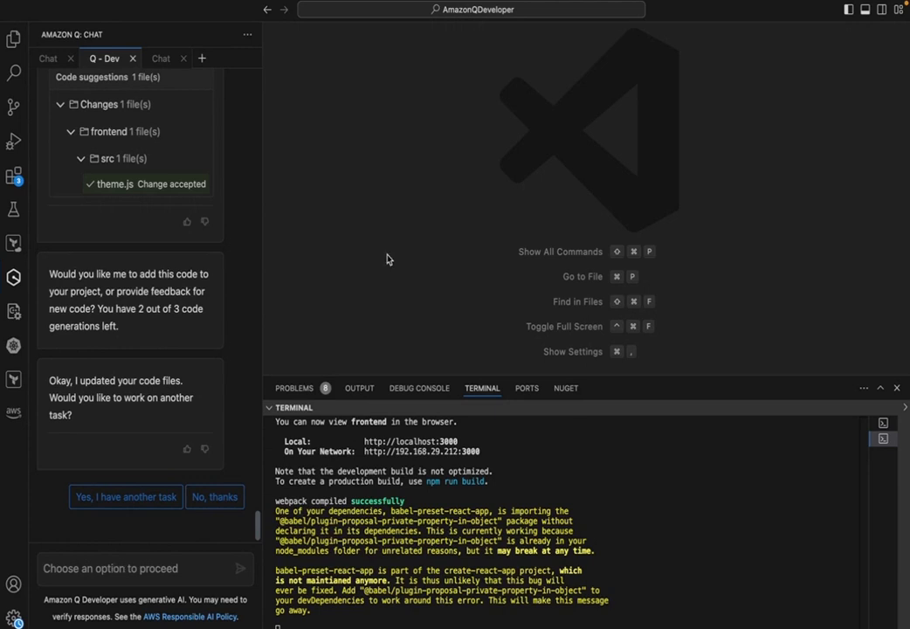